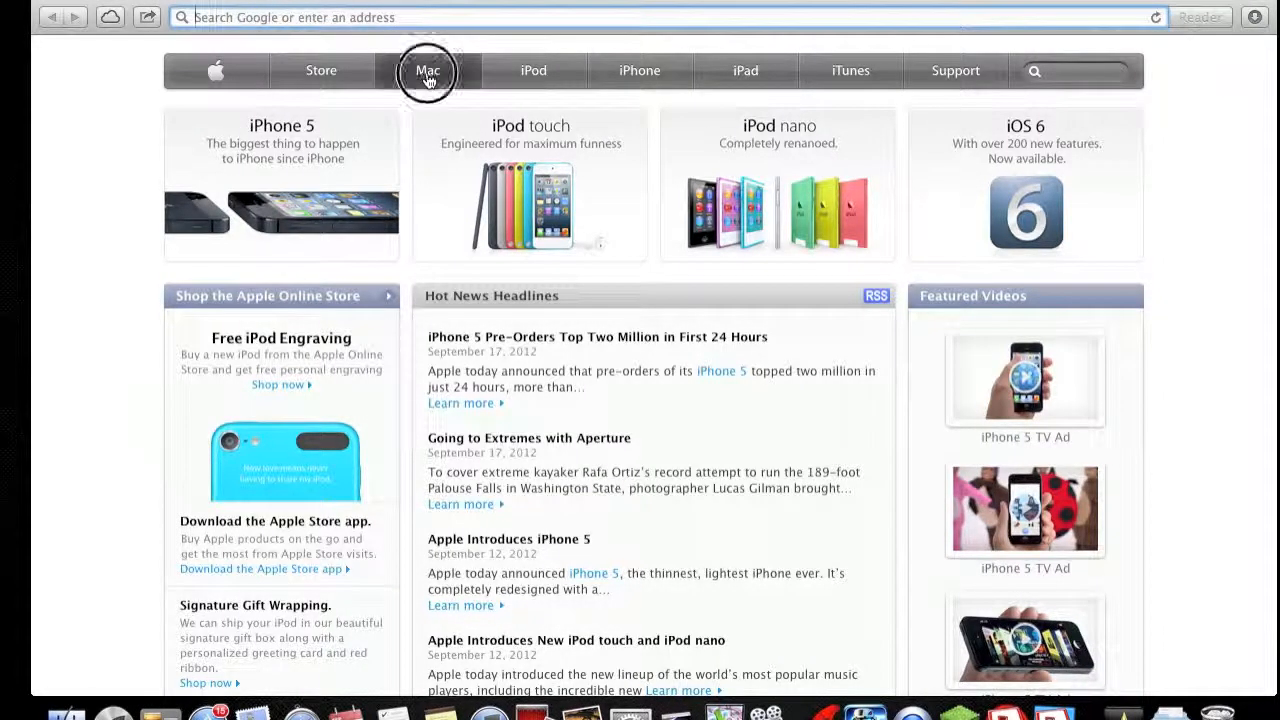
Go to the Mac section of apple.com showing the MacBook Air, MacBook Pro, Mac mini, iMac and Mac Pro lineup
{"action": "left_click", "coordinate": [428, 70]}
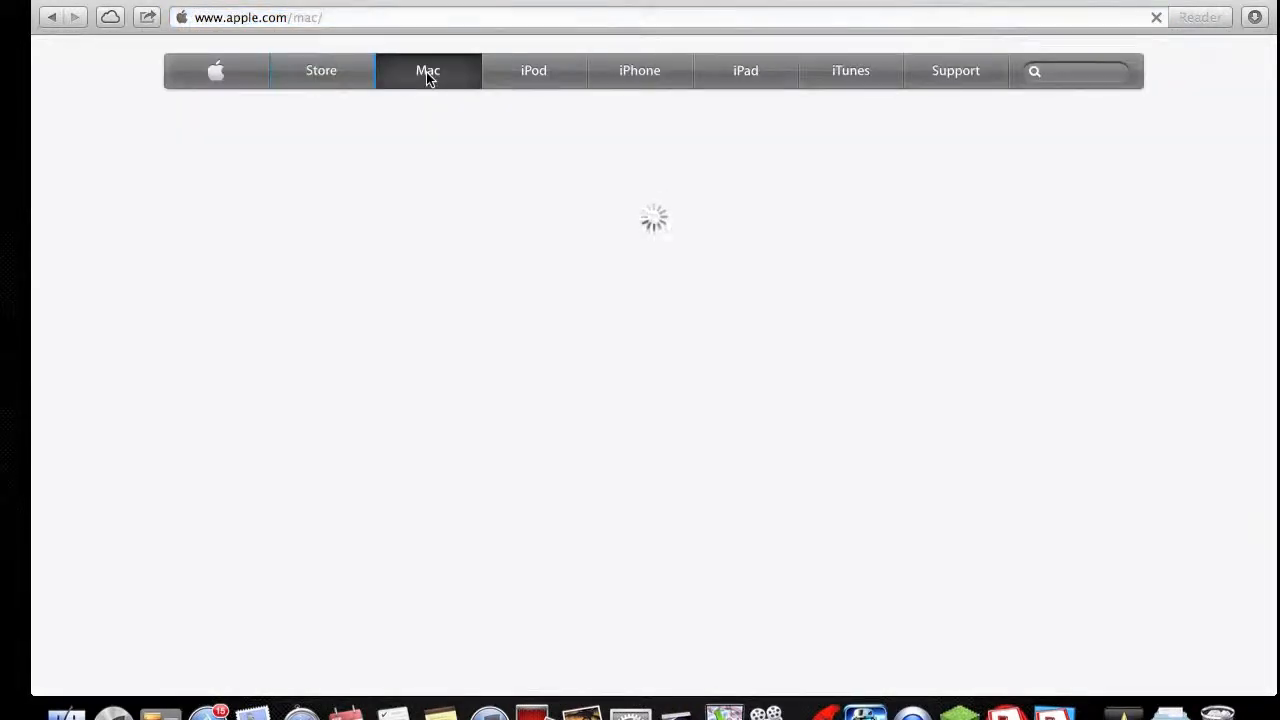
{"action": "left_click", "coordinate": [428, 70]}
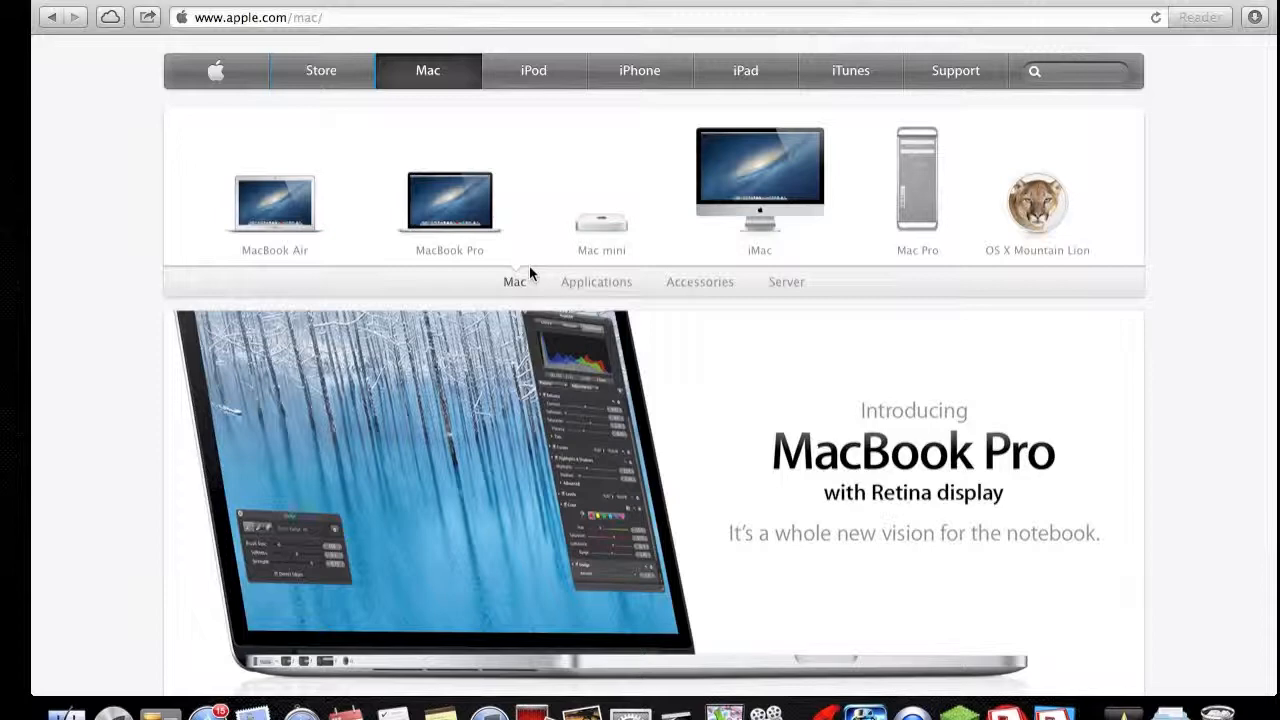
{"action": "mouse_move", "coordinate": [436, 258]}
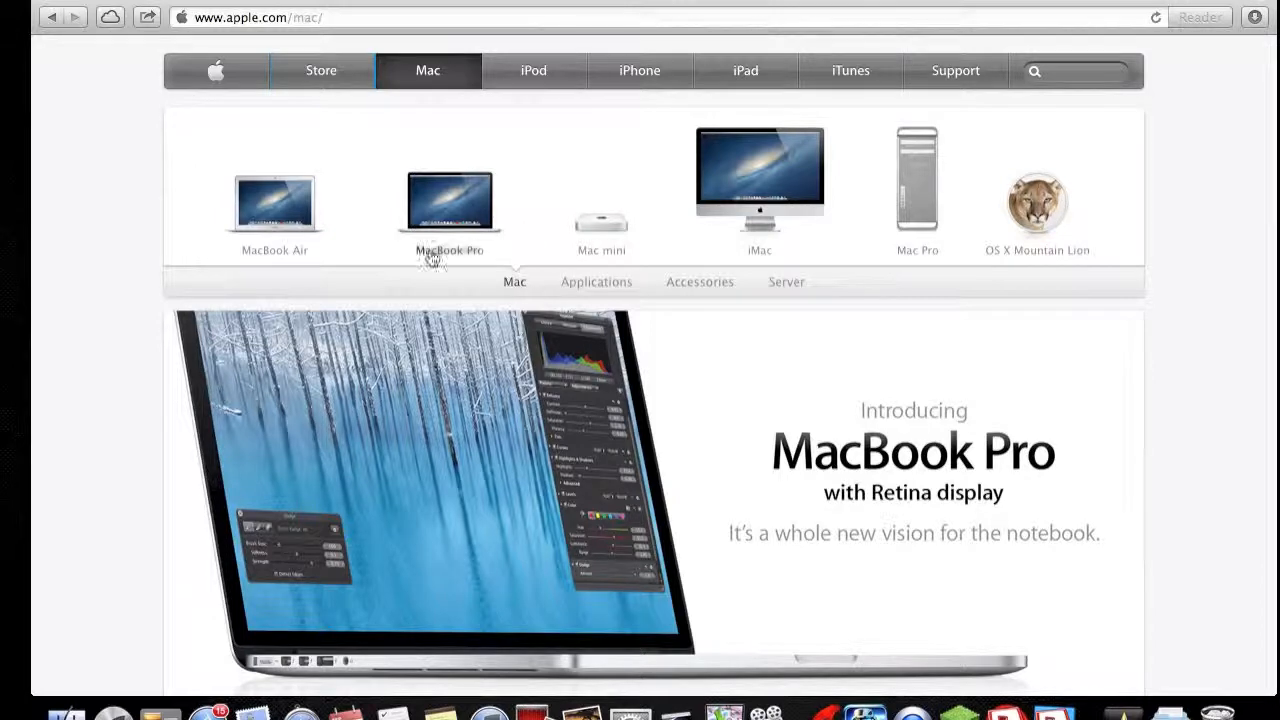
Browse the iMac product overview, then proceed to Buy Now in the Apple Store at $1,199.00
{"action": "left_click", "coordinate": [760, 190]}
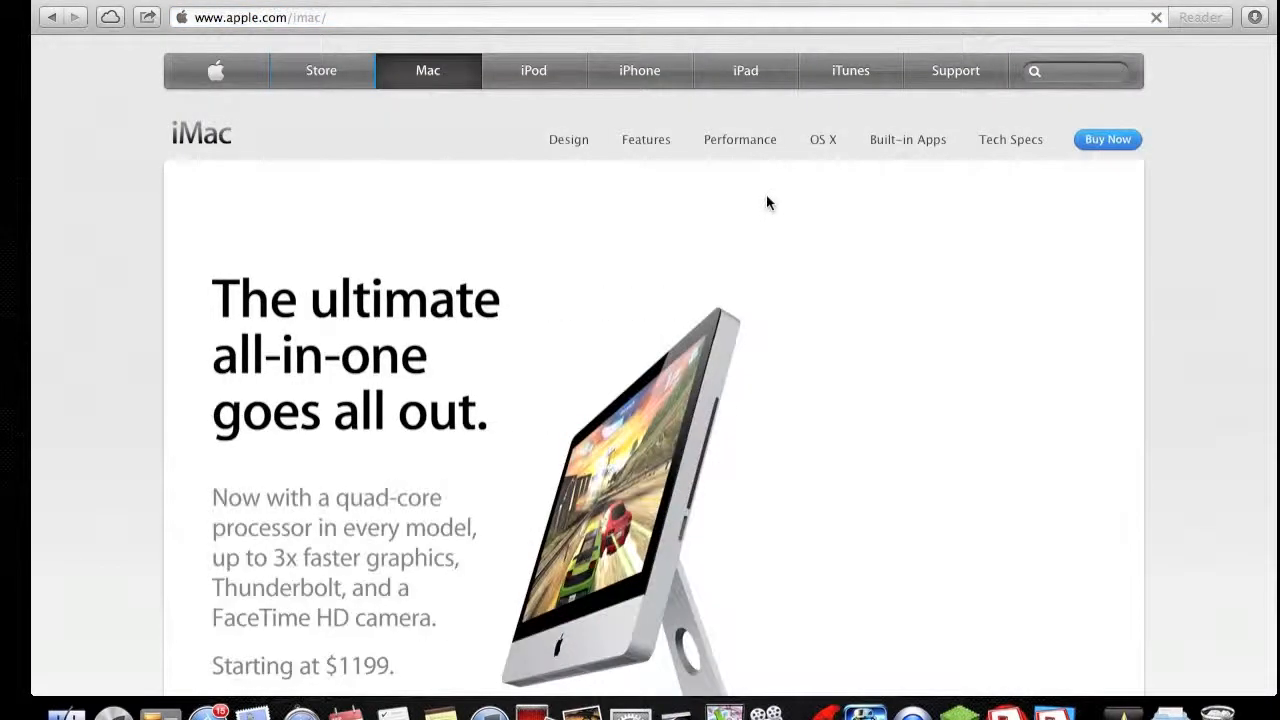
{"action": "scroll", "scroll_direction": "down", "scroll_amount": 3}
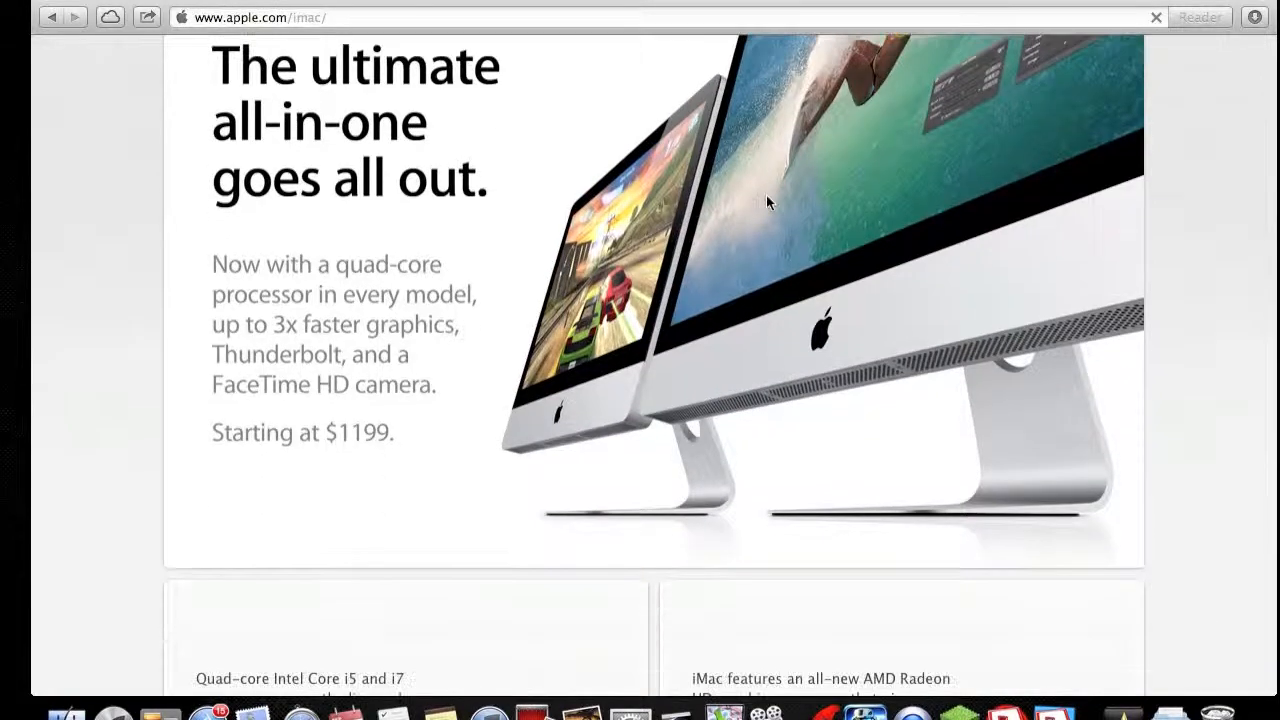
{"action": "scroll", "scroll_direction": "down", "scroll_amount": 3}
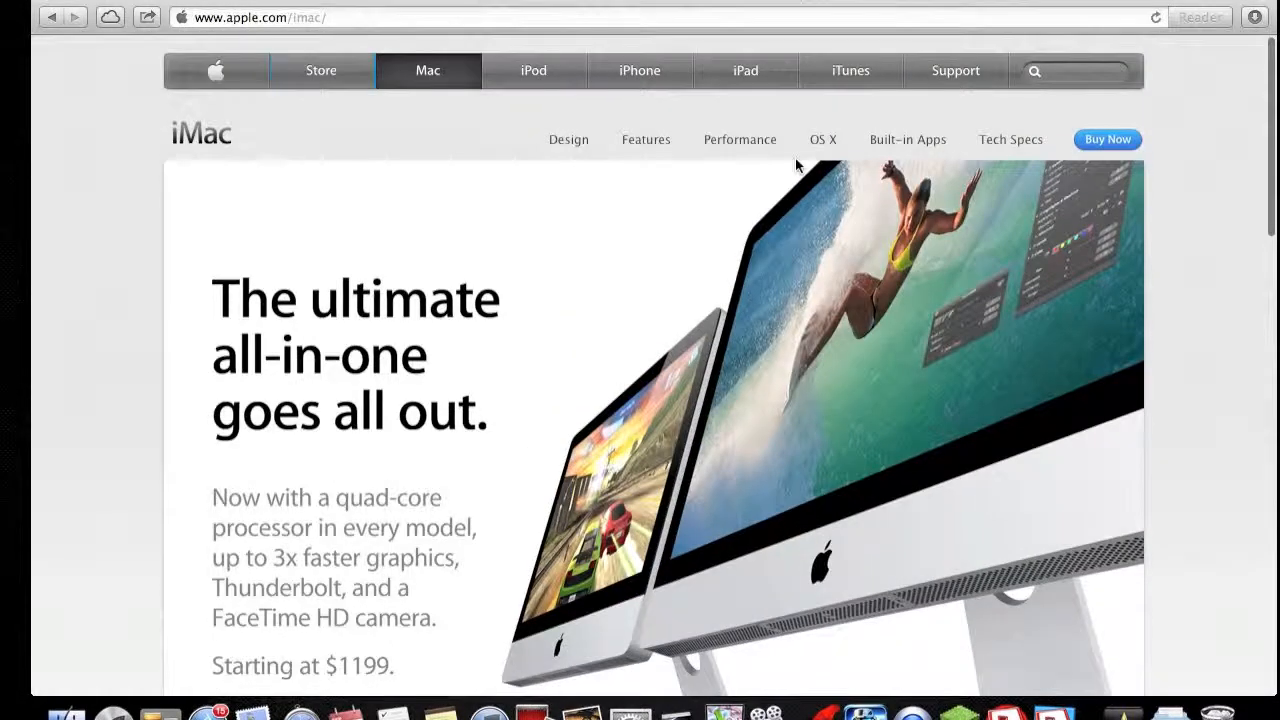
{"action": "mouse_move", "coordinate": [822, 140]}
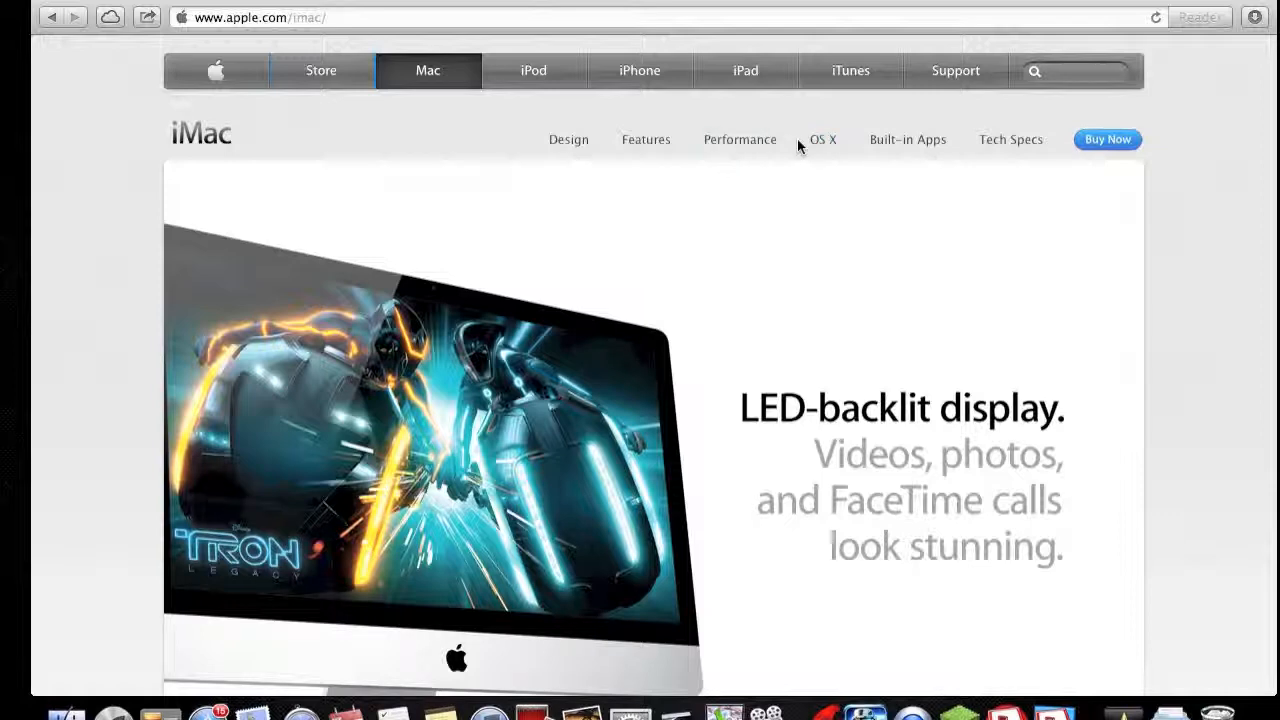
{"action": "left_click", "coordinate": [1108, 140]}
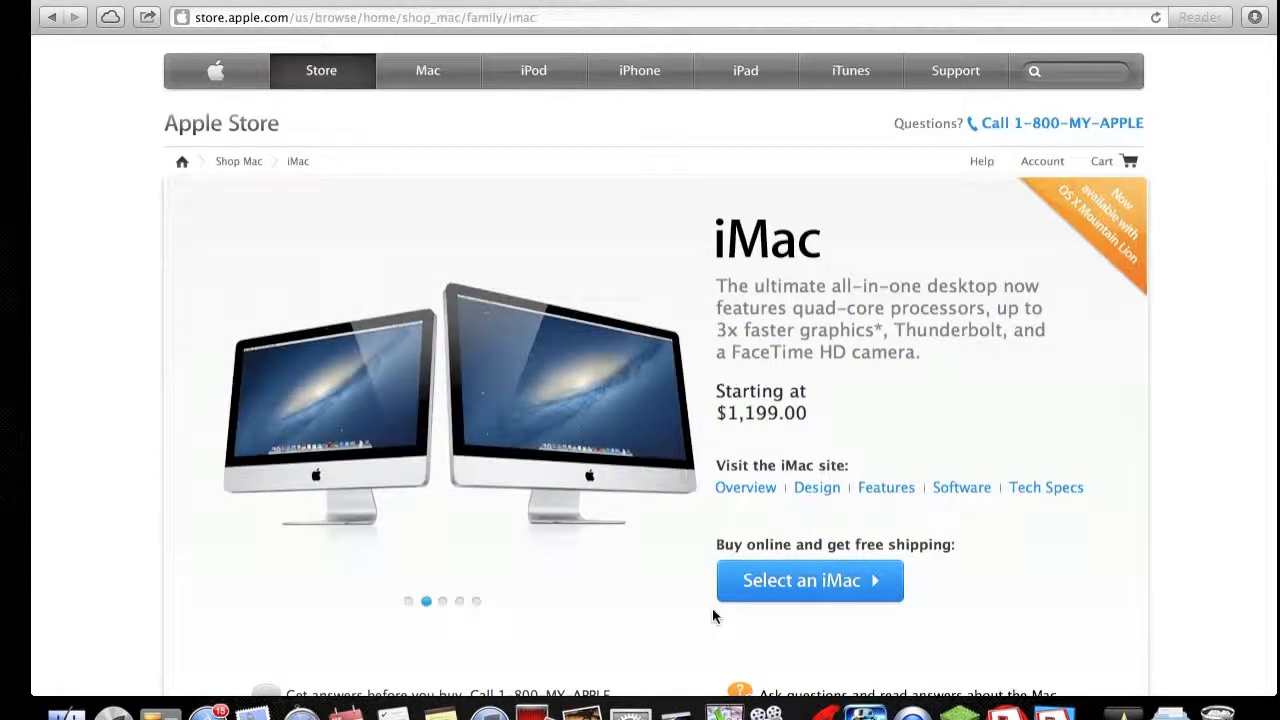
Reach the Select an iMac page listing the 21.5-inch and 27-inch models from $1,199.00 to $1,999.00
{"action": "scroll", "scroll_direction": "down", "scroll_amount": 3}
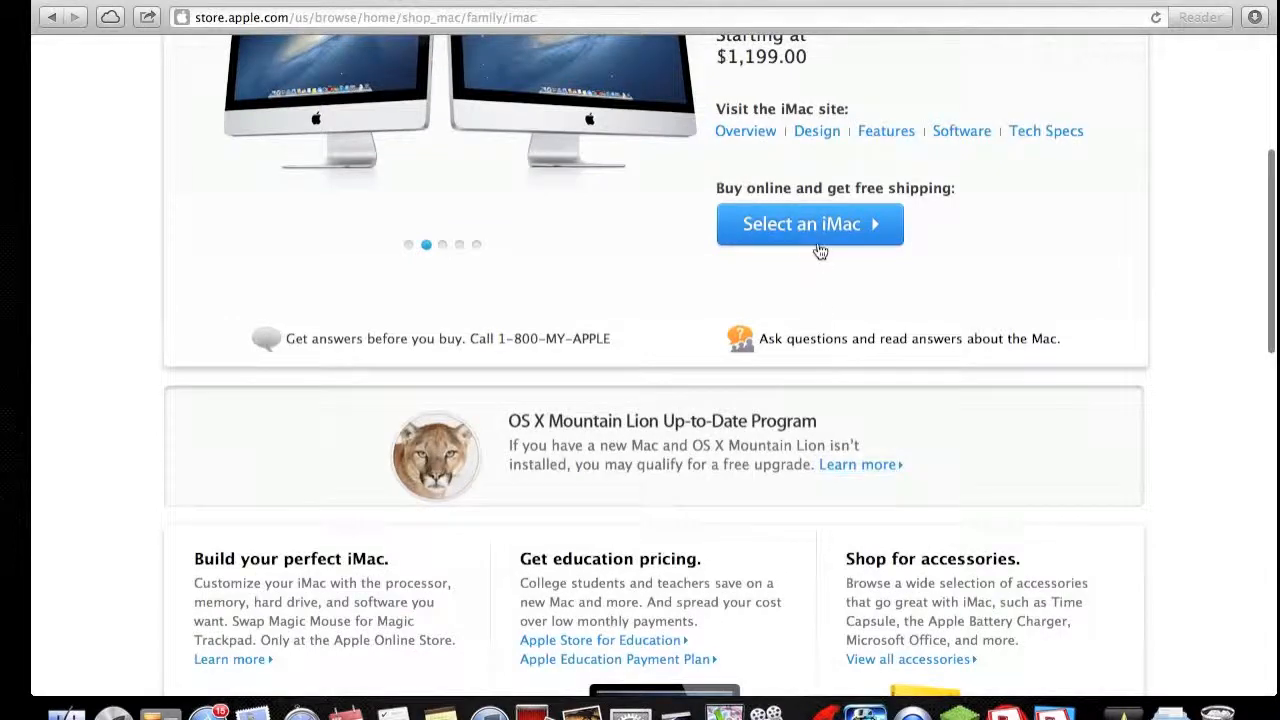
{"action": "left_click", "coordinate": [810, 224]}
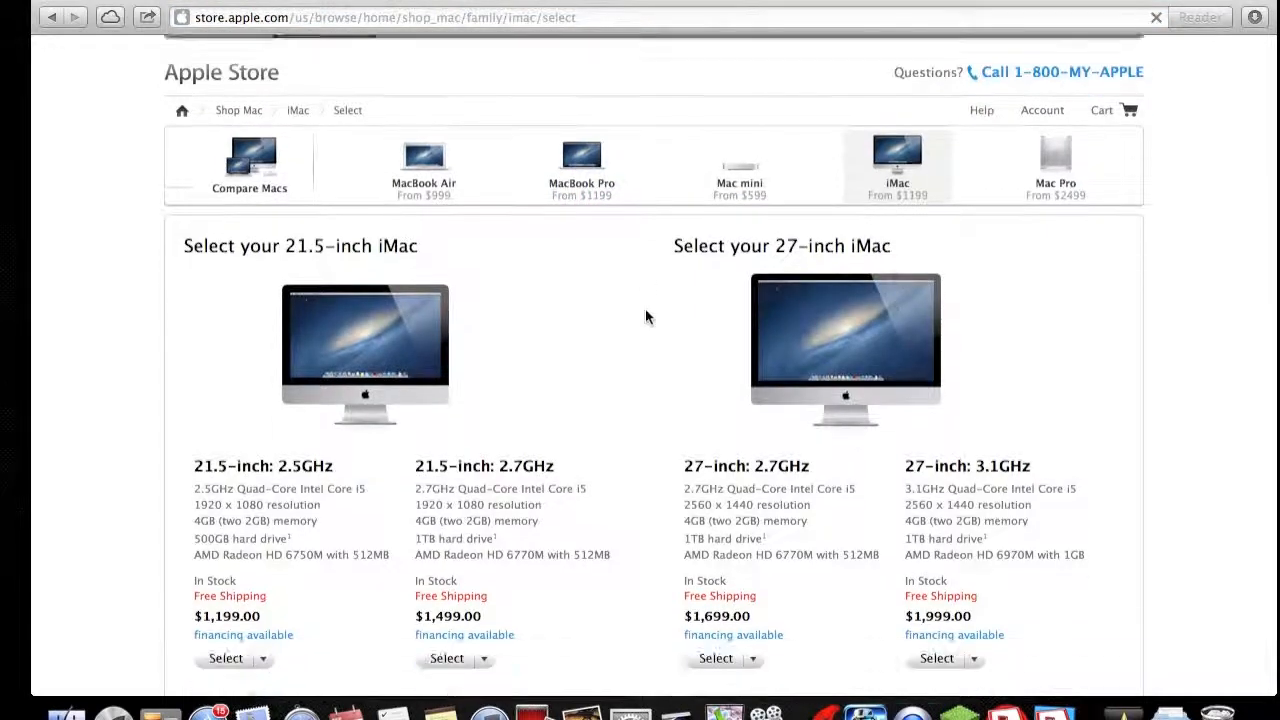
{"action": "scroll", "scroll_direction": "down", "scroll_amount": 3}
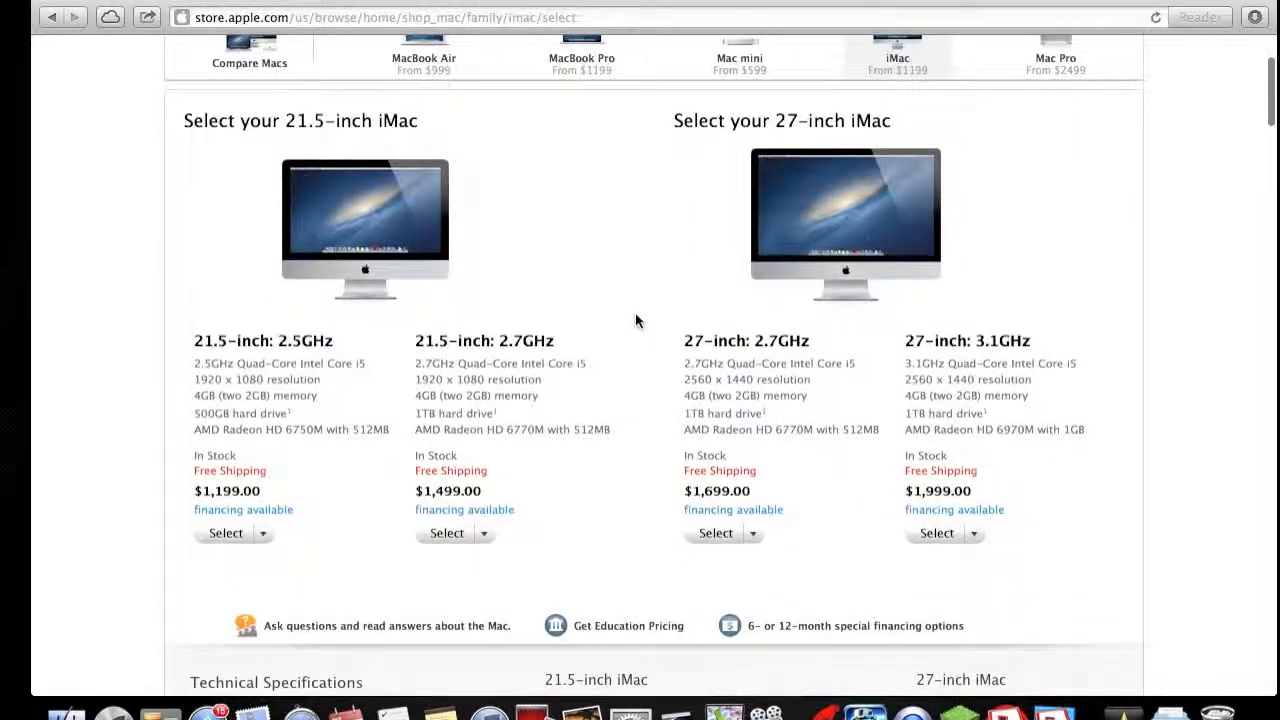
{"action": "mouse_move", "coordinate": [202, 278]}
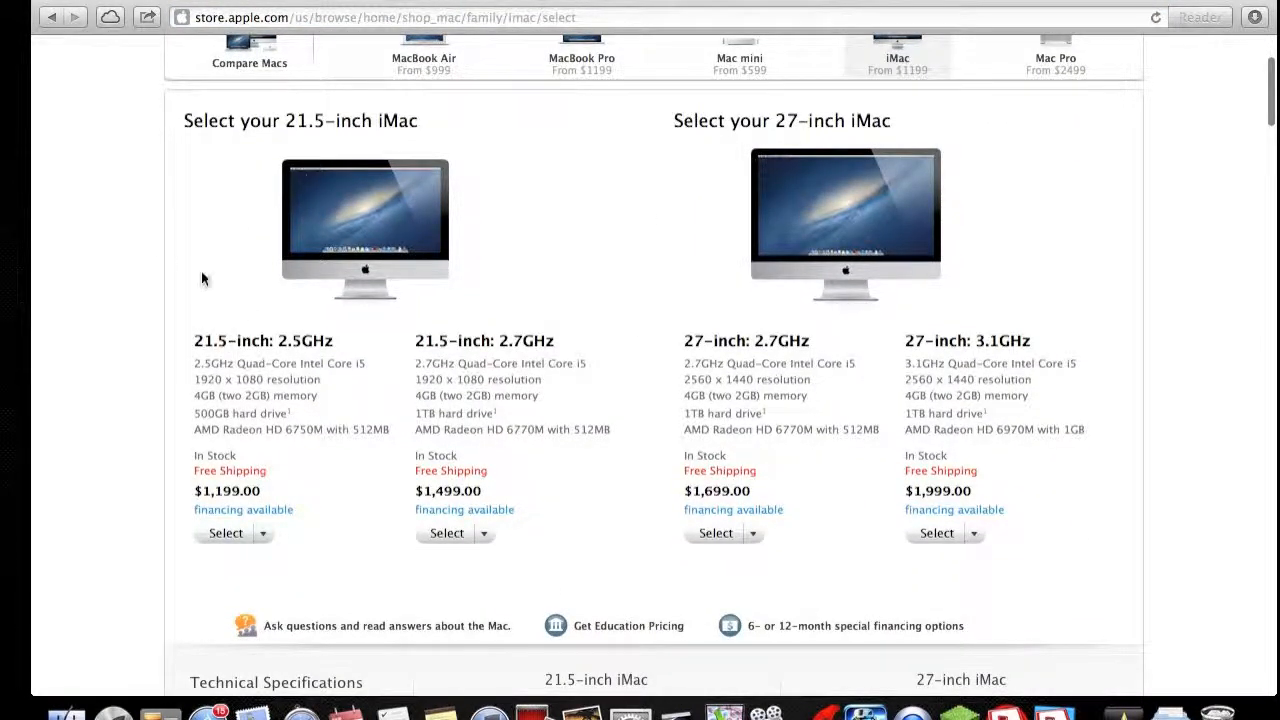
{"action": "mouse_move", "coordinate": [350, 394]}
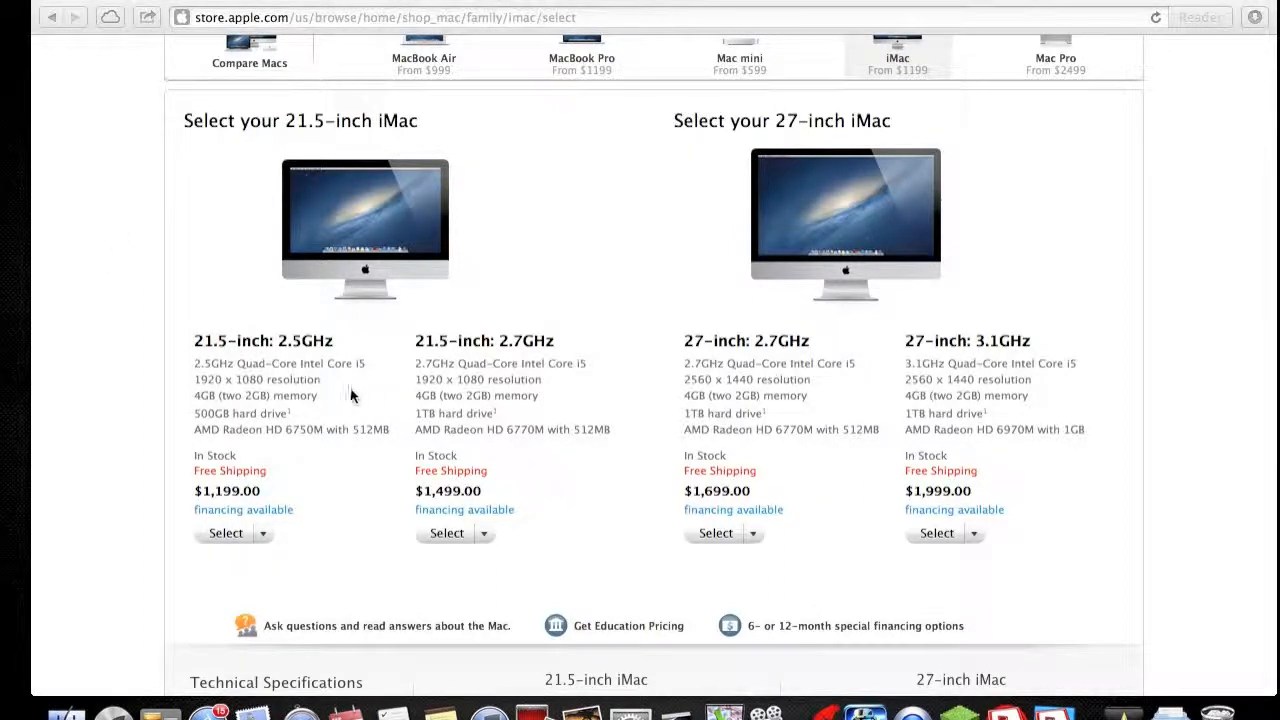
{"action": "mouse_move", "coordinate": [324, 356]}
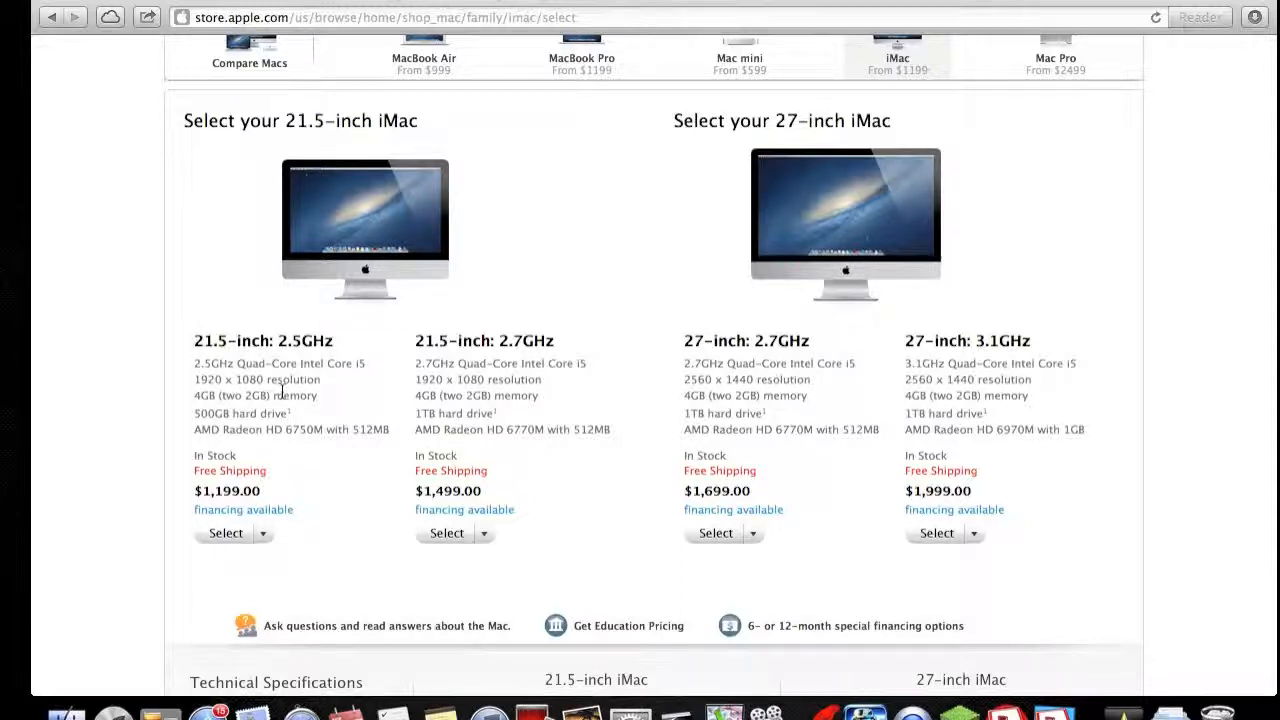
{"action": "mouse_move", "coordinate": [604, 356]}
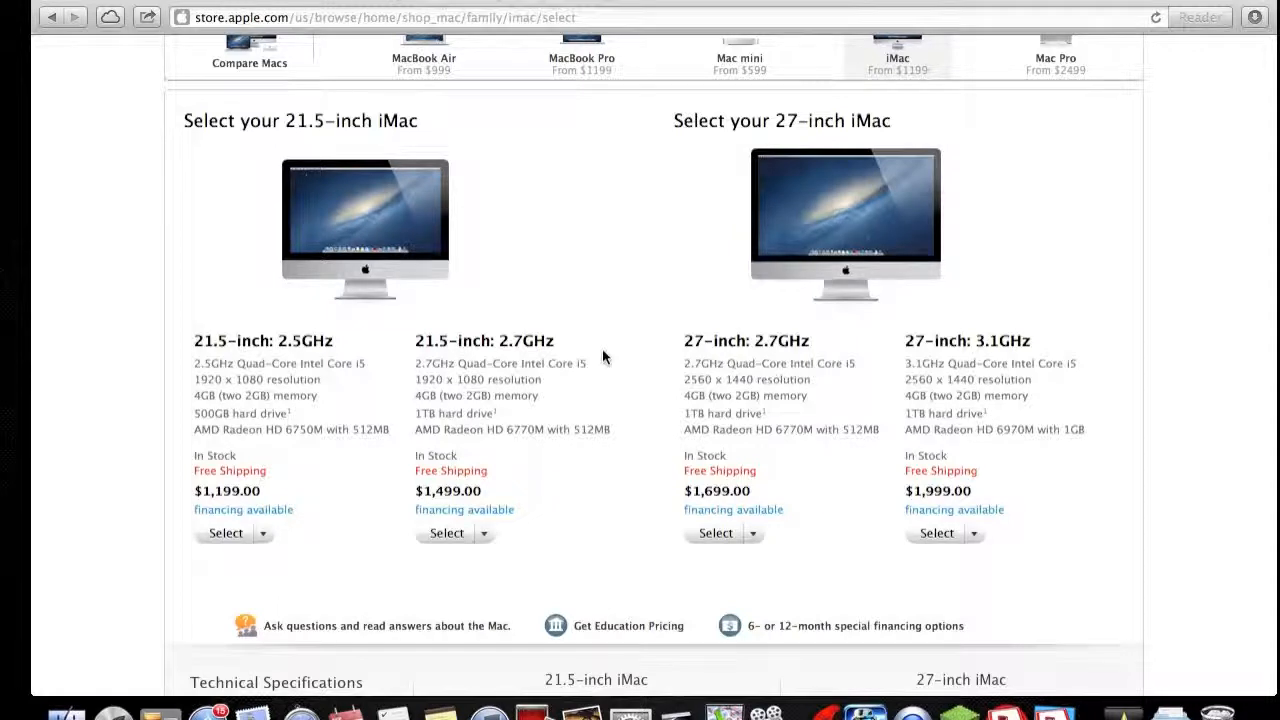
{"action": "mouse_move", "coordinate": [738, 376]}
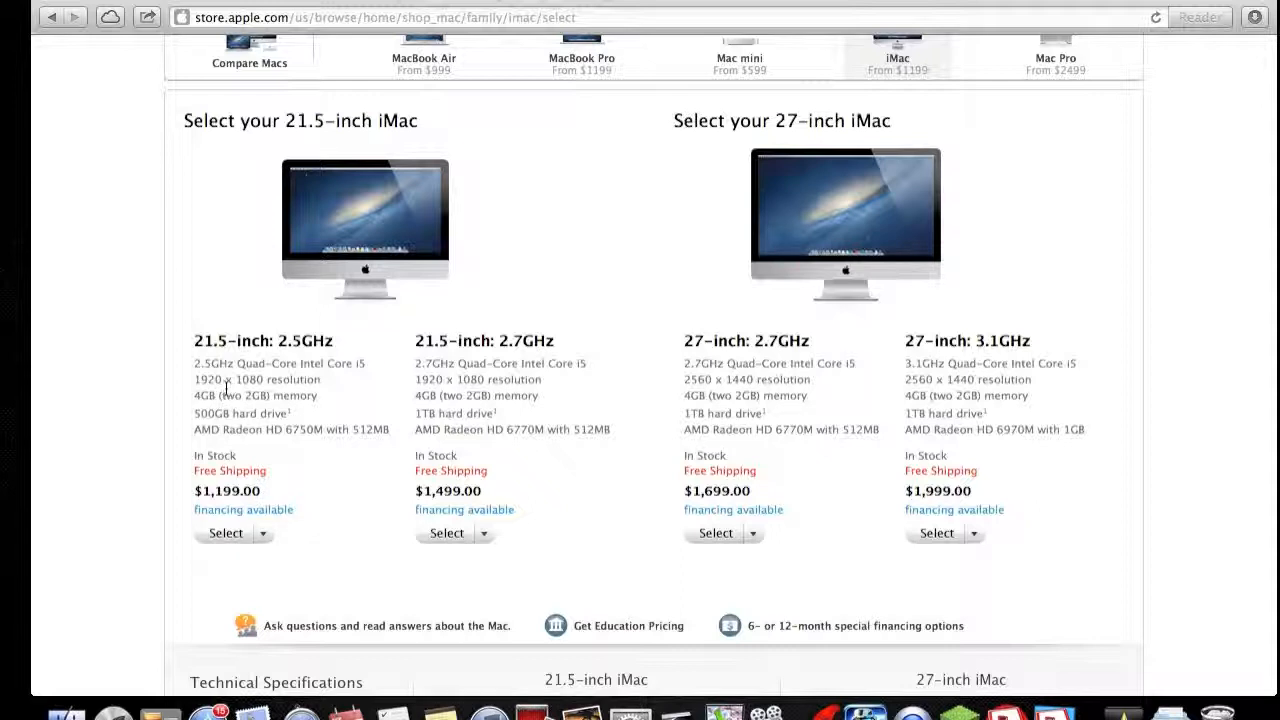
{"action": "mouse_move", "coordinate": [248, 414]}
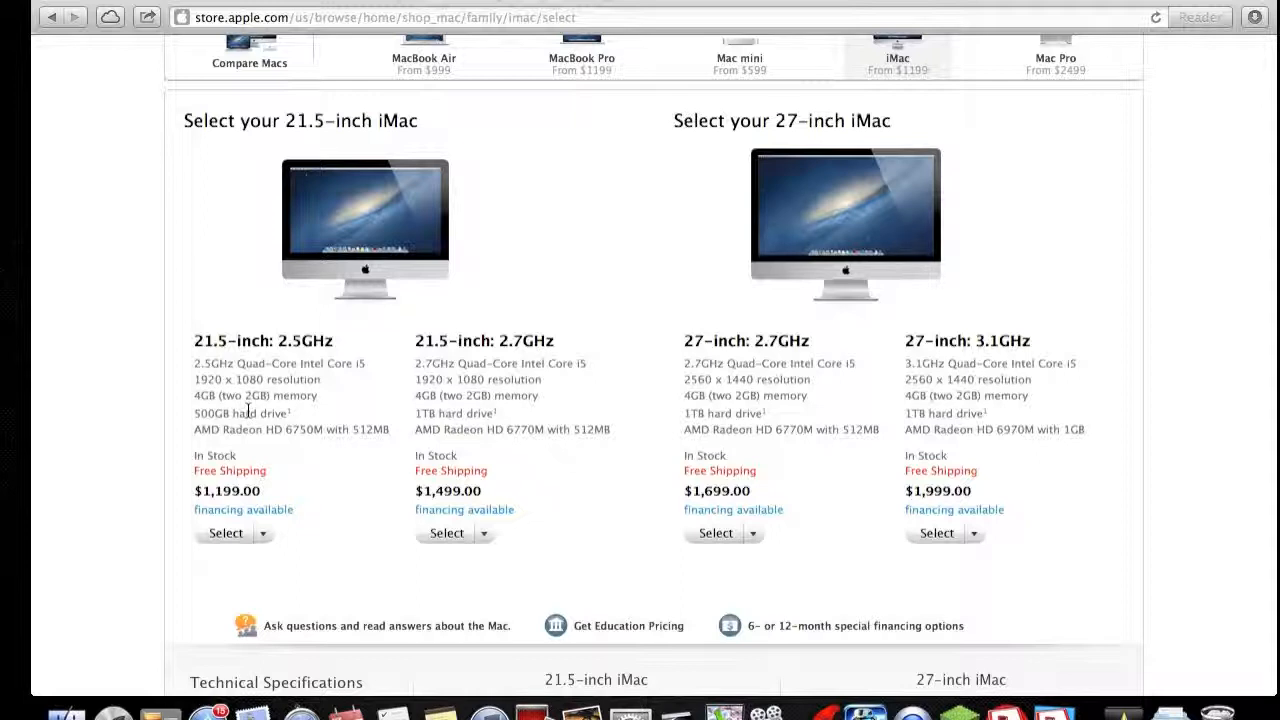
{"action": "mouse_move", "coordinate": [304, 464]}
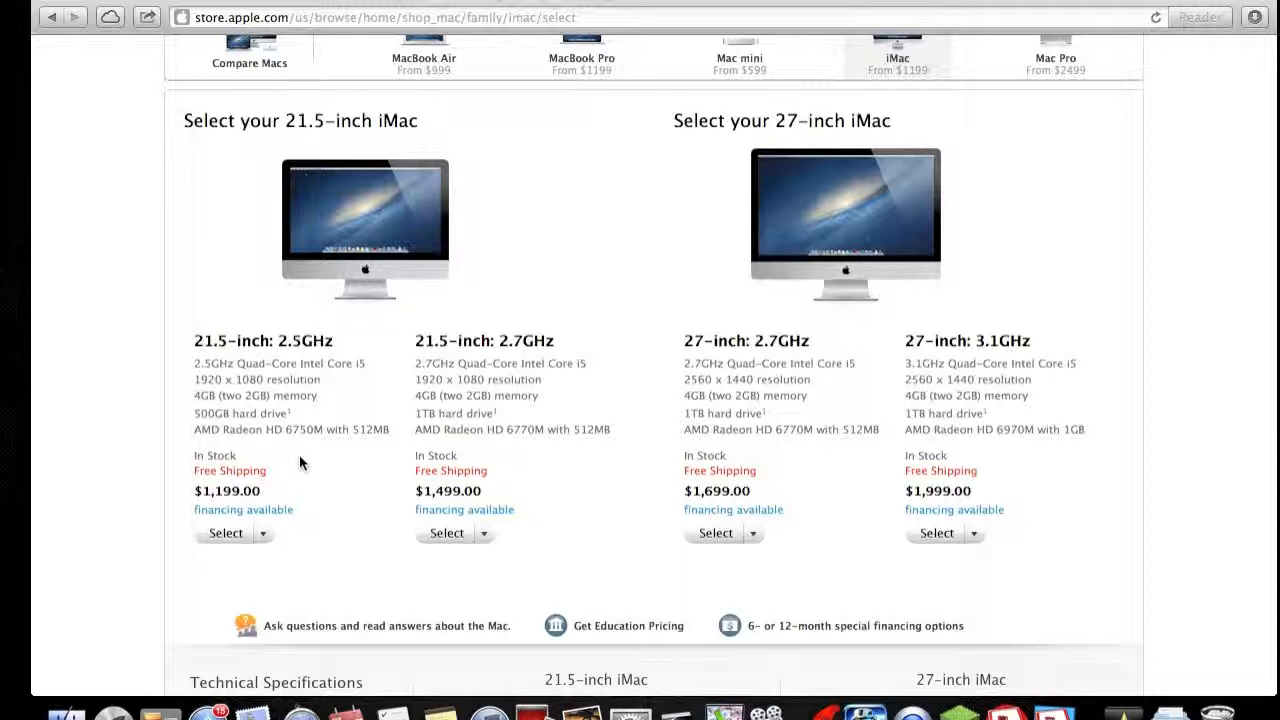
{"action": "mouse_move", "coordinate": [320, 464]}
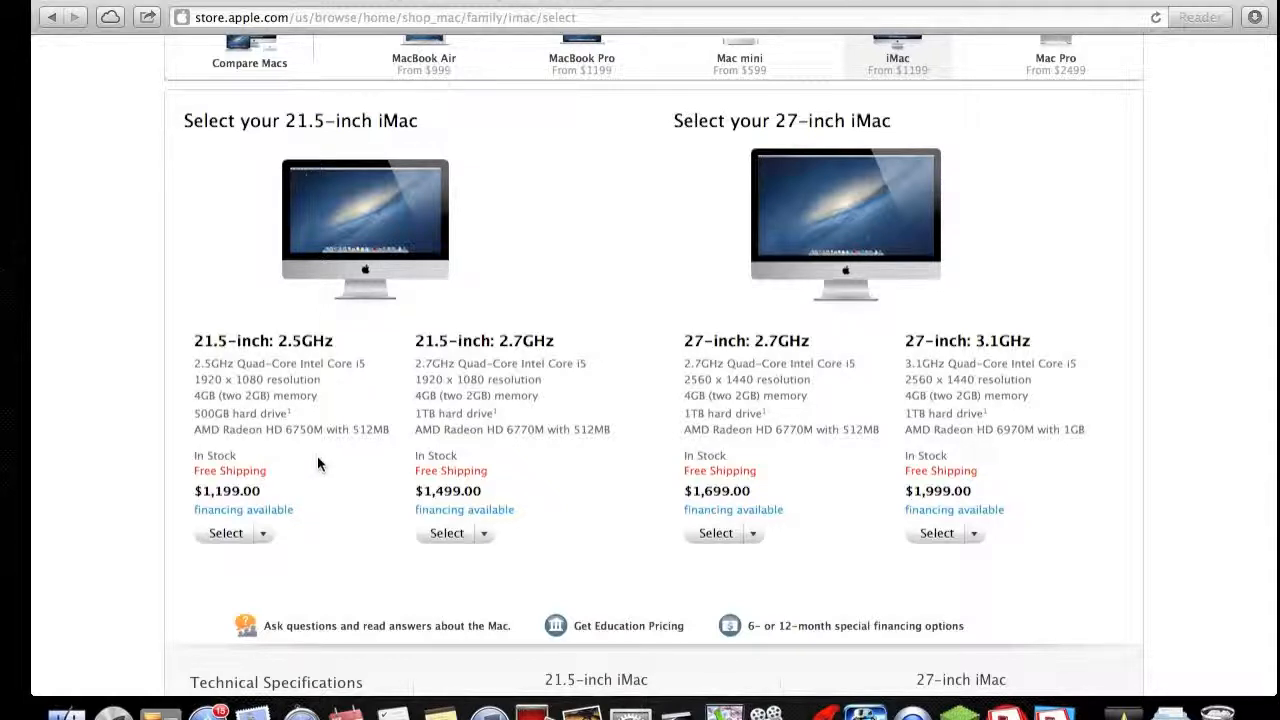
{"action": "mouse_move", "coordinate": [330, 398]}
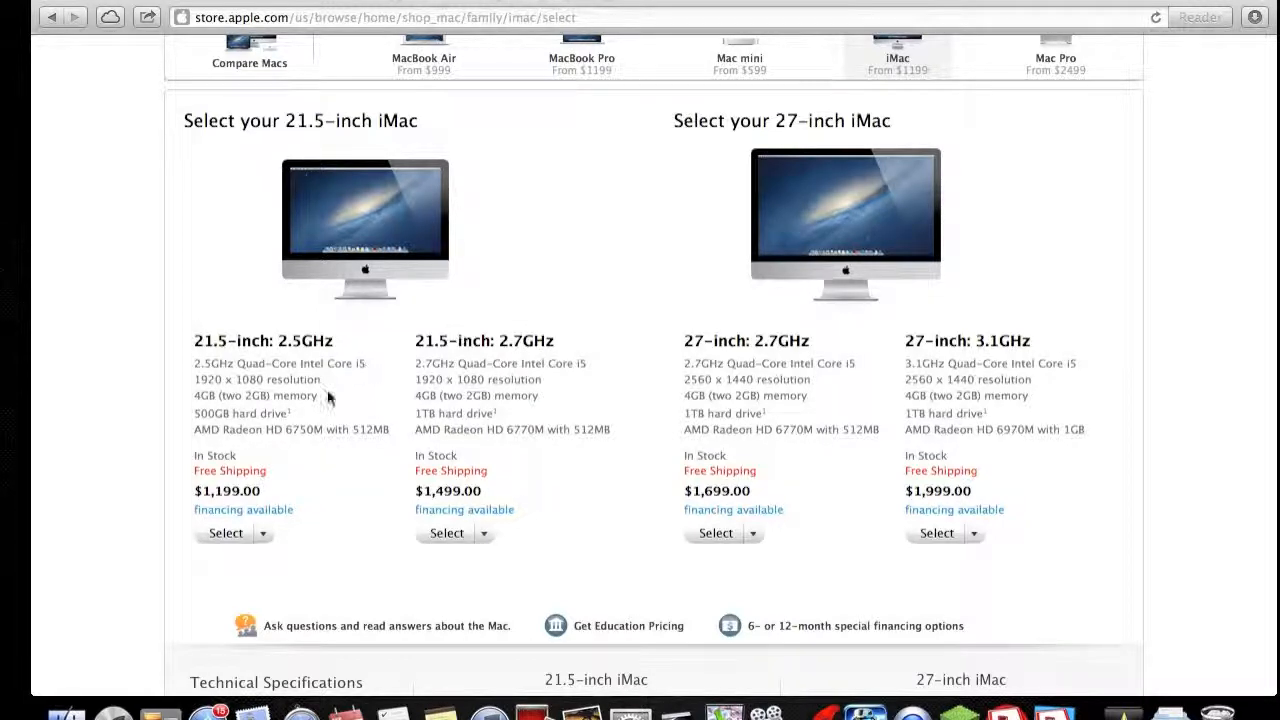
Choose the 21.5-inch 2.5GHz iMac and upgrade its memory to 8GB 1333MHz DDR3, total $1,299.00
{"action": "left_click", "coordinate": [224, 532]}
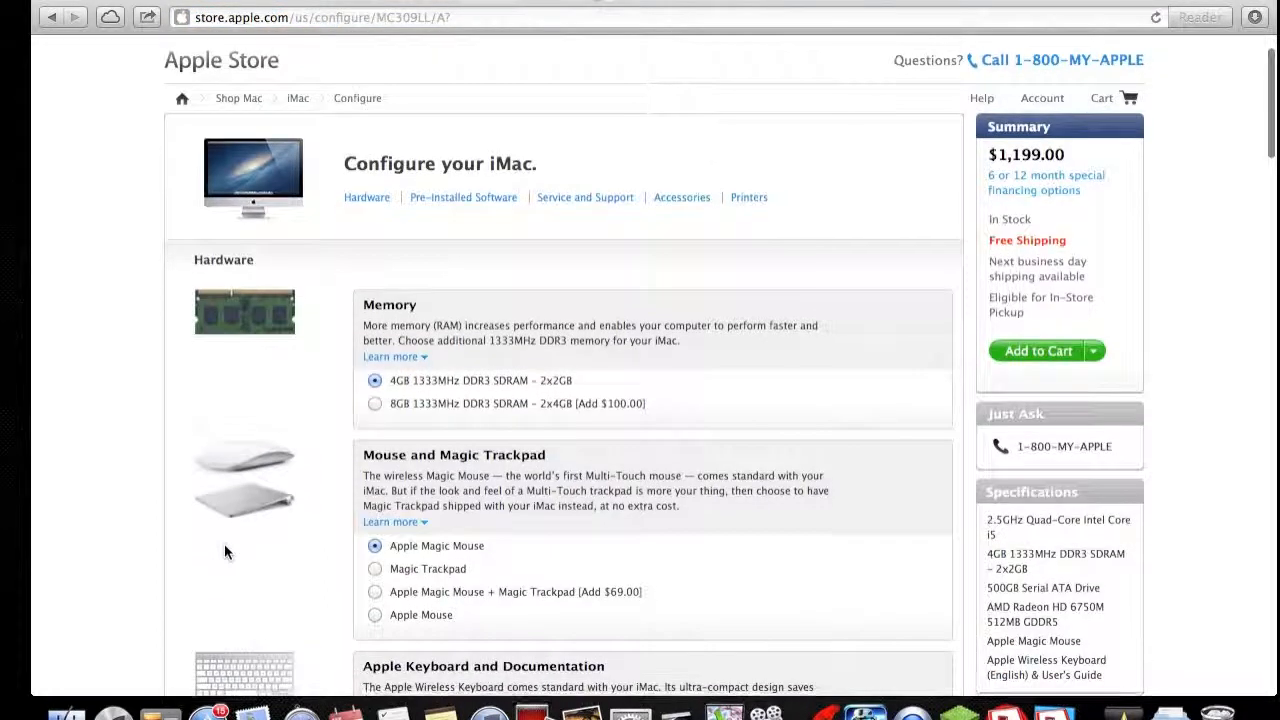
{"action": "scroll", "scroll_direction": "down", "scroll_amount": 3}
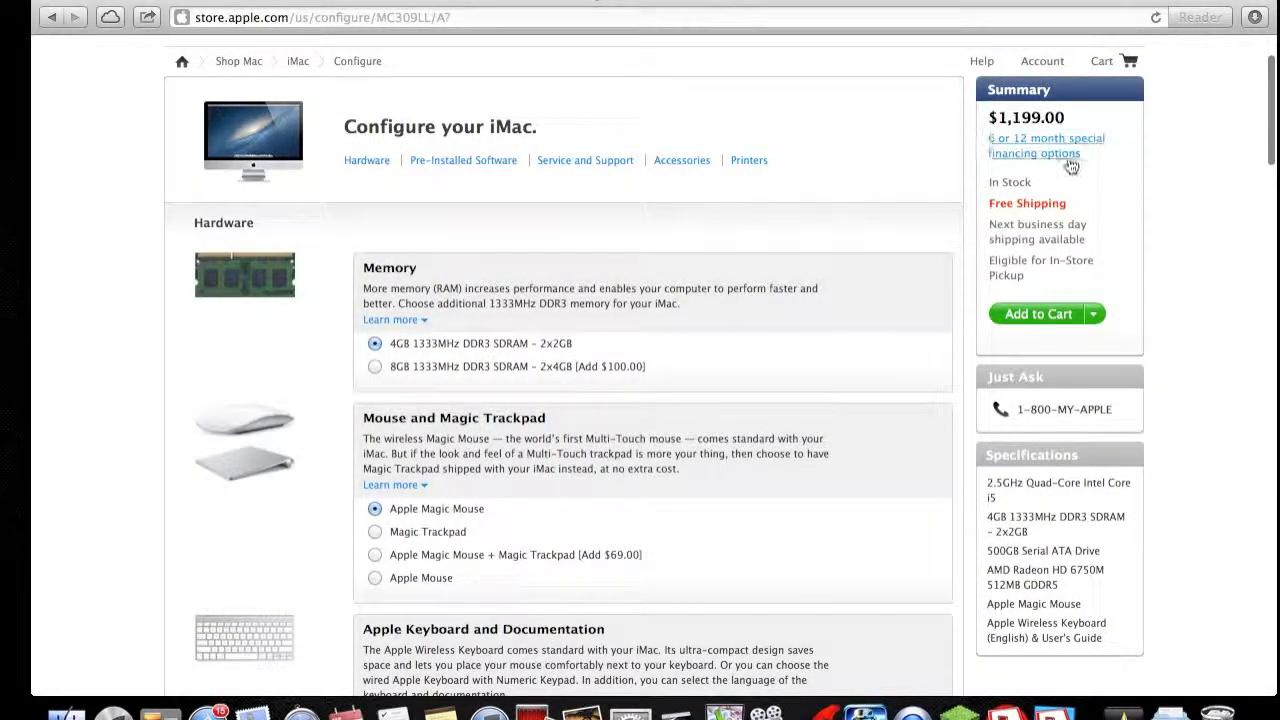
{"action": "mouse_move", "coordinate": [1004, 134]}
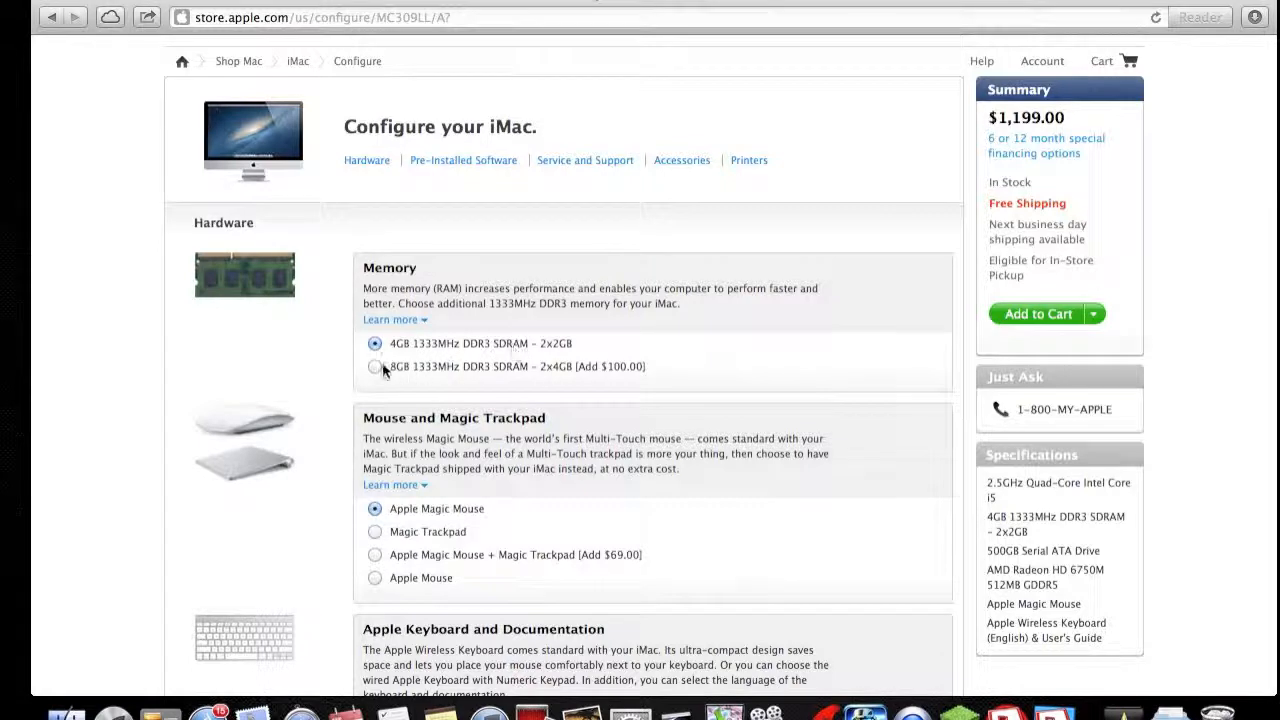
{"action": "left_click", "coordinate": [376, 366]}
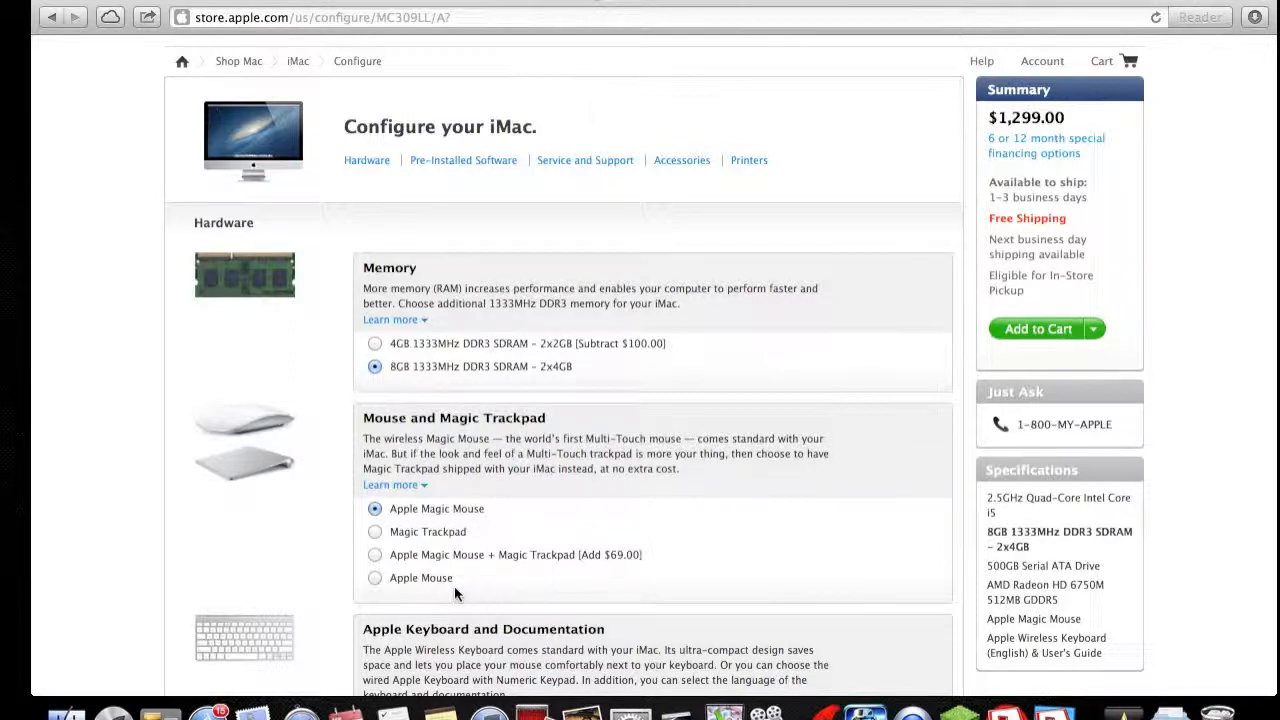
{"action": "mouse_move", "coordinate": [364, 596]}
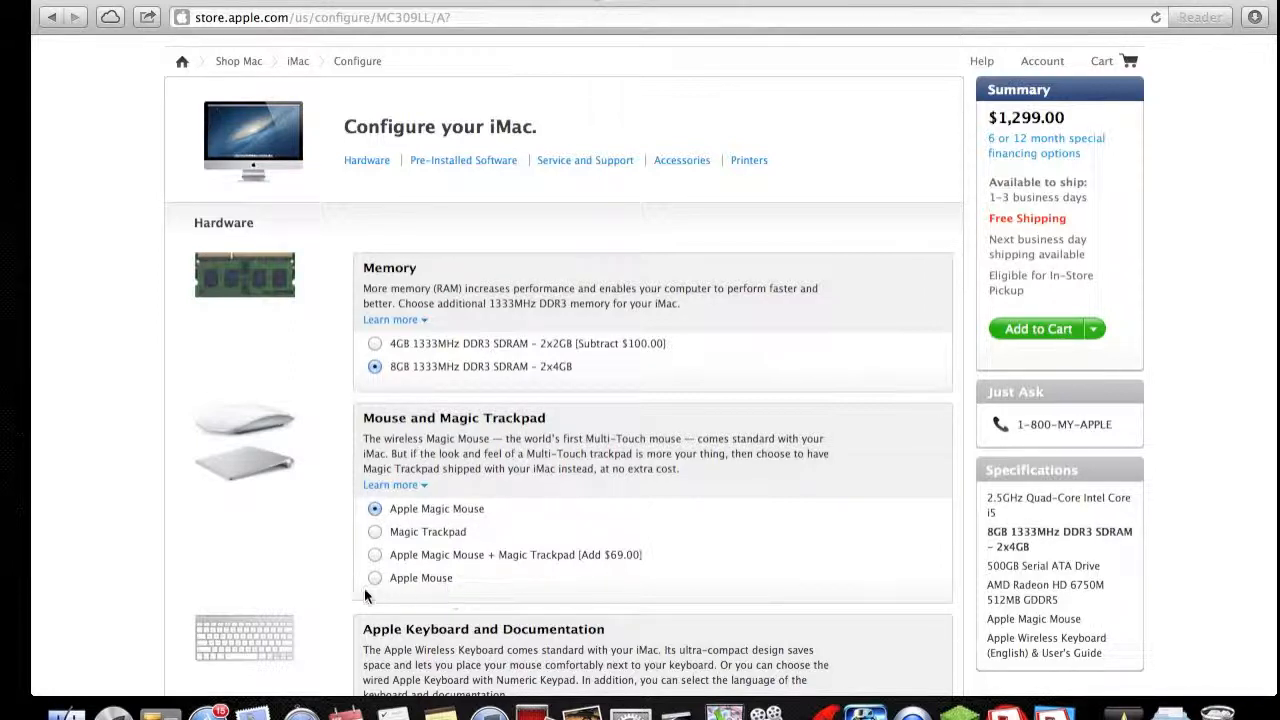
{"action": "mouse_move", "coordinate": [464, 524]}
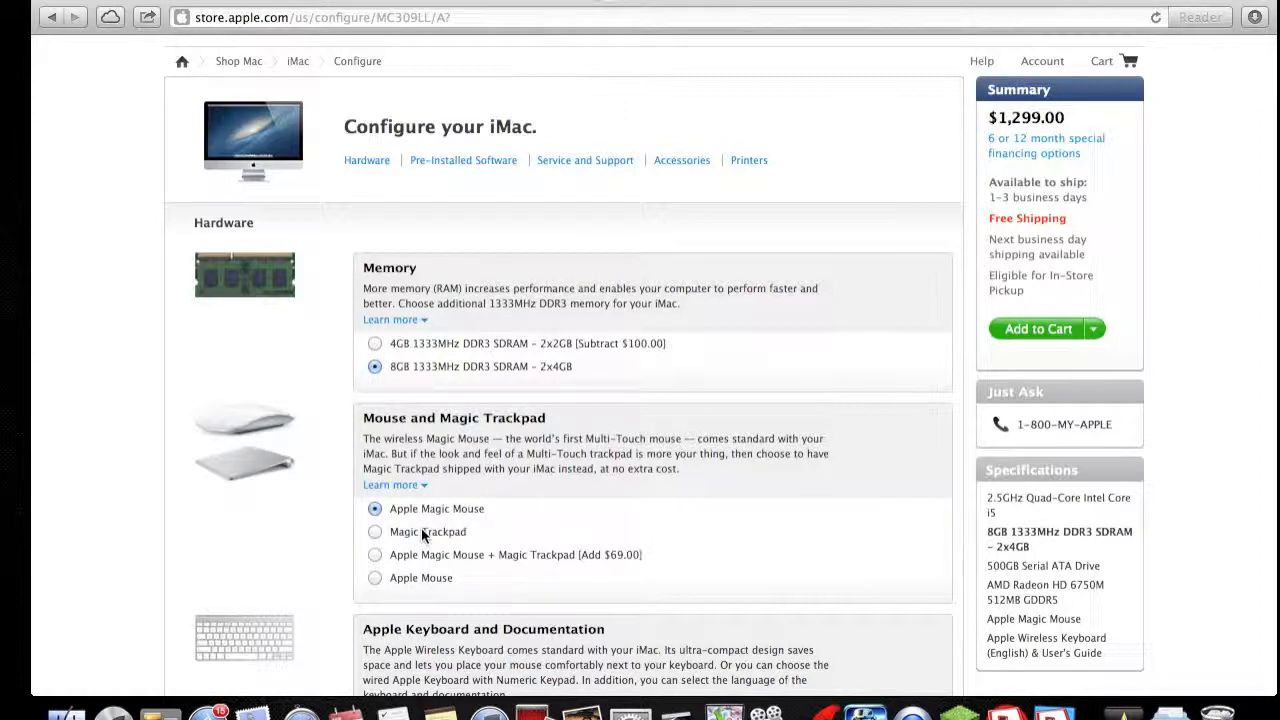
{"action": "scroll", "scroll_direction": "down", "scroll_amount": 3}
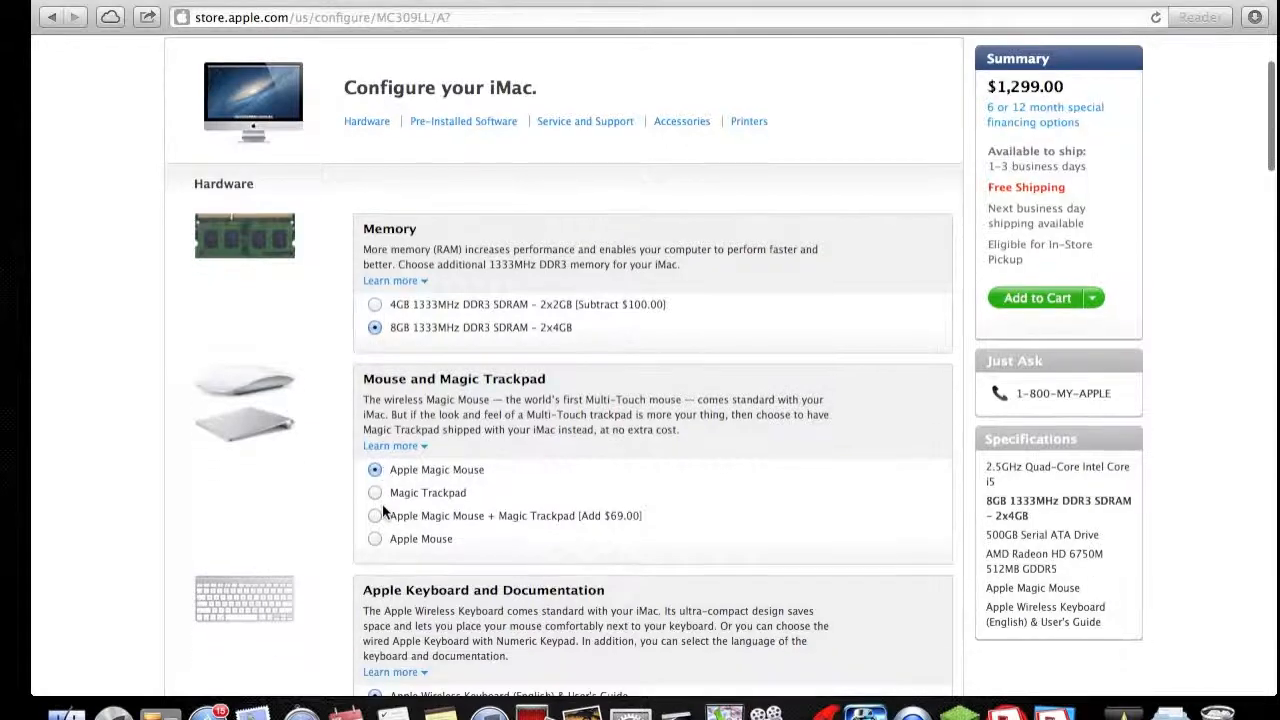
Add Keynote and Pages as pre-installed software, bringing the iMac total to $1,338.98
{"action": "scroll", "scroll_direction": "down", "scroll_amount": 3}
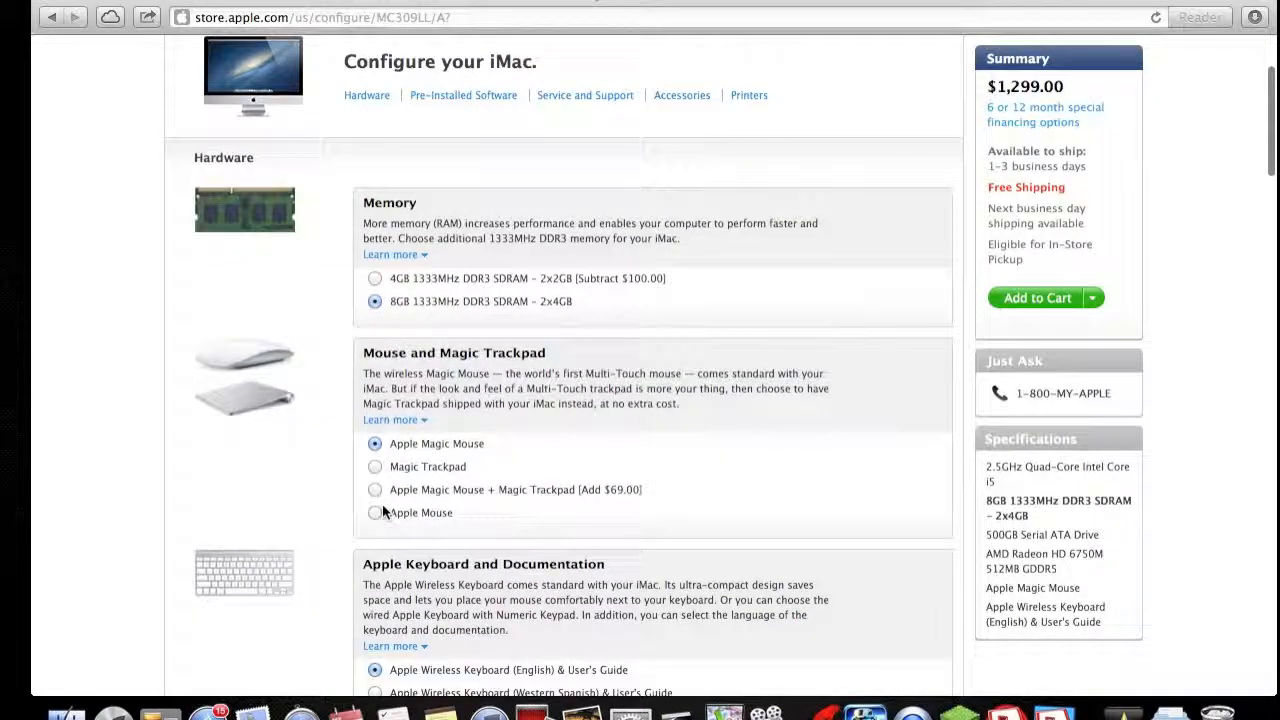
{"action": "scroll", "scroll_direction": "down", "scroll_amount": 3}
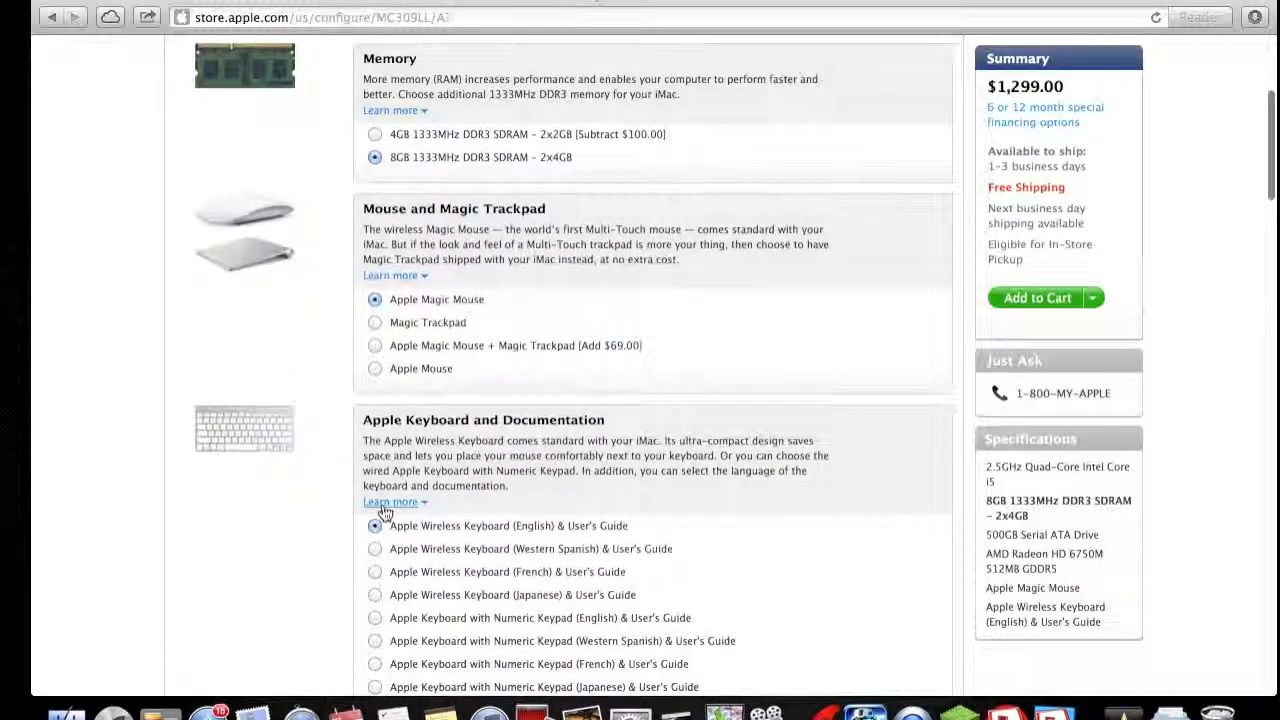
{"action": "scroll", "scroll_direction": "down", "scroll_amount": 3}
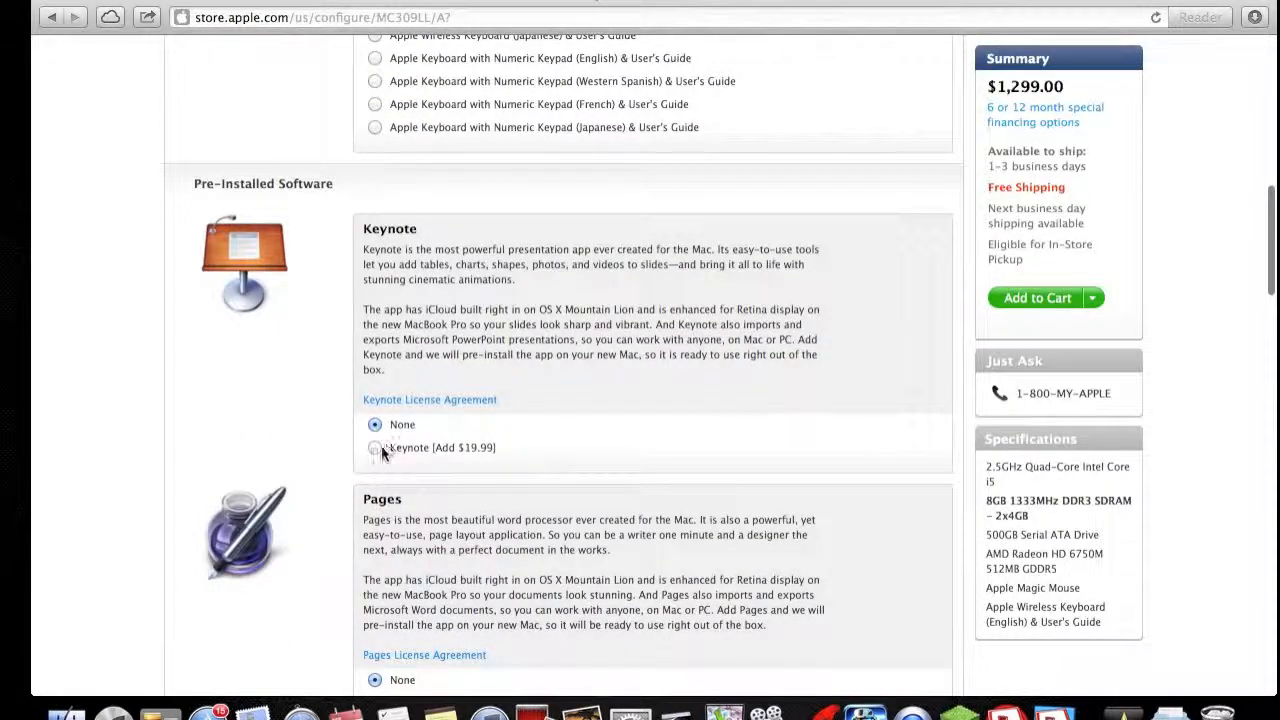
{"action": "left_click", "coordinate": [376, 448]}
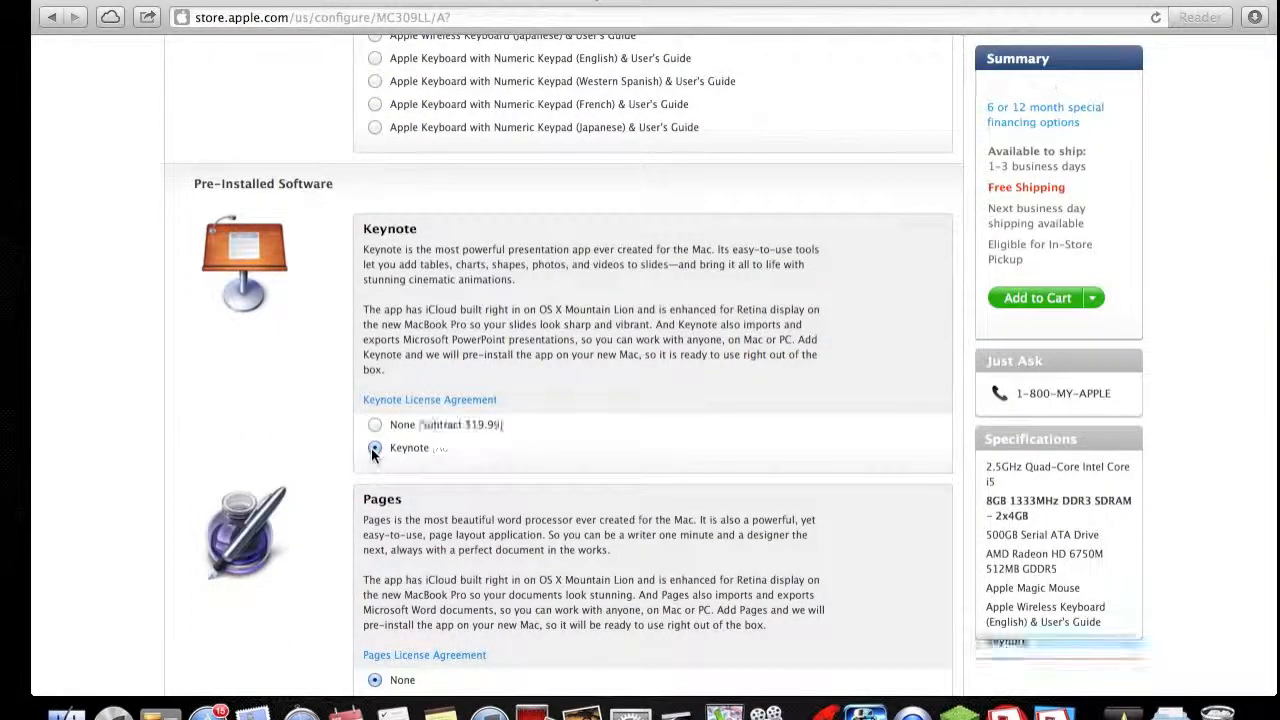
{"action": "scroll", "scroll_direction": "down", "scroll_amount": 3}
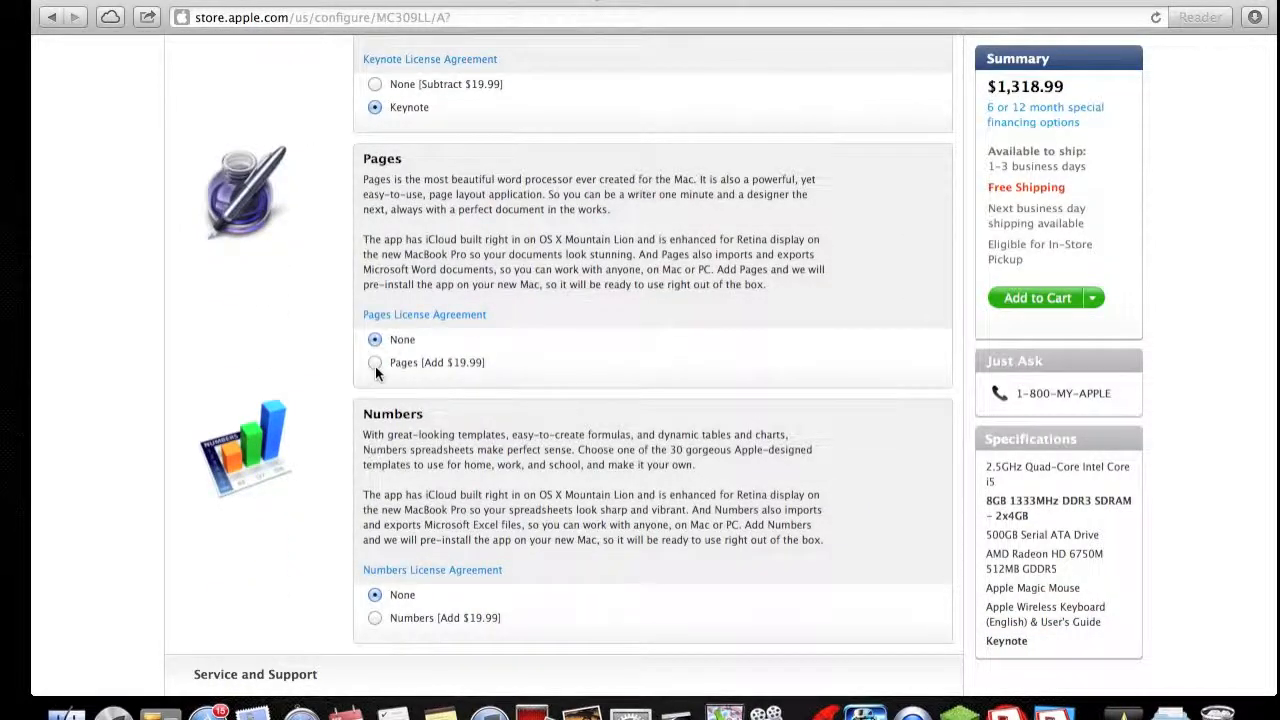
{"action": "left_click", "coordinate": [376, 362]}
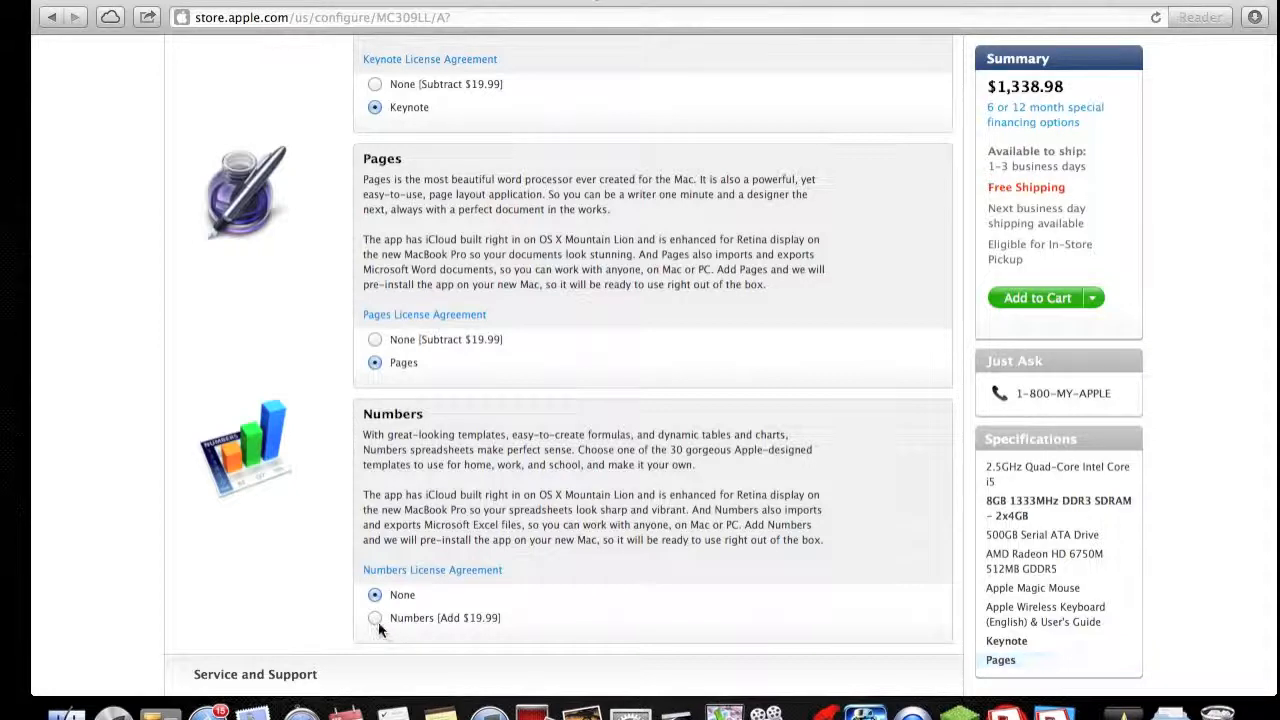
{"action": "scroll", "scroll_direction": "down", "scroll_amount": 3}
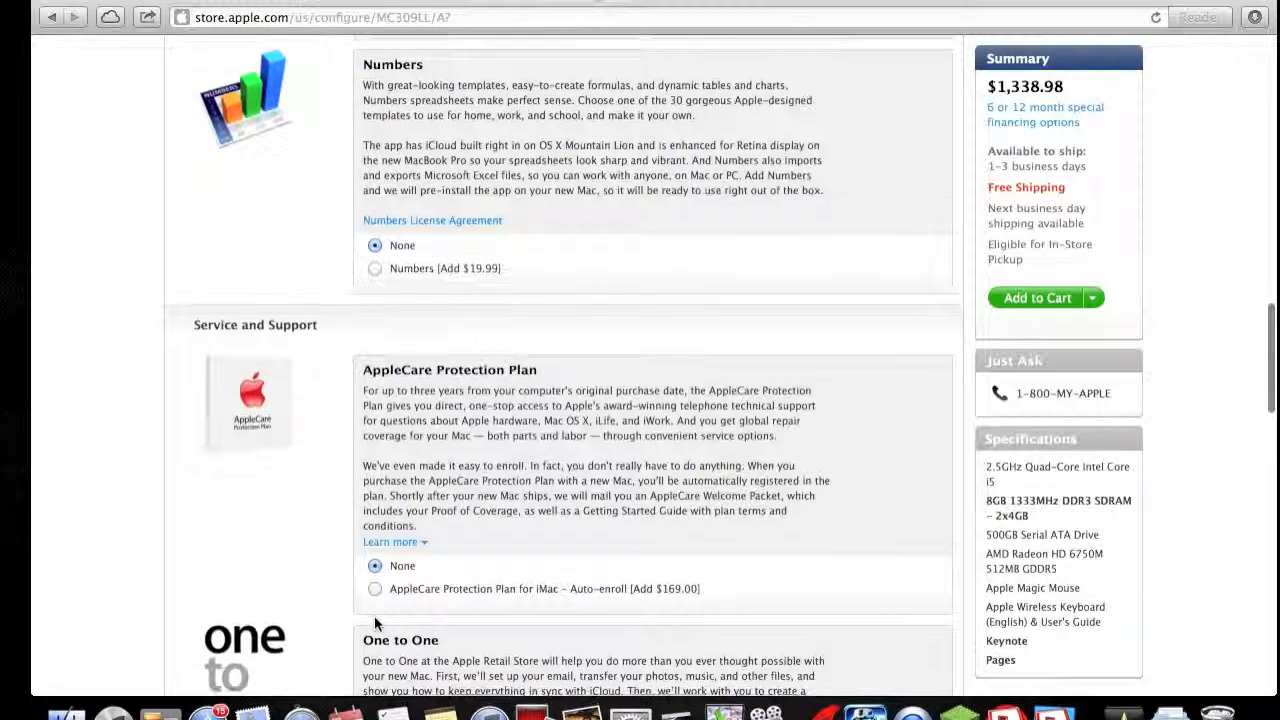
{"action": "scroll", "scroll_direction": "down", "scroll_amount": 3}
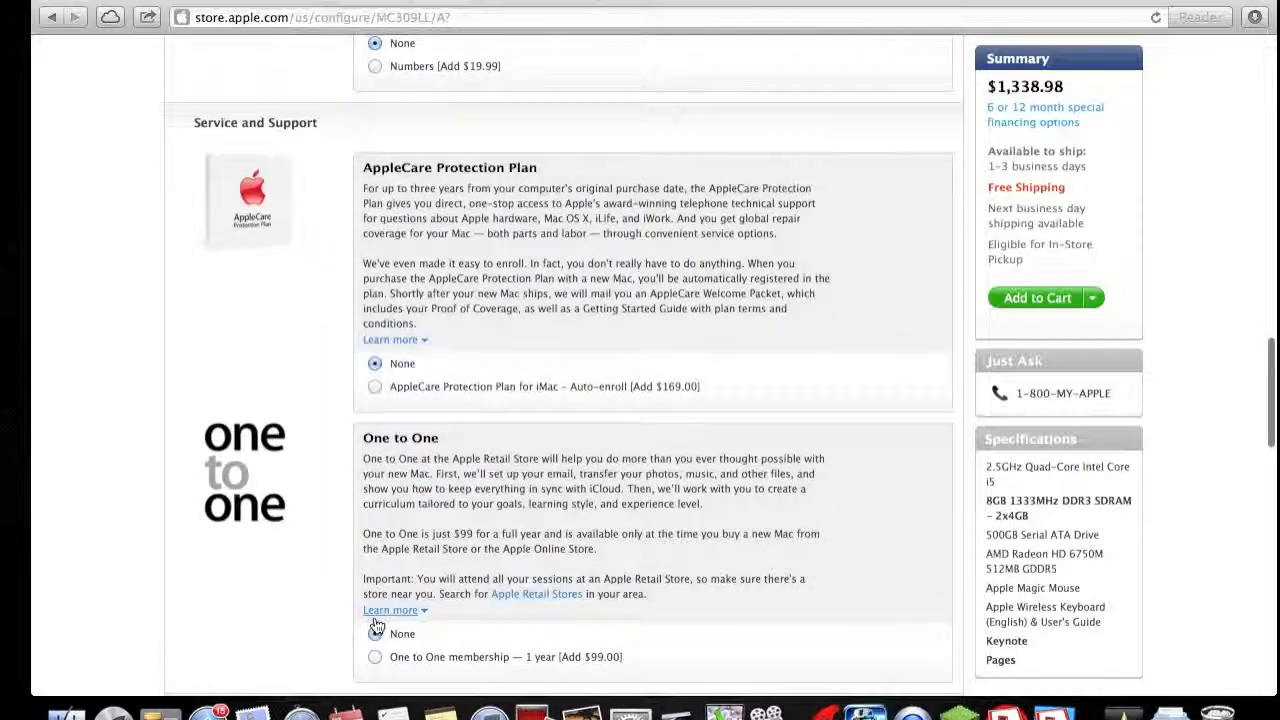
{"action": "scroll", "scroll_direction": "down", "scroll_amount": 3}
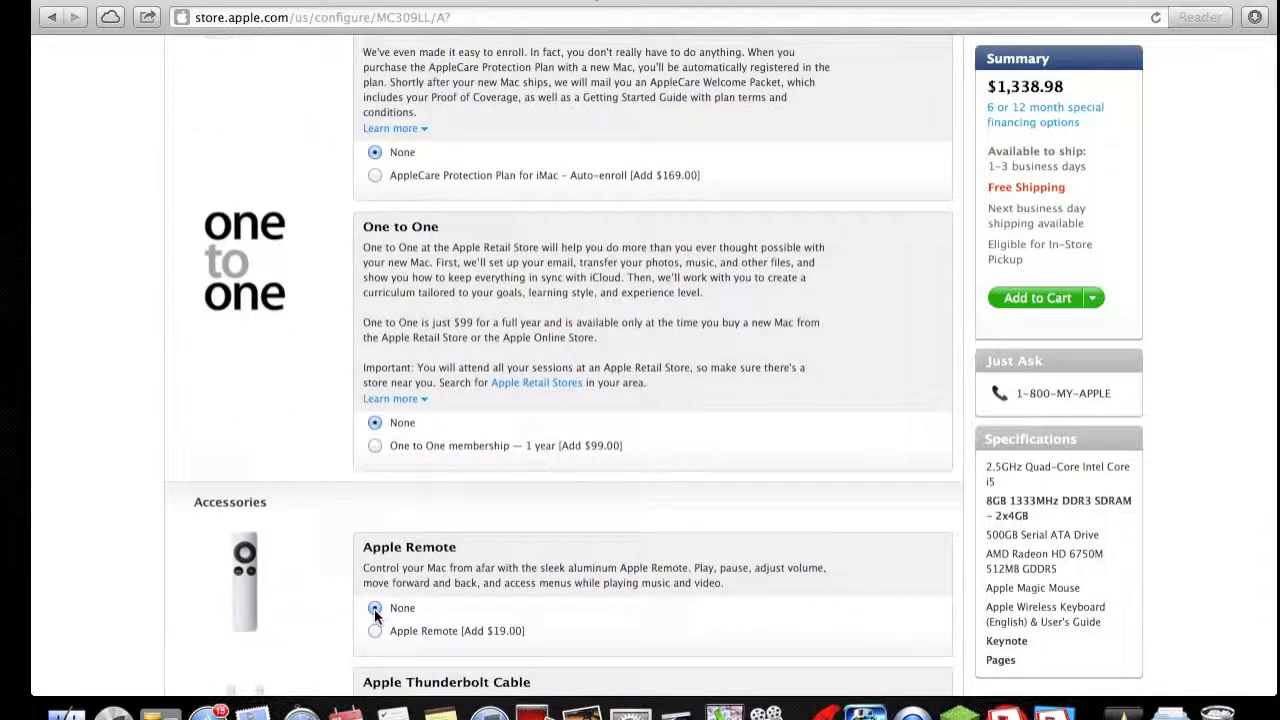
{"action": "scroll", "scroll_direction": "down", "scroll_amount": 3}
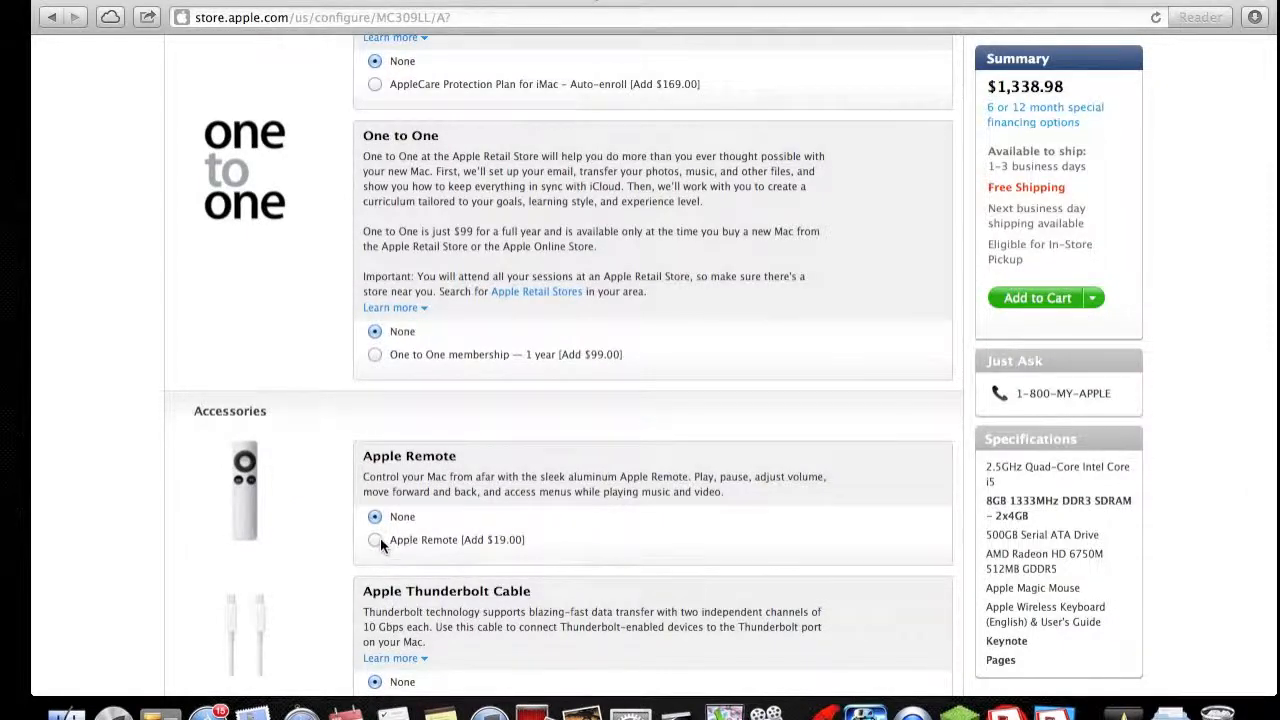
Add the Apple Remote accessory to the iMac build
{"action": "left_click", "coordinate": [376, 540]}
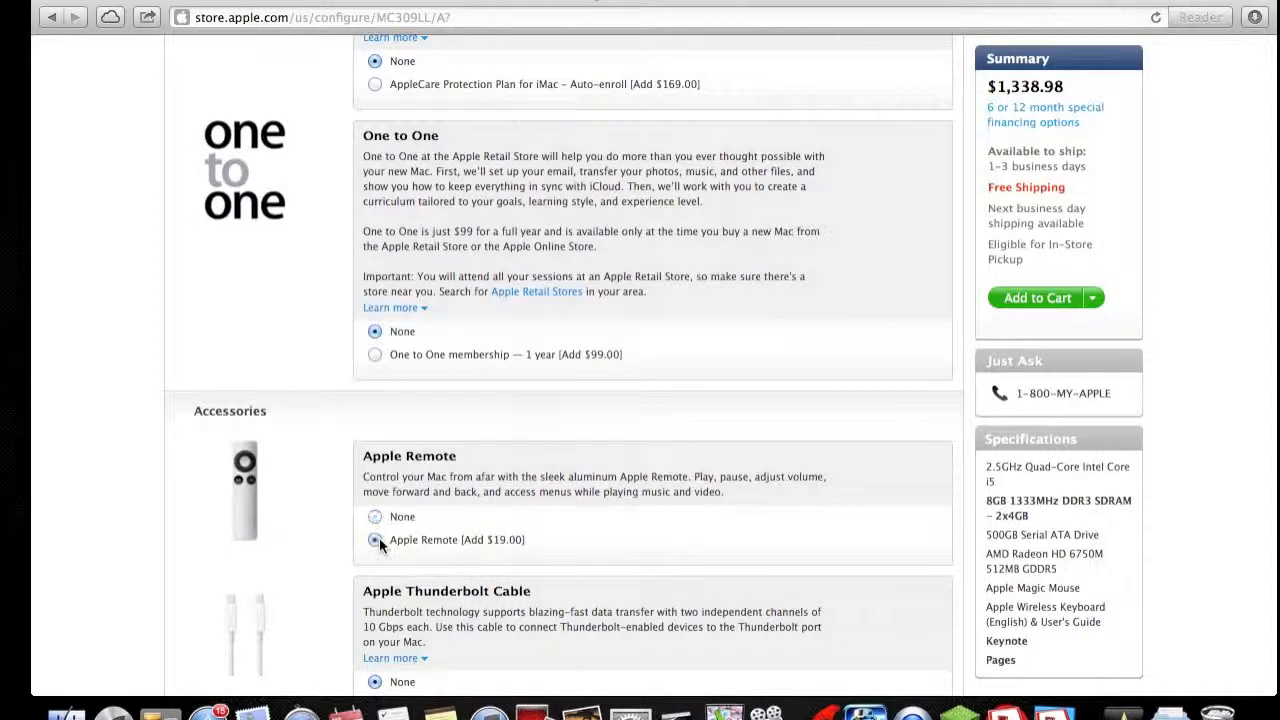
{"action": "left_click", "coordinate": [376, 540]}
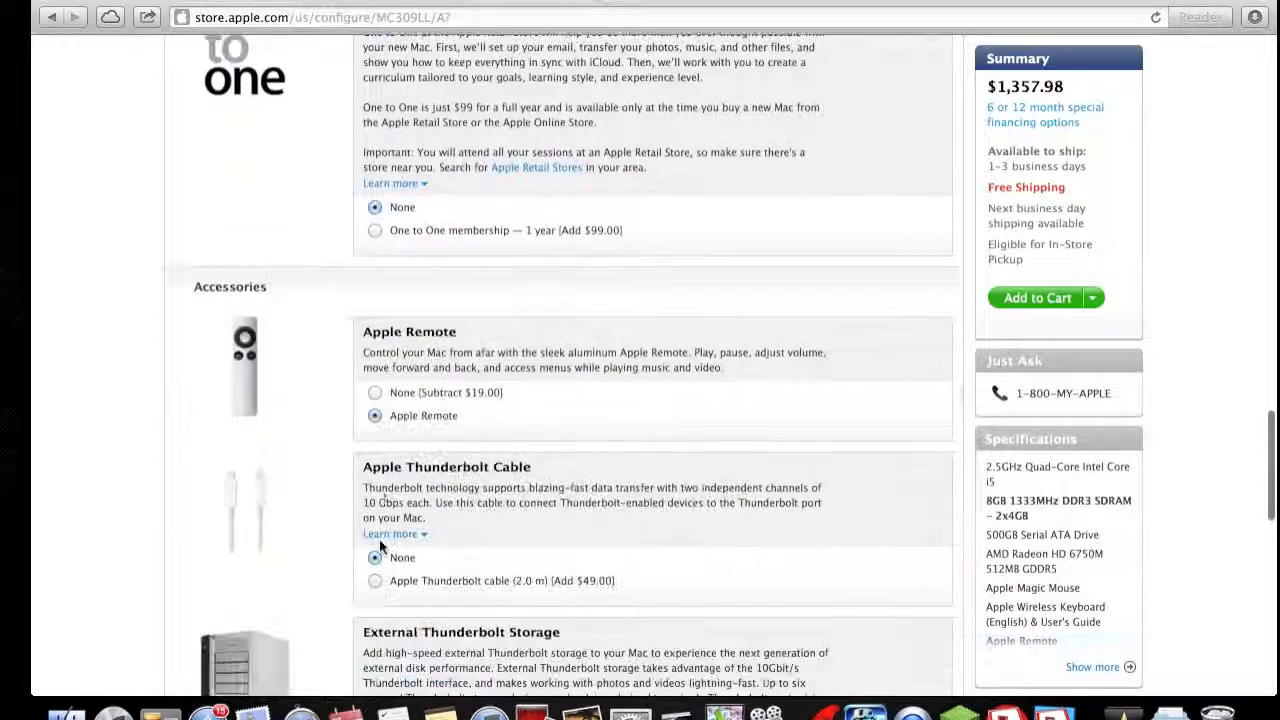
{"action": "scroll", "scroll_direction": "down", "scroll_amount": 3}
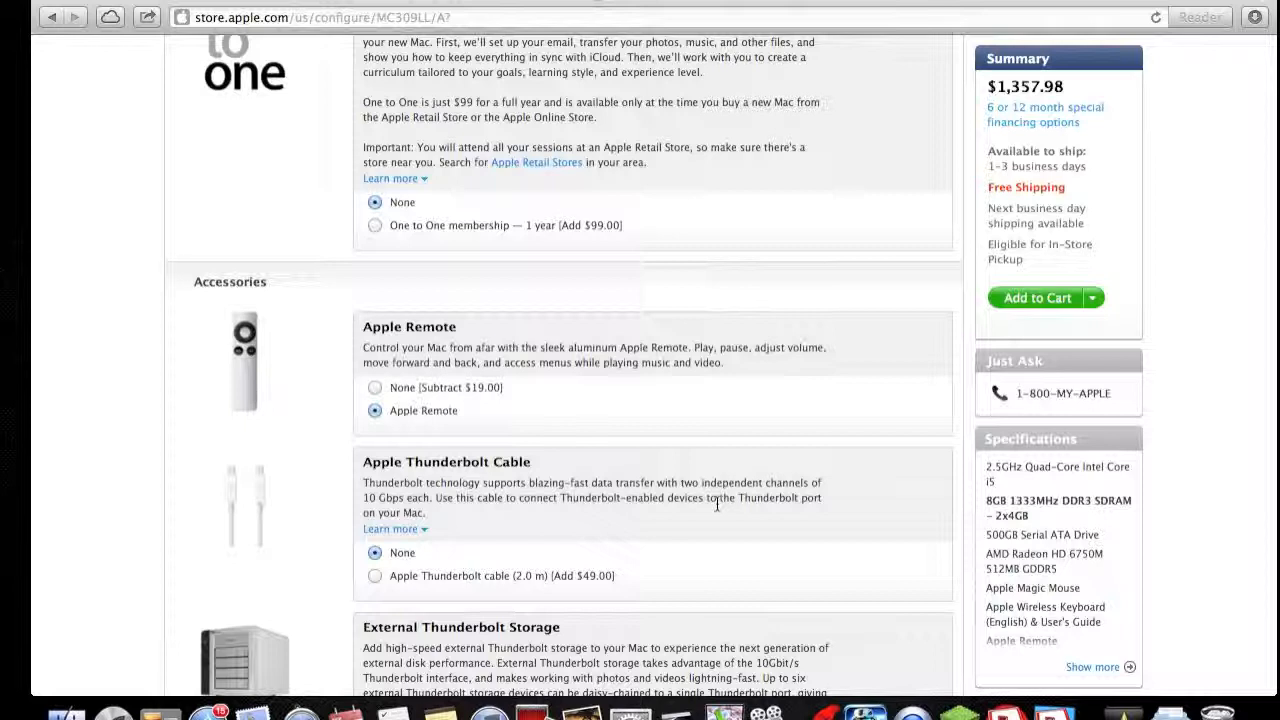
{"action": "scroll", "scroll_direction": "down", "scroll_amount": 3}
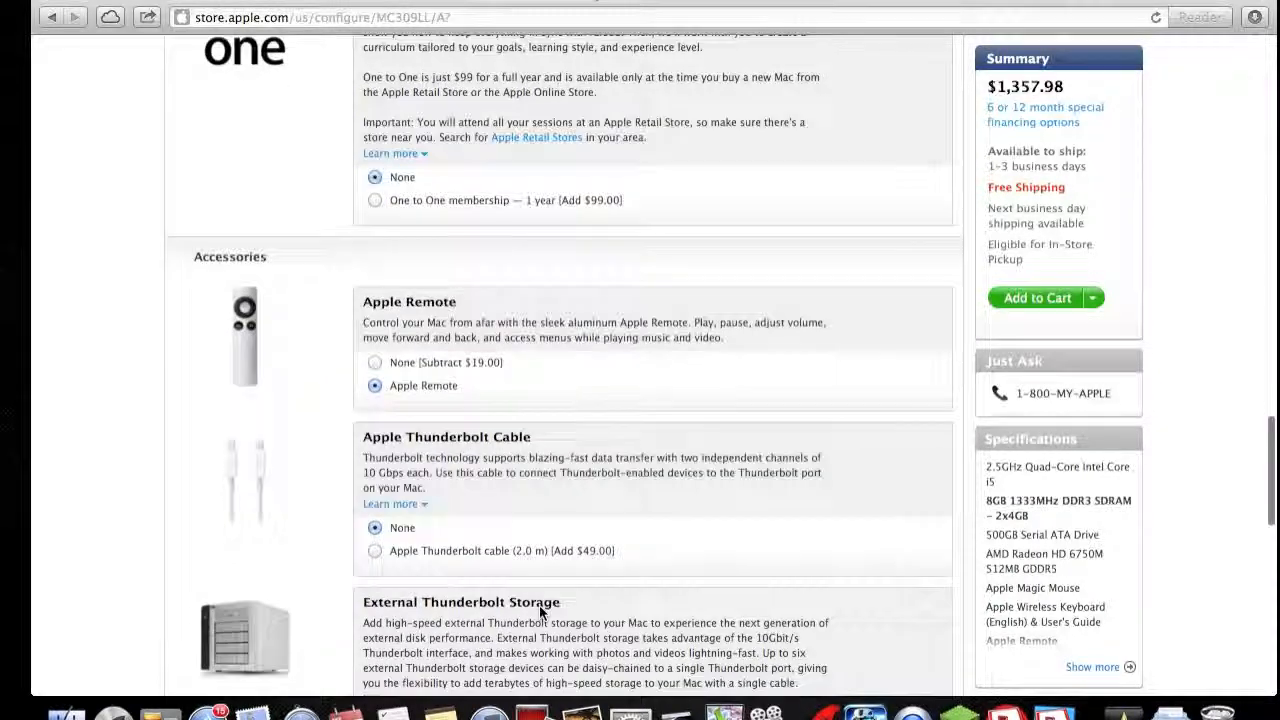
{"action": "scroll", "scroll_direction": "down", "scroll_amount": 3}
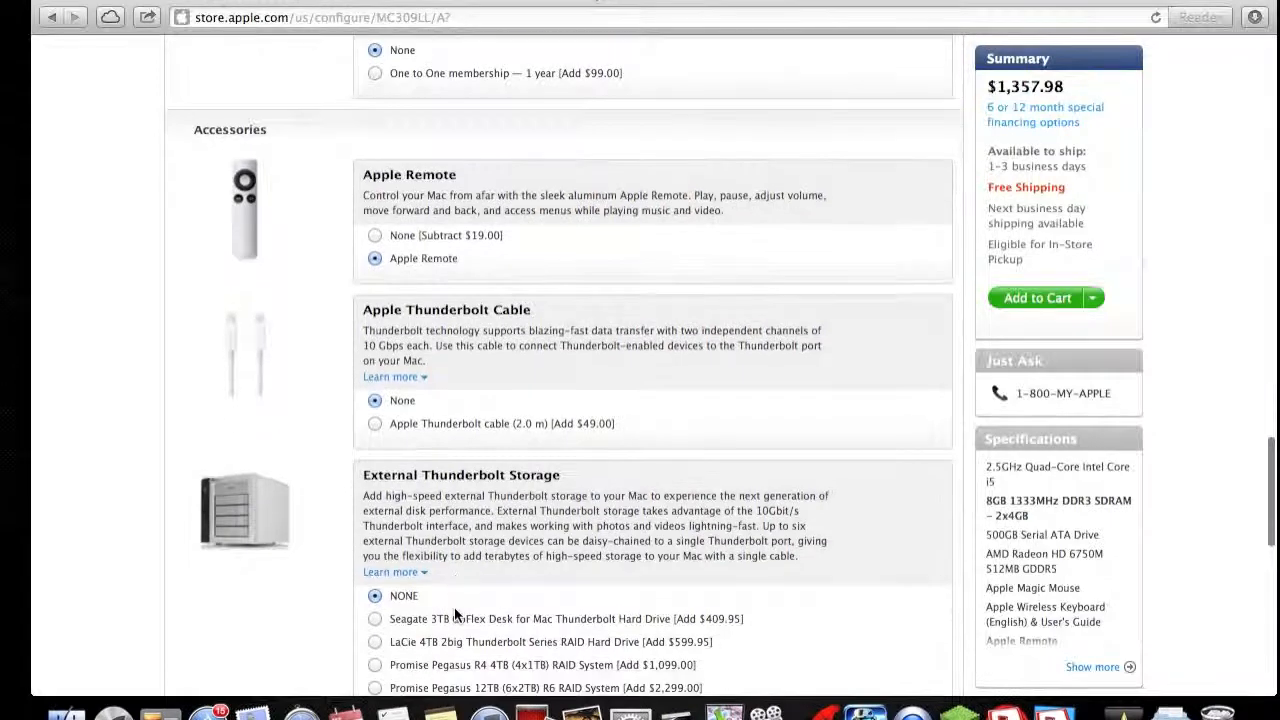
{"action": "scroll", "scroll_direction": "down", "scroll_amount": 3}
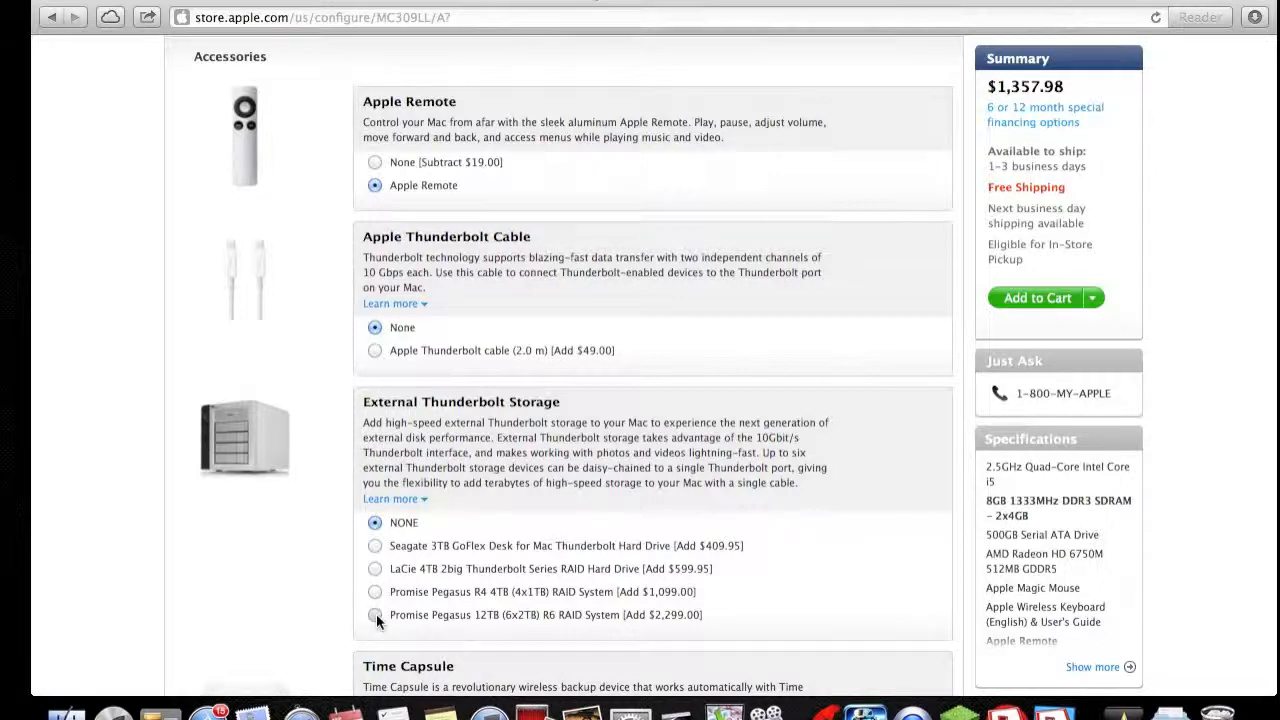
Try the Promise Pegasus 12TB storage, then set External Thunderbolt Storage back to None, total $1,357.98
{"action": "left_click", "coordinate": [376, 614]}
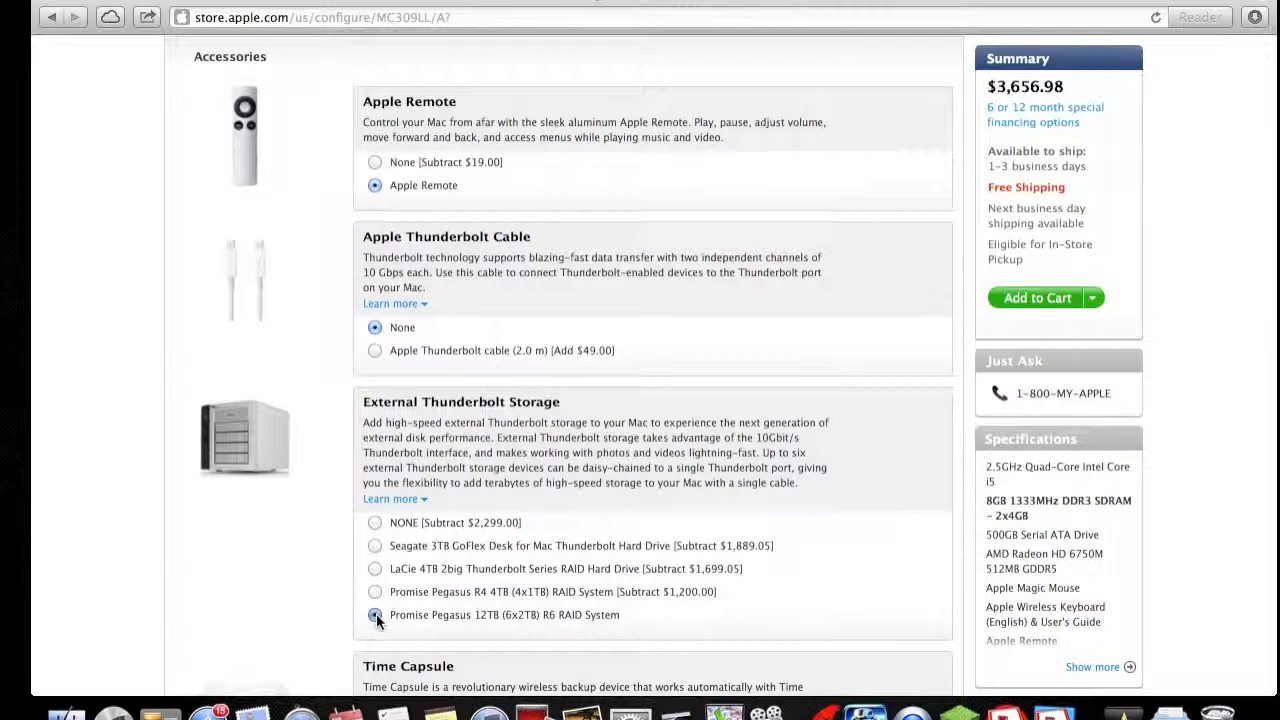
{"action": "left_click", "coordinate": [376, 524]}
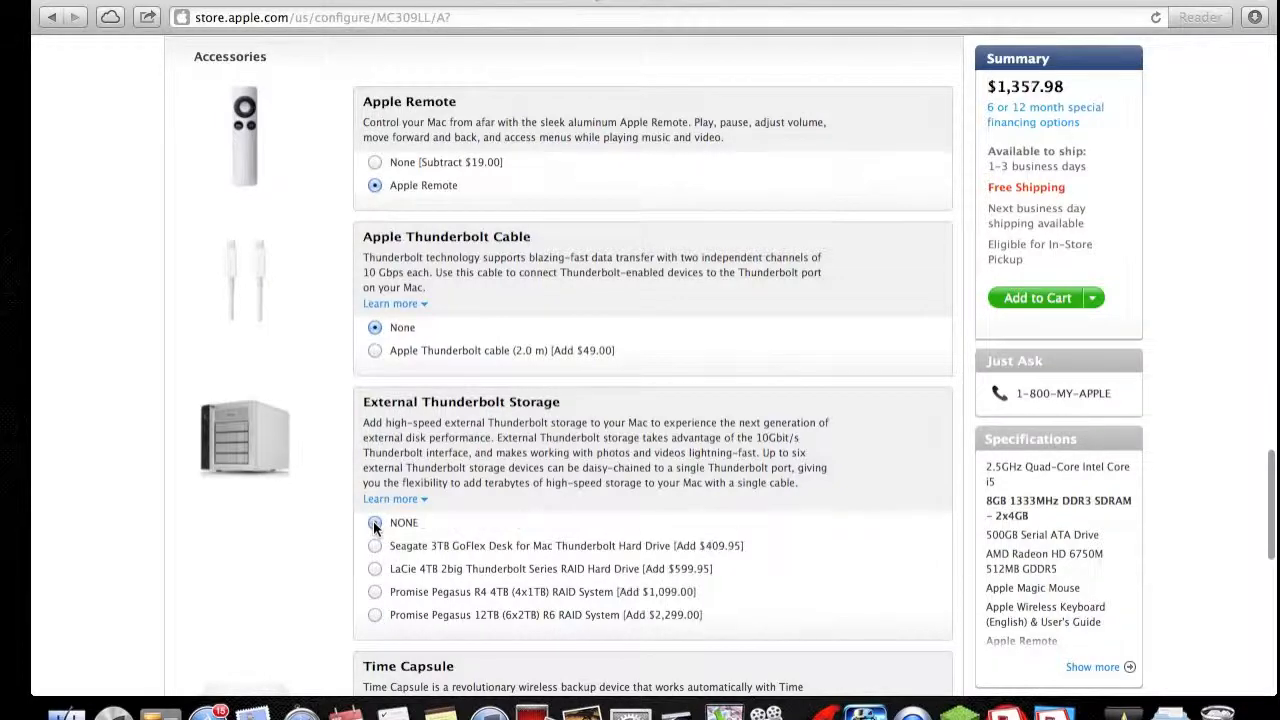
{"action": "scroll", "scroll_direction": "down", "scroll_amount": 3}
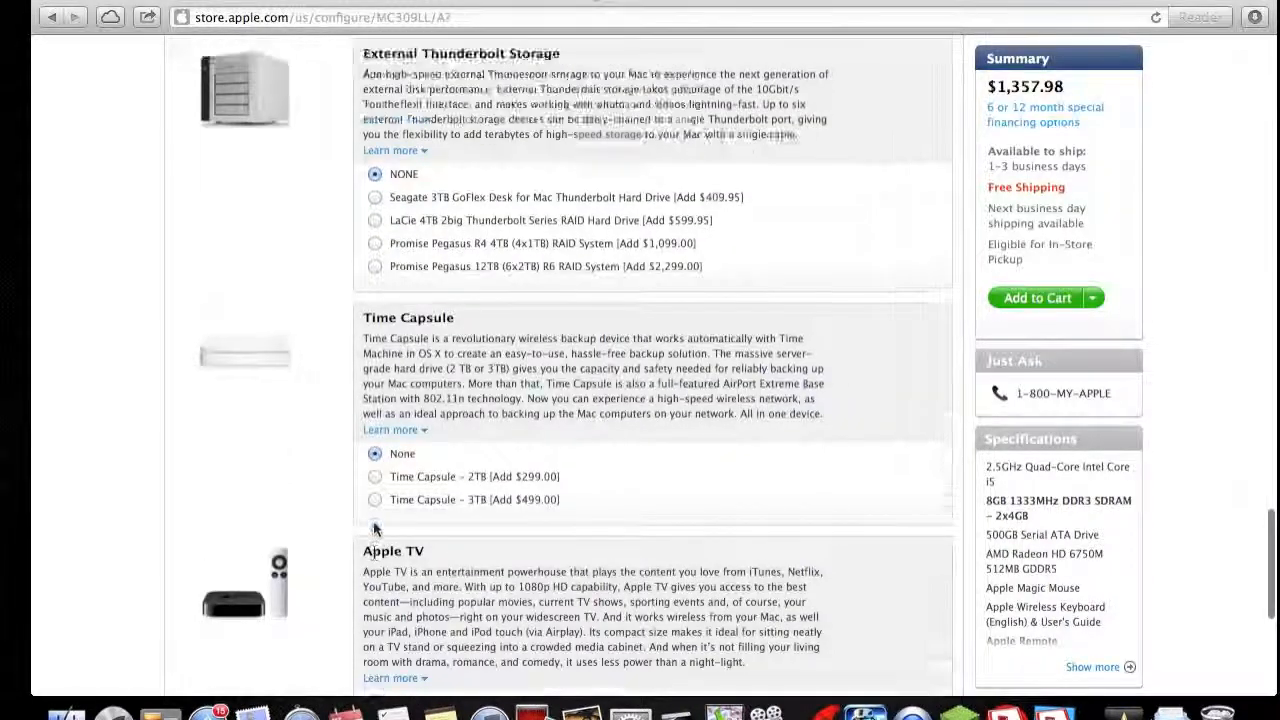
{"action": "scroll", "scroll_direction": "up", "scroll_amount": 3}
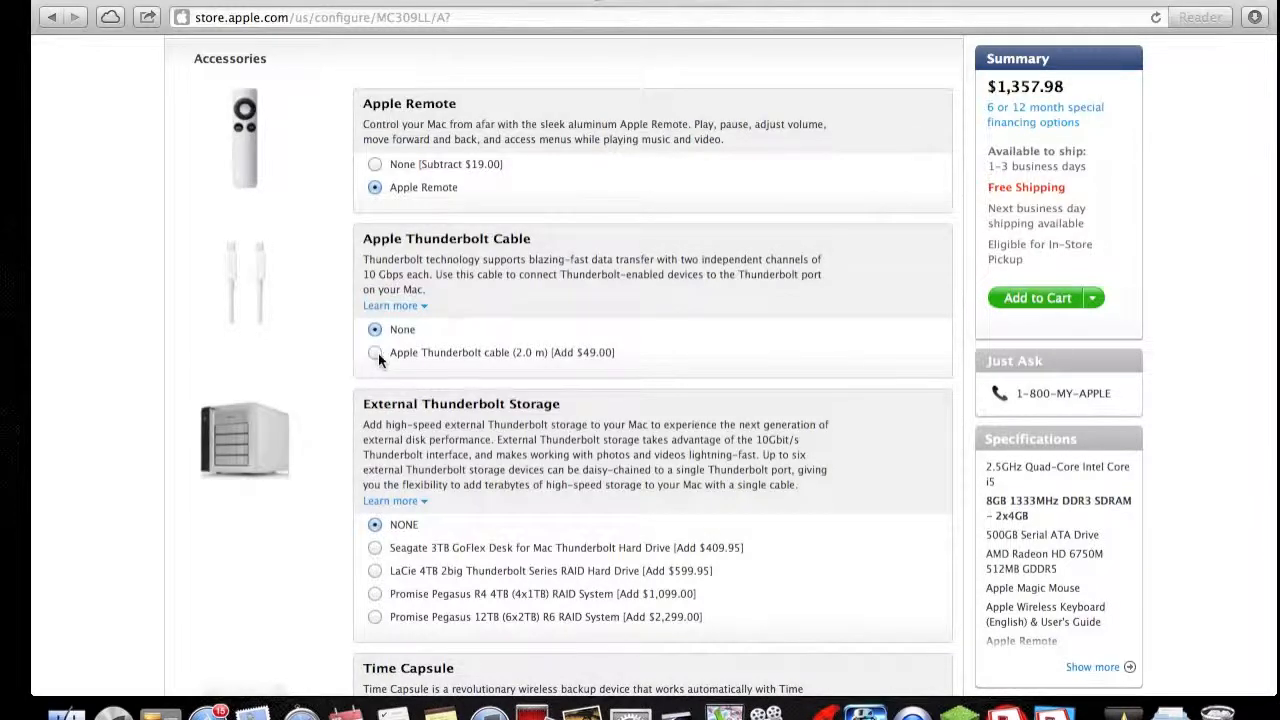
{"action": "scroll", "scroll_direction": "down", "scroll_amount": 3}
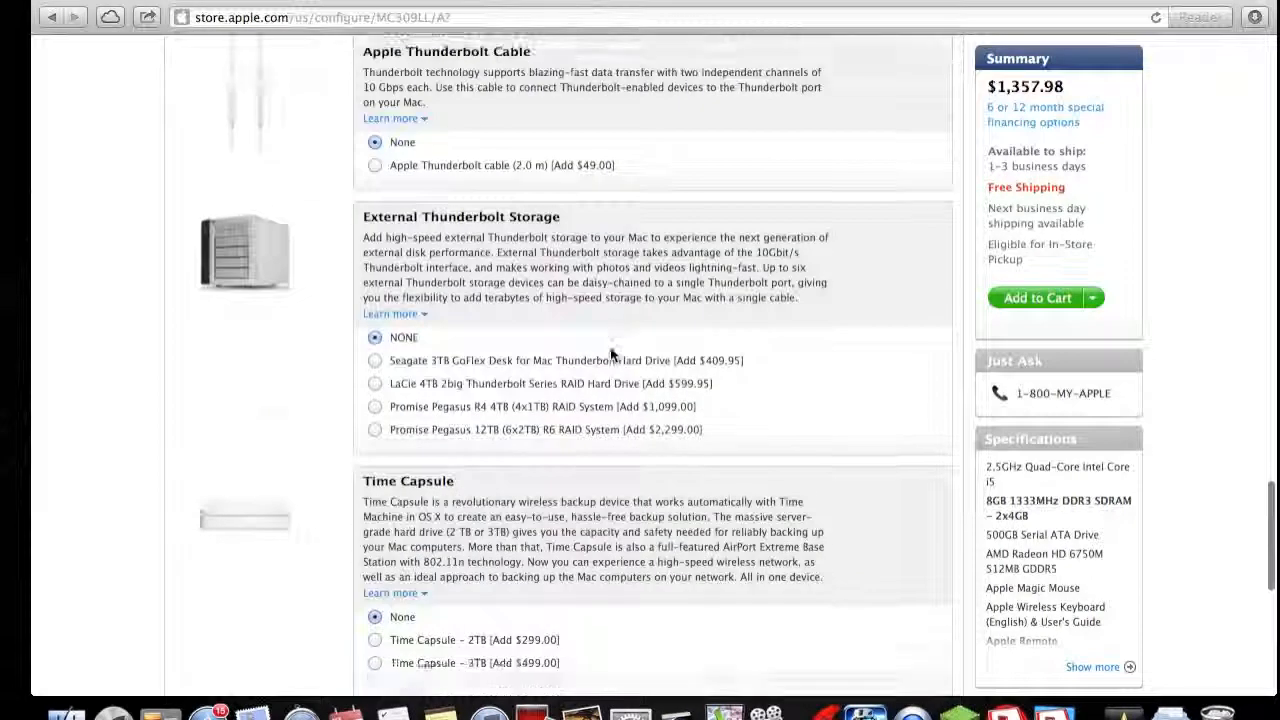
{"action": "scroll", "scroll_direction": "down", "scroll_amount": 3}
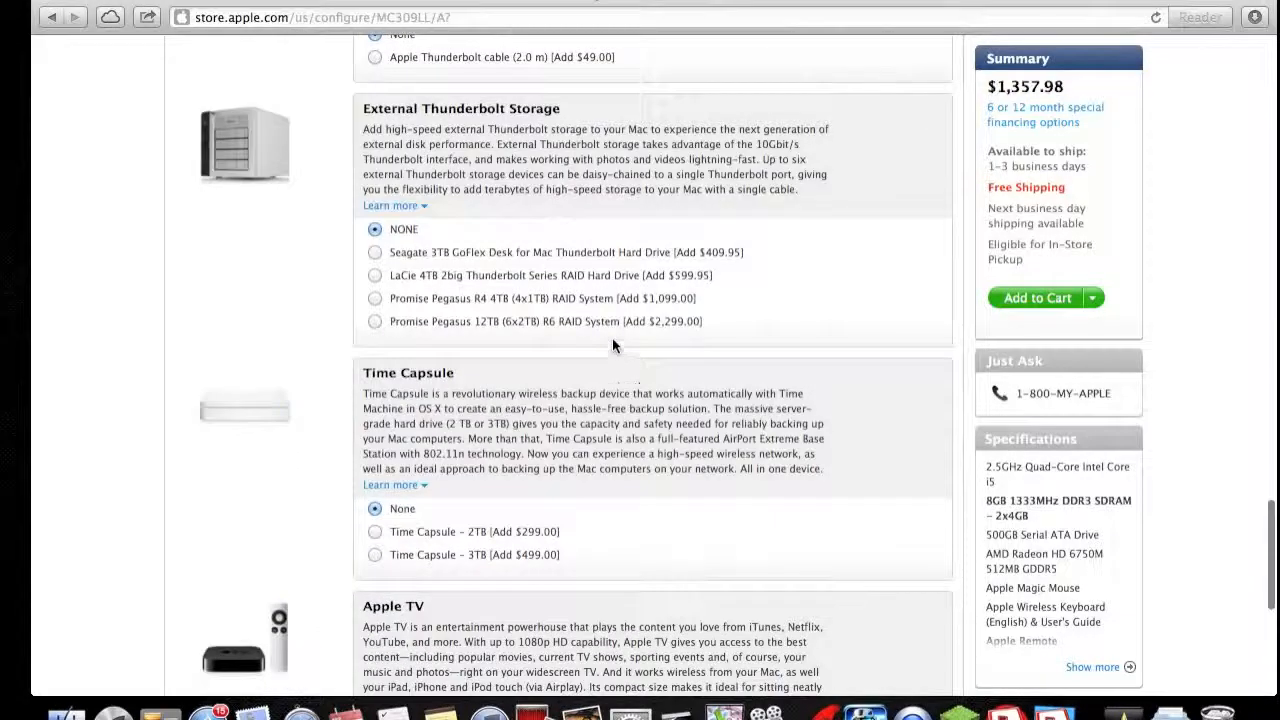
{"action": "mouse_move", "coordinate": [608, 280]}
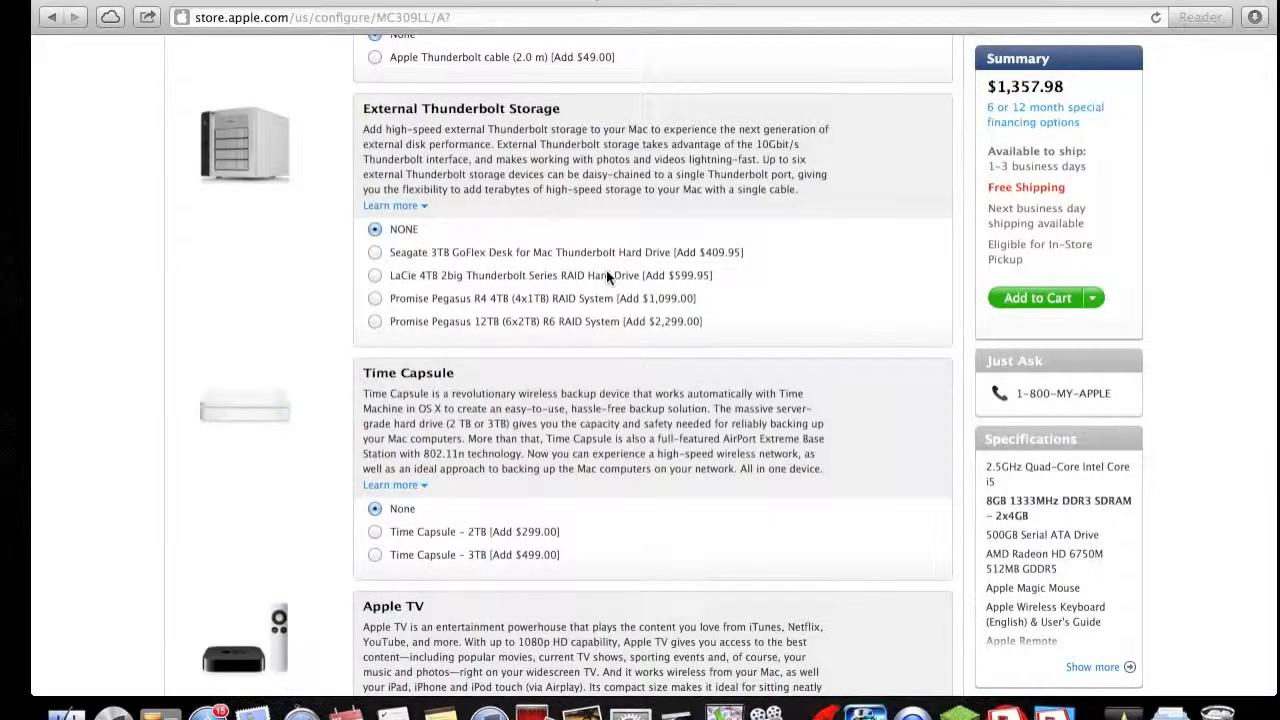
{"action": "mouse_move", "coordinate": [362, 602]}
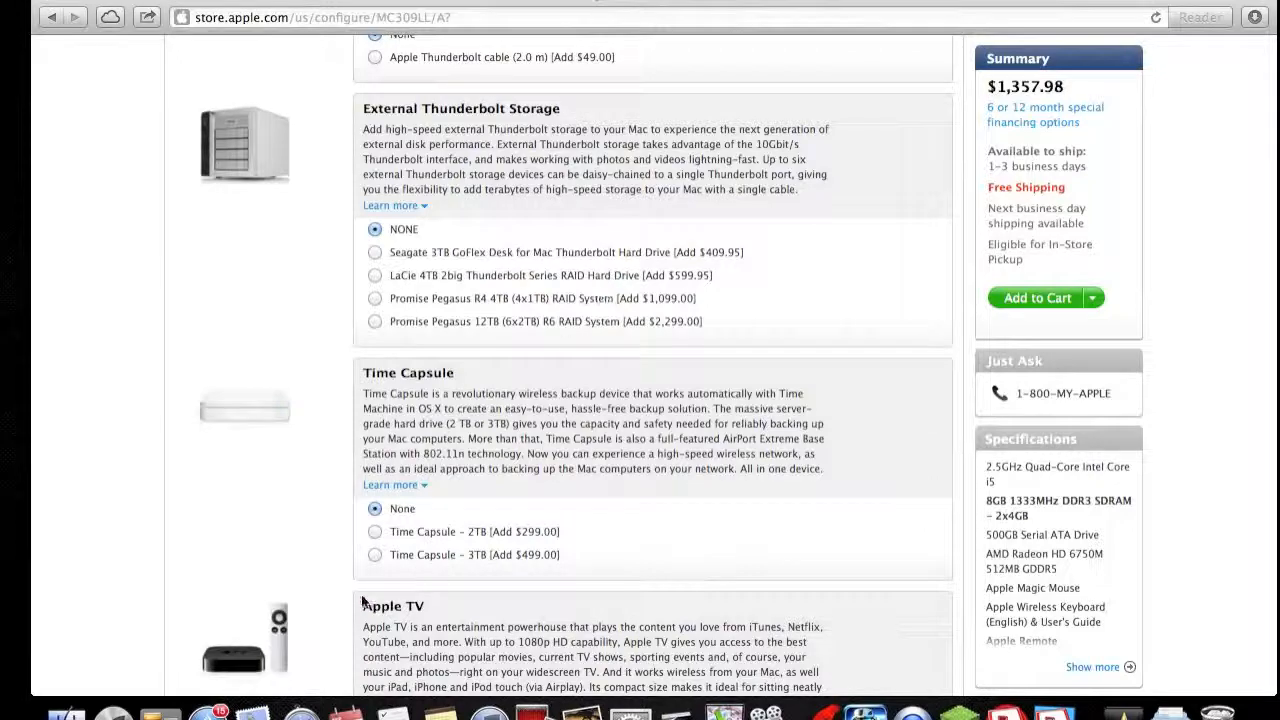
{"action": "mouse_move", "coordinate": [378, 552]}
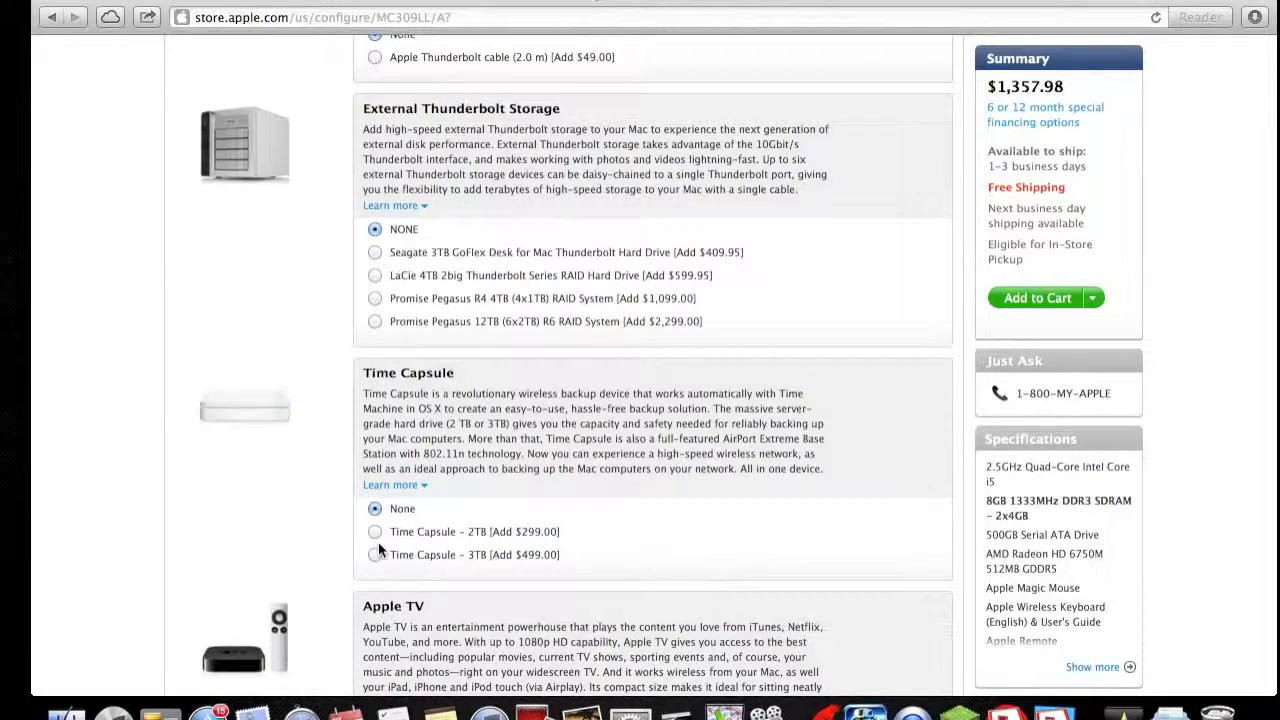
{"action": "scroll", "scroll_direction": "down", "scroll_amount": 3}
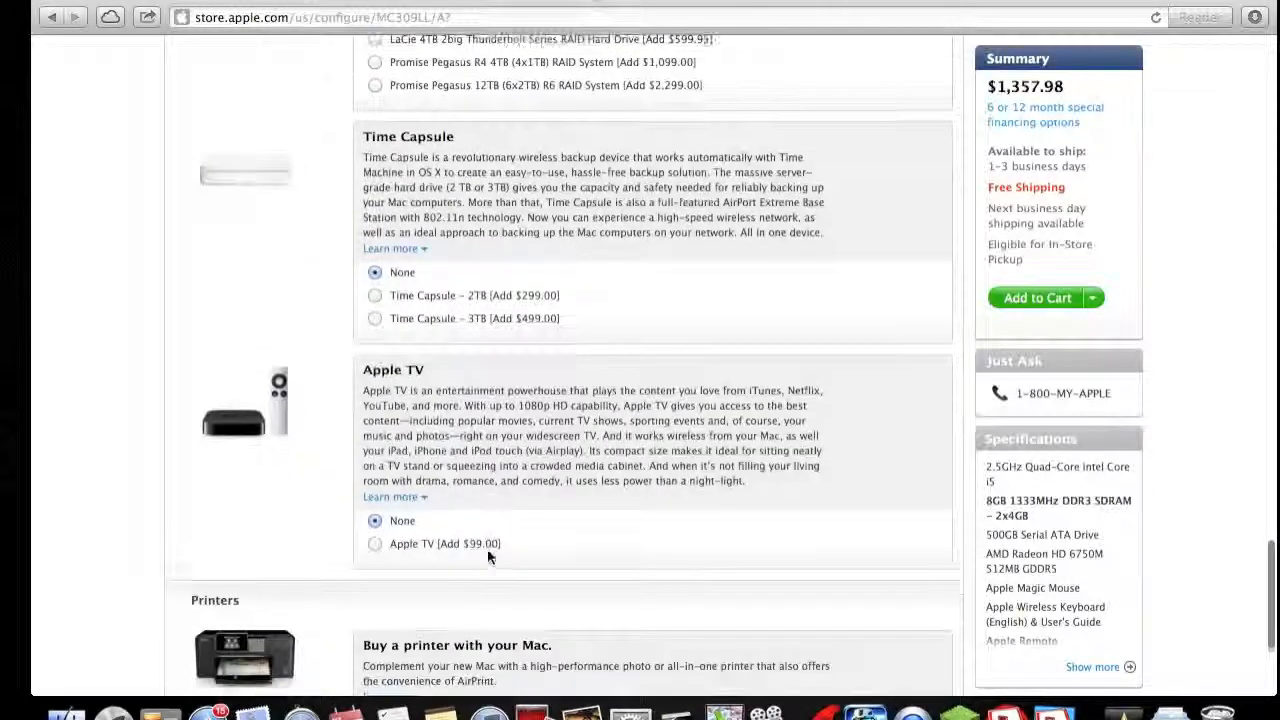
{"action": "scroll", "scroll_direction": "down", "scroll_amount": 3}
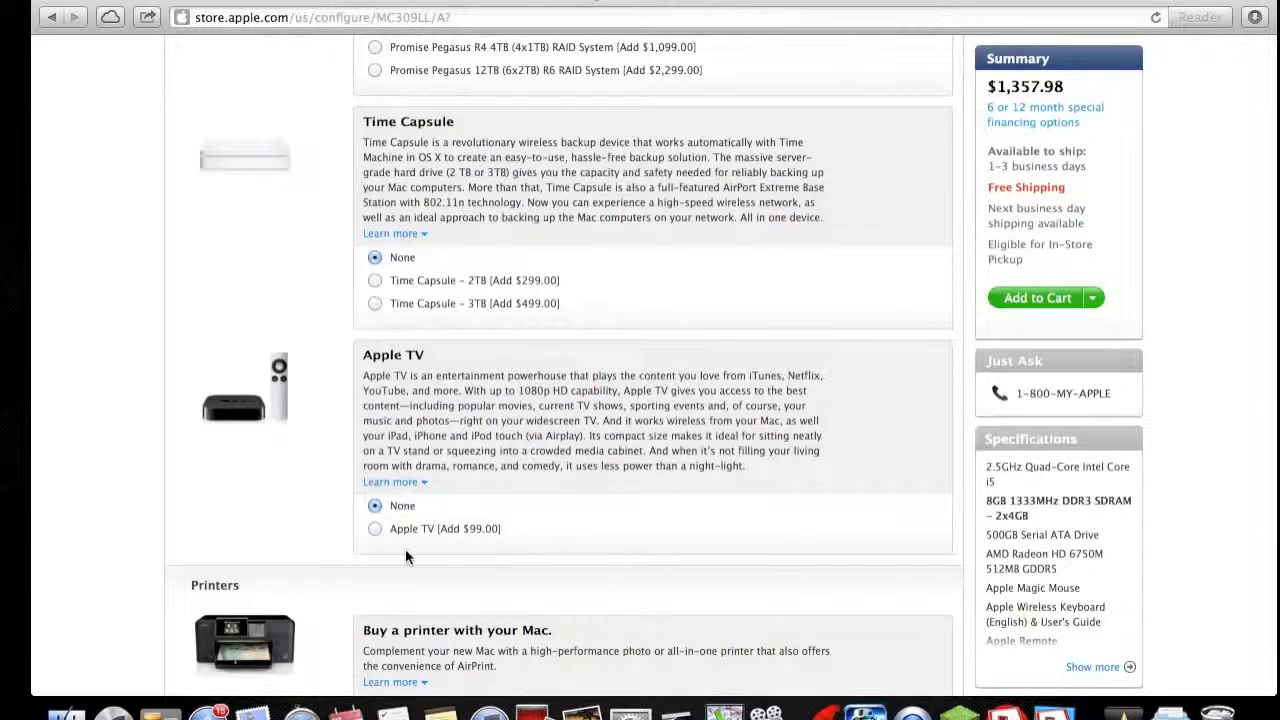
{"action": "mouse_move", "coordinate": [402, 544]}
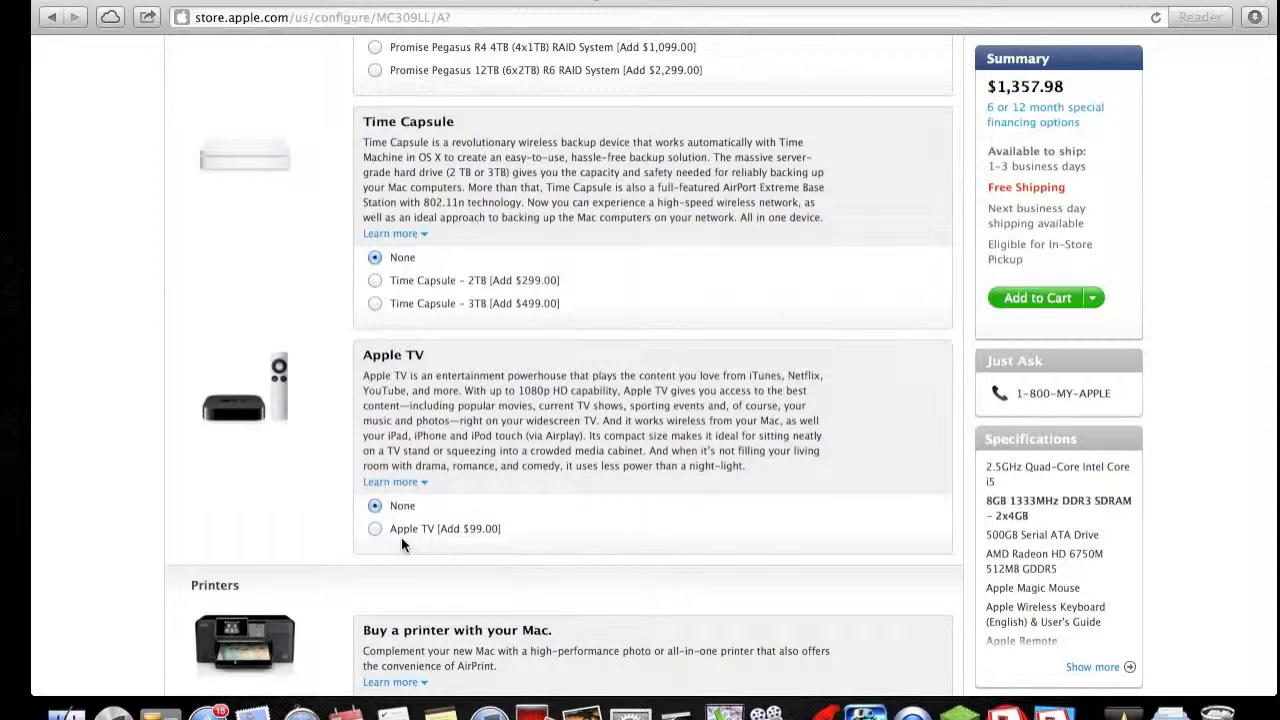
{"action": "scroll", "scroll_direction": "down", "scroll_amount": 3}
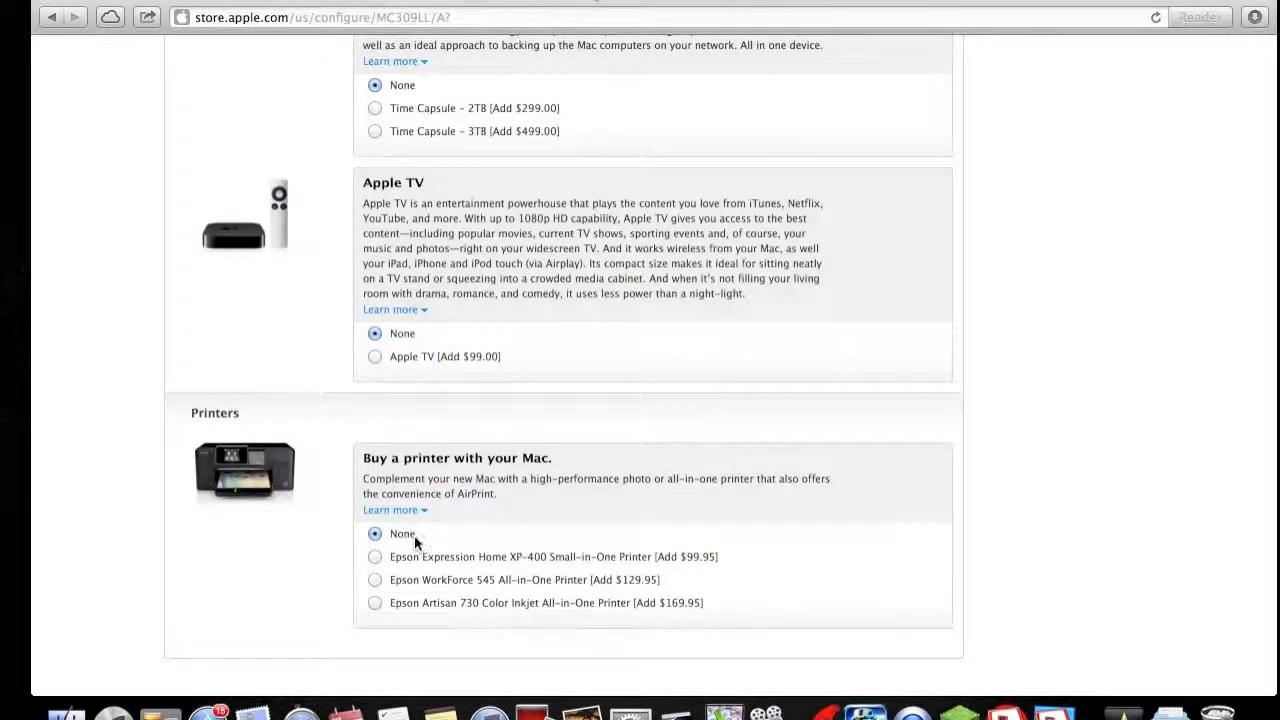
{"action": "scroll", "scroll_direction": "down", "scroll_amount": 3}
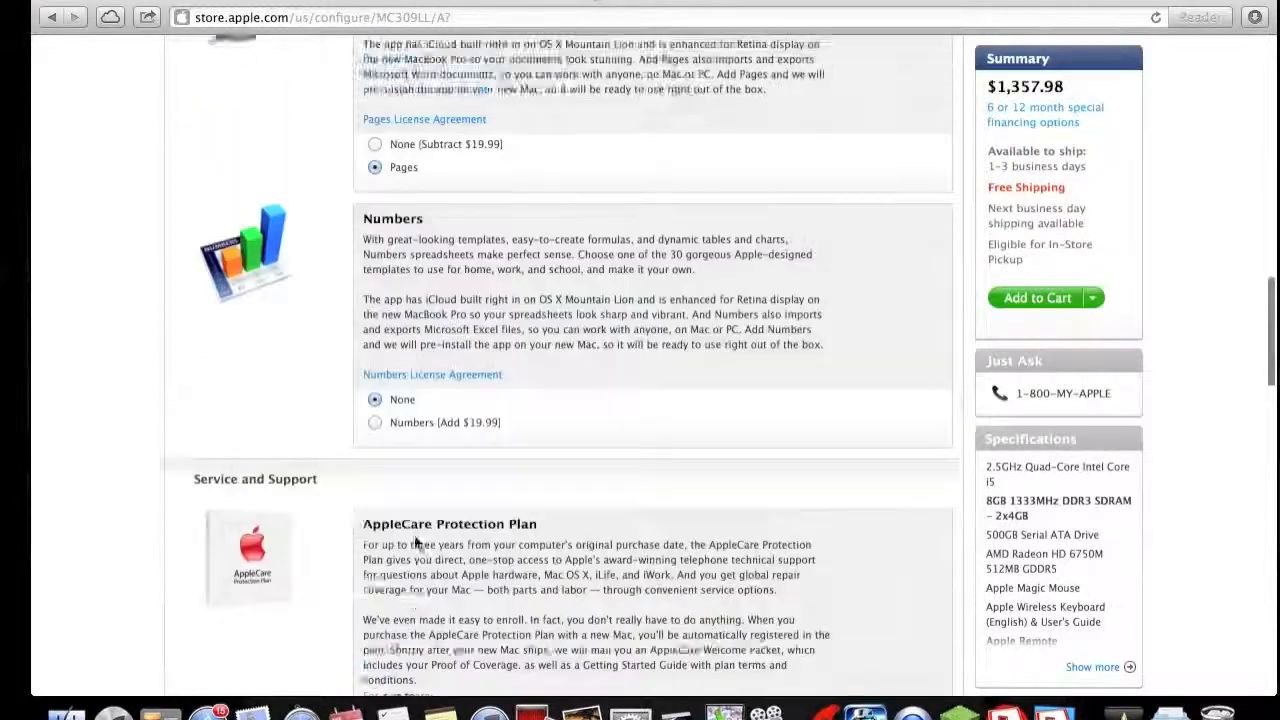
Set Apple Remote back to None in the iMac build and return to the Apple Store home page
{"action": "scroll", "scroll_direction": "up", "scroll_amount": 3}
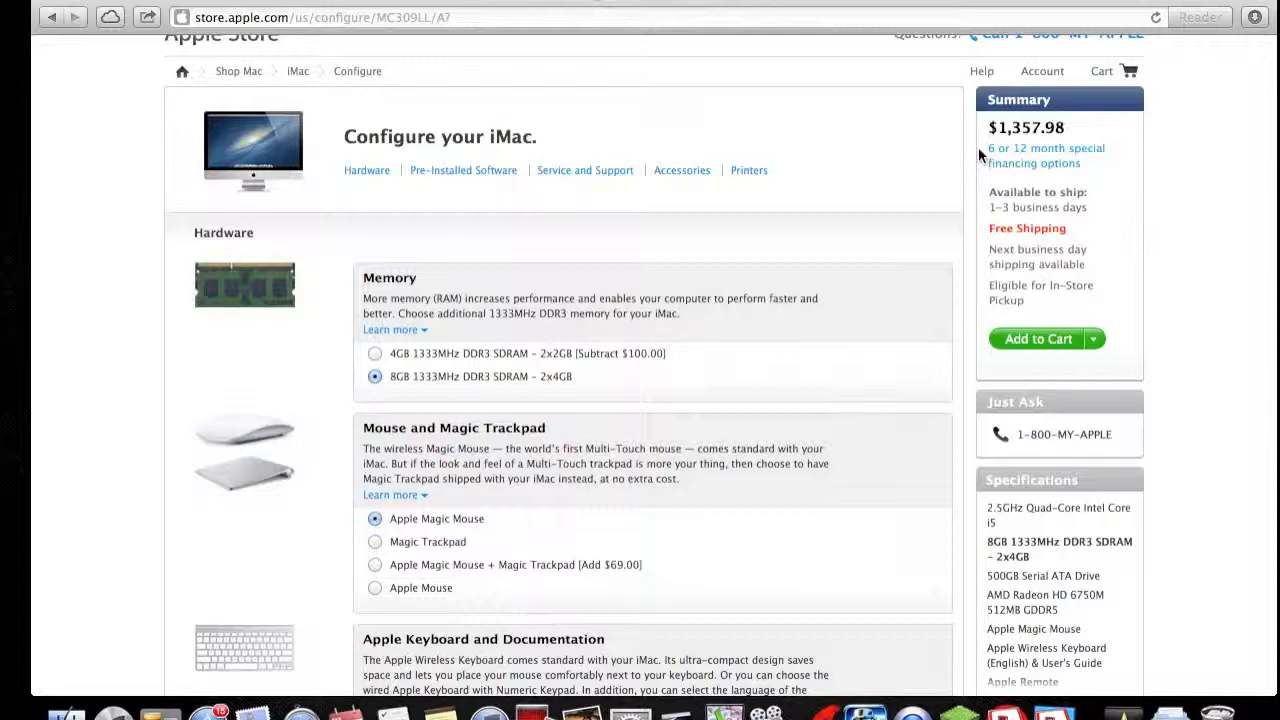
{"action": "scroll", "scroll_direction": "down", "scroll_amount": 3}
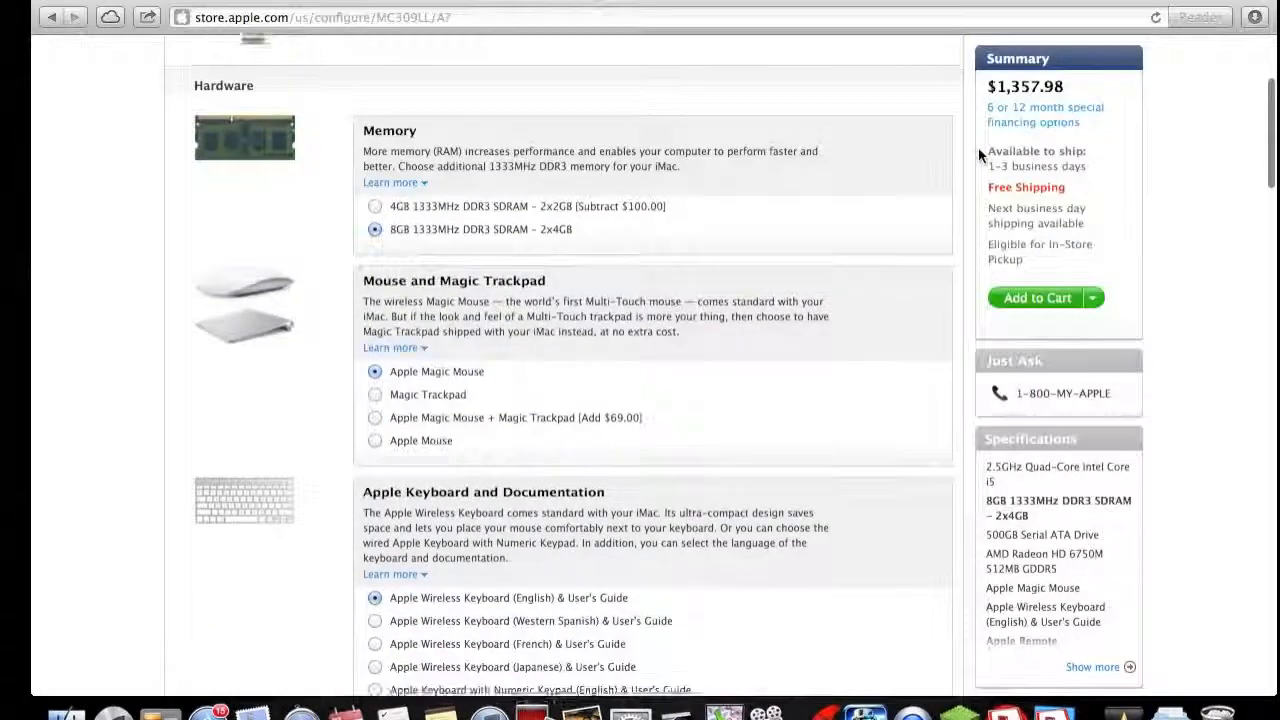
{"action": "scroll", "scroll_direction": "down", "scroll_amount": 3}
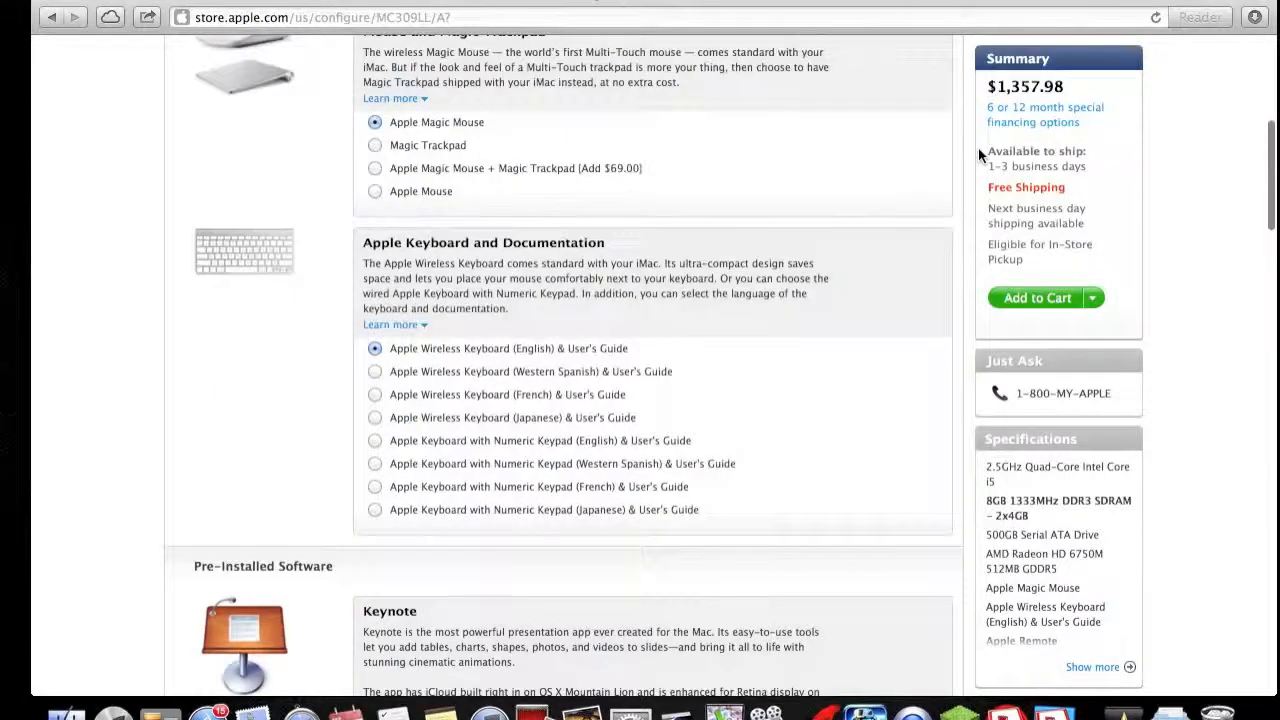
{"action": "scroll", "scroll_direction": "down", "scroll_amount": 3}
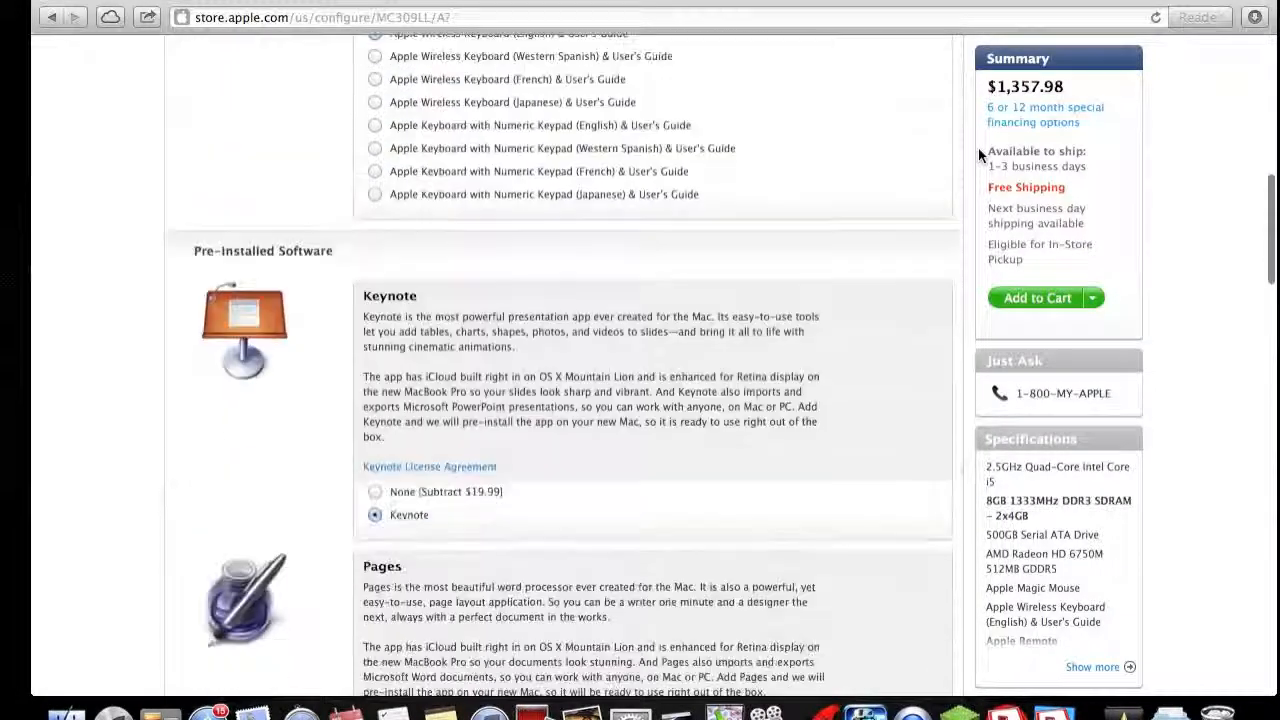
{"action": "scroll", "scroll_direction": "down", "scroll_amount": 3}
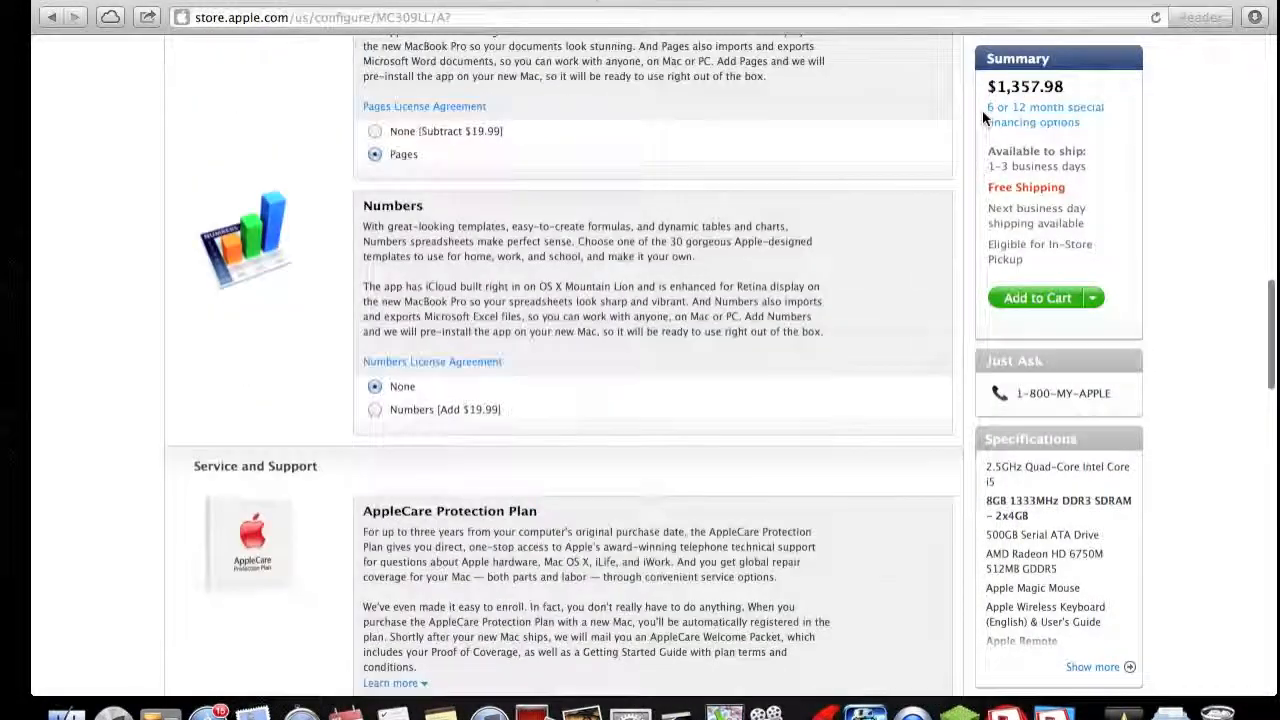
{"action": "scroll", "scroll_direction": "down", "scroll_amount": 3}
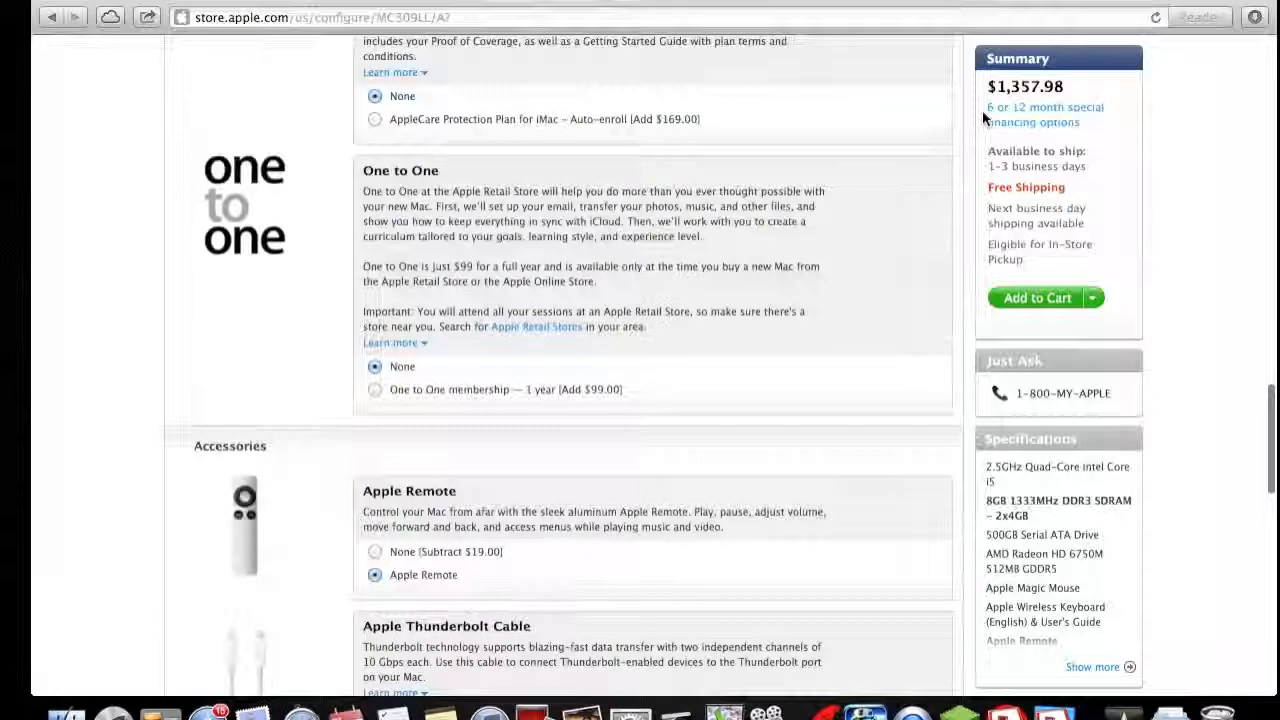
{"action": "scroll", "scroll_direction": "down", "scroll_amount": 3}
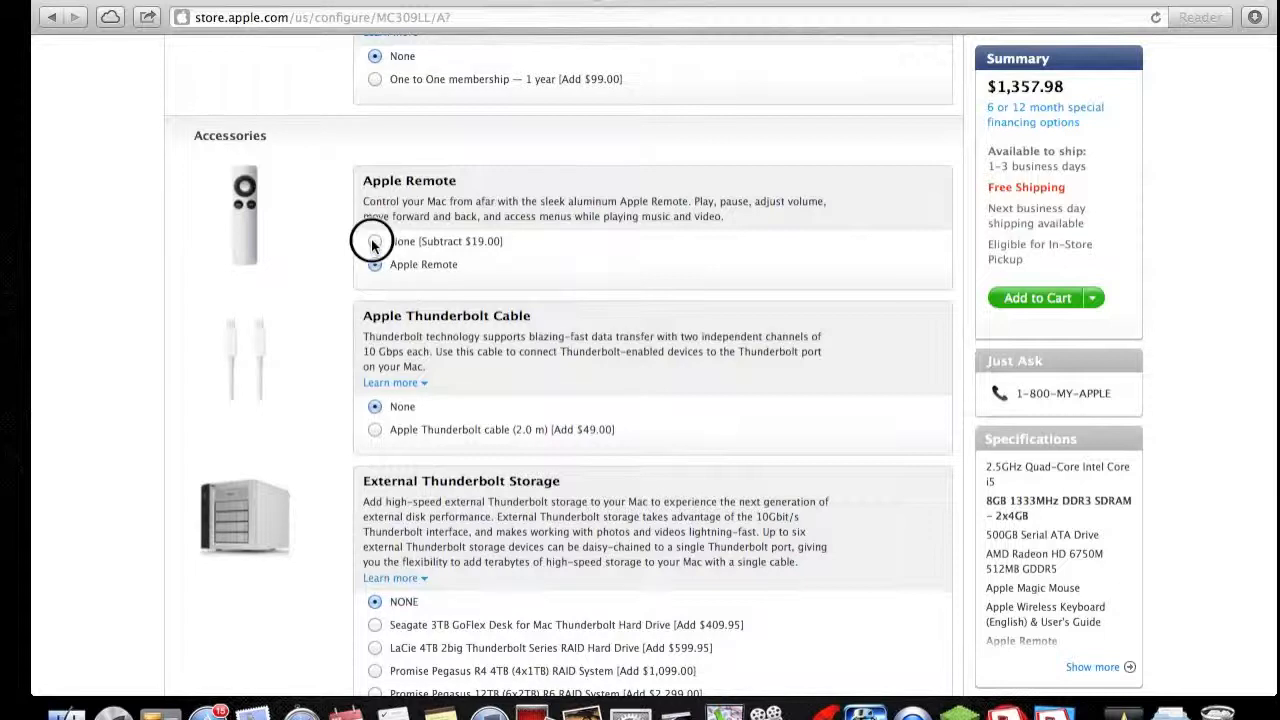
{"action": "left_click", "coordinate": [376, 240]}
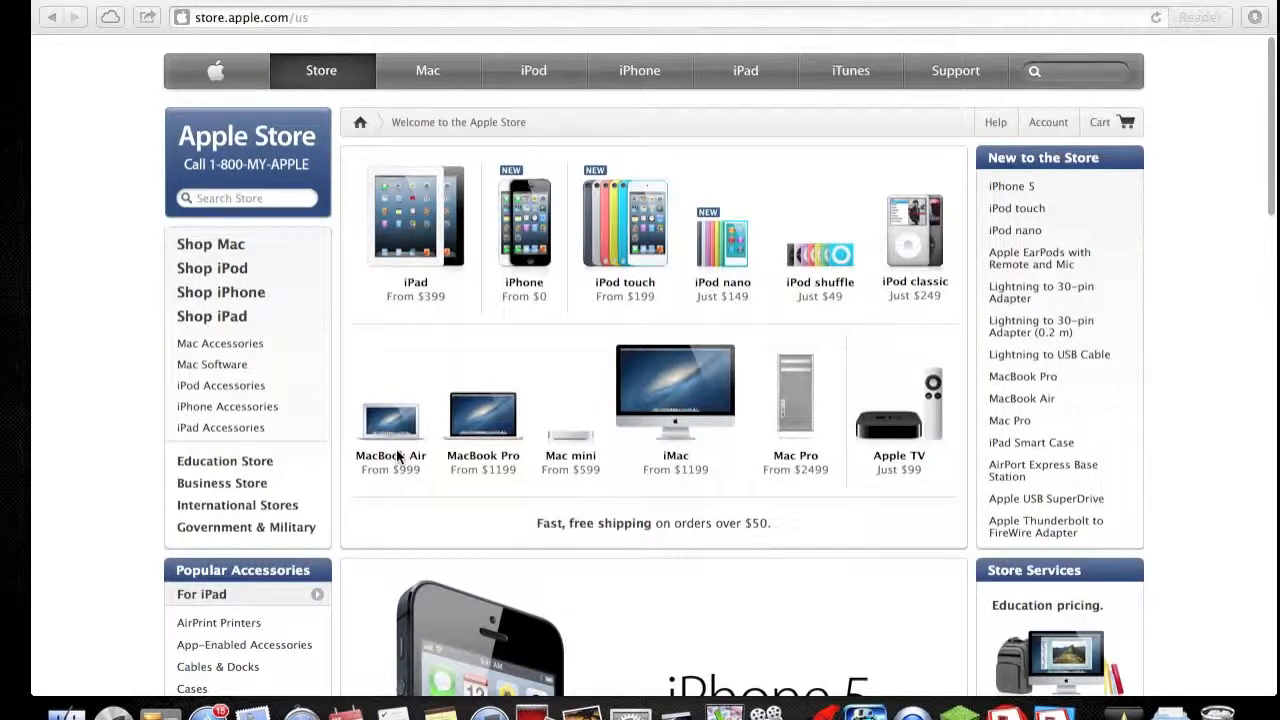
Go from the store home page to the Select a MacBook Pro page listing 13-inch and Retina models
{"action": "left_click", "coordinate": [484, 456]}
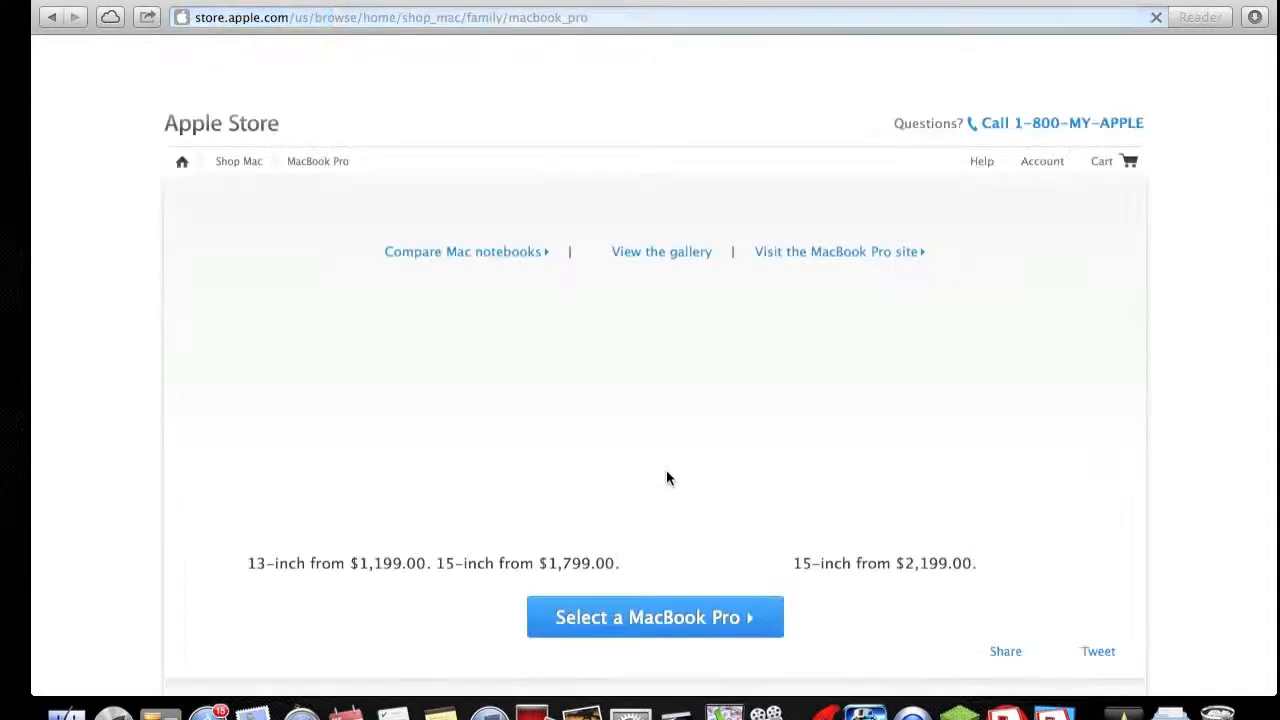
{"action": "scroll", "scroll_direction": "down", "scroll_amount": 3}
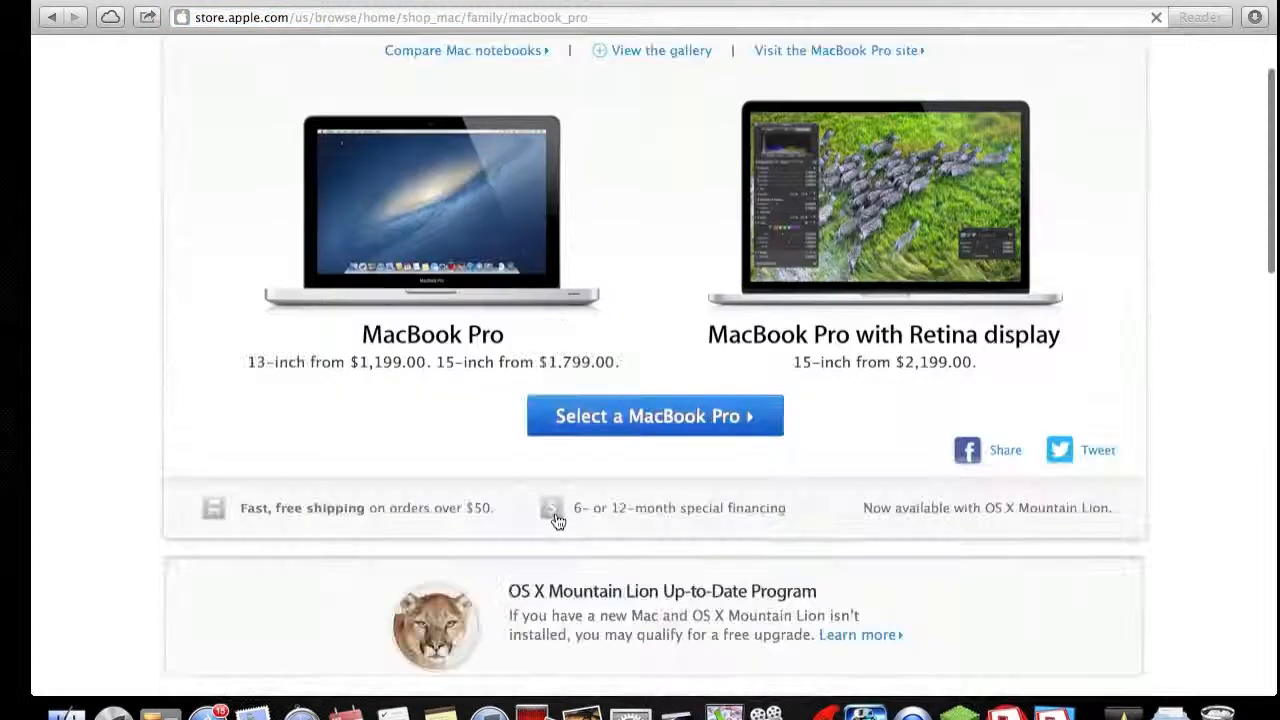
{"action": "scroll", "scroll_direction": "down", "scroll_amount": 3}
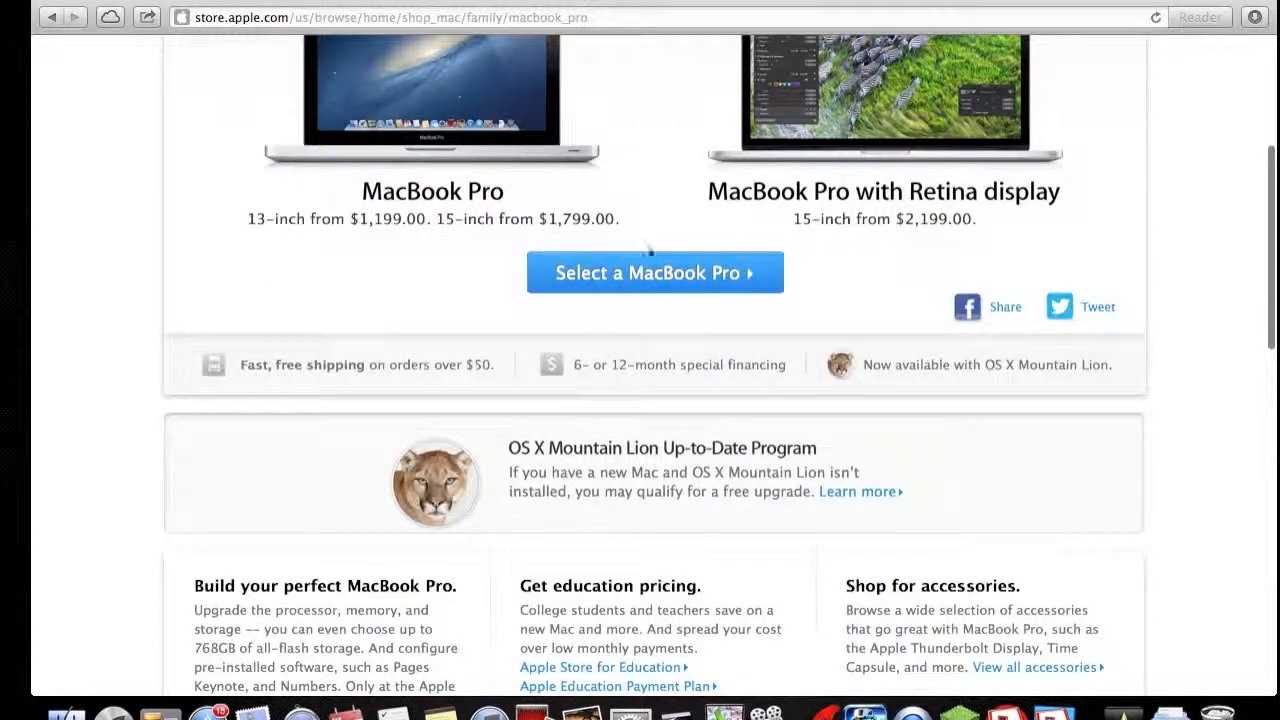
{"action": "left_click", "coordinate": [654, 272]}
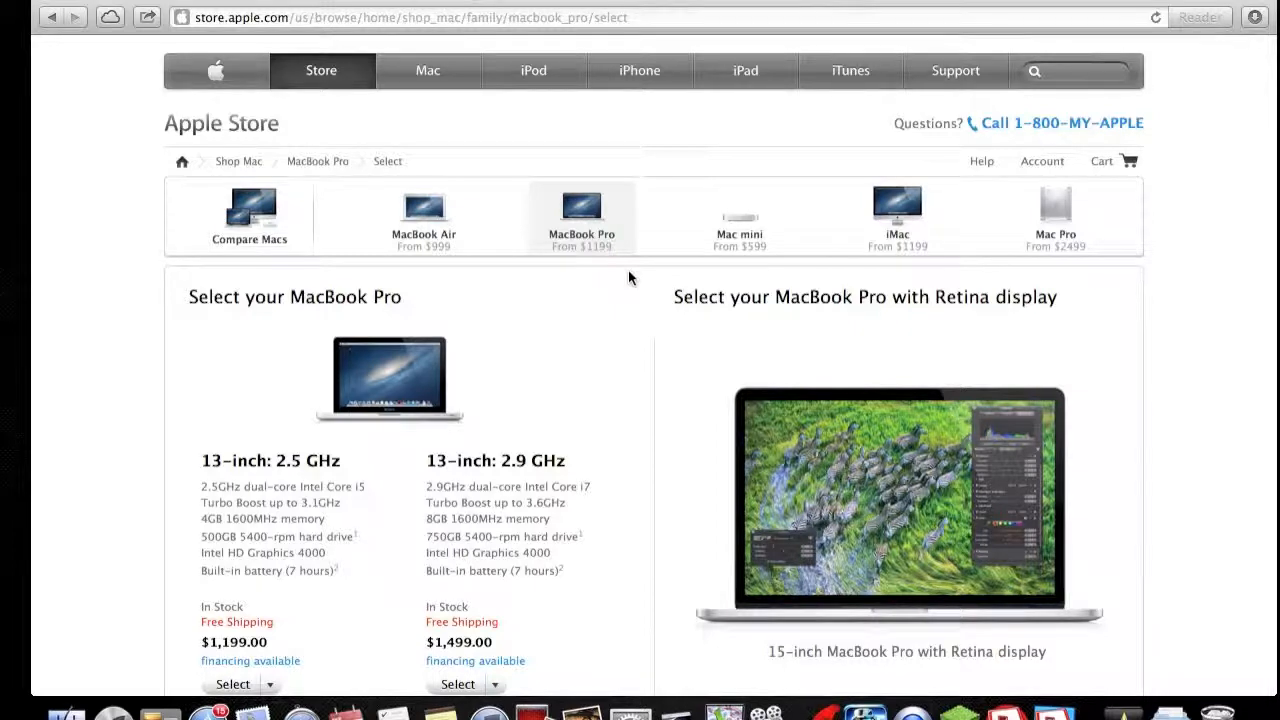
Choose the 13-inch 2.5GHz MacBook Pro to configure, starting at $1,199.00 with 4GB memory
{"action": "left_click", "coordinate": [236, 684]}
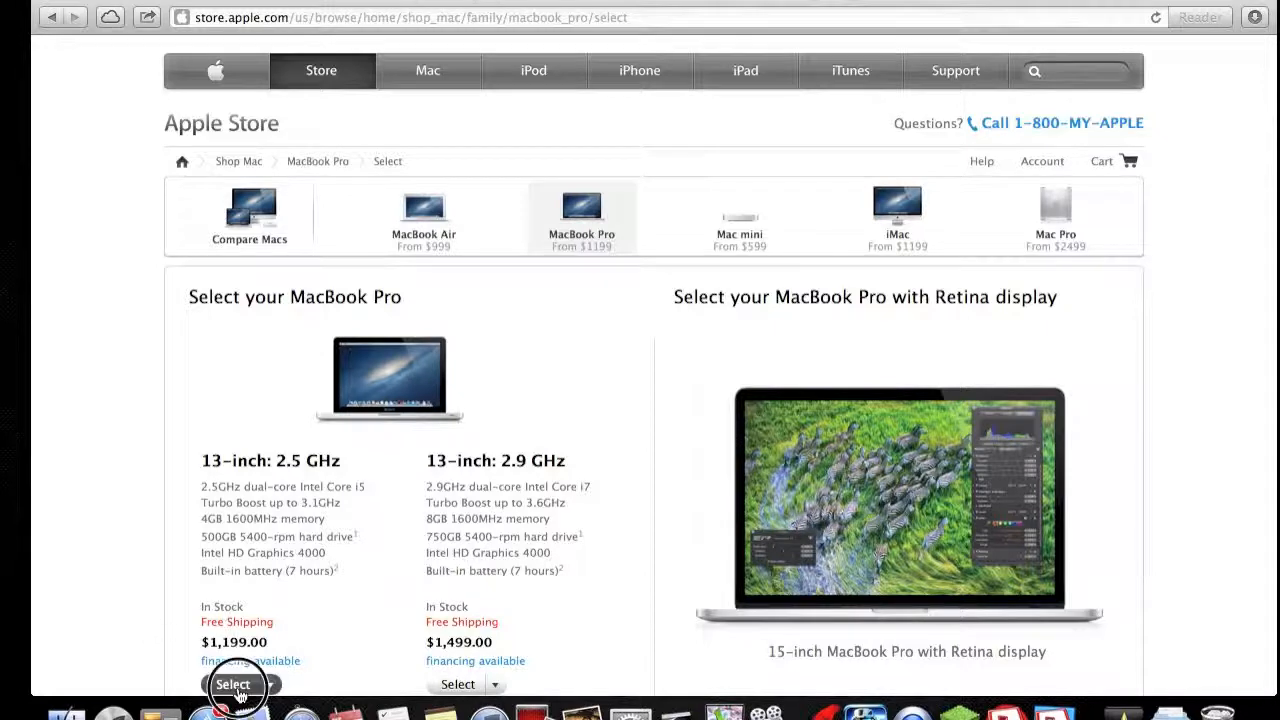
{"action": "left_click", "coordinate": [232, 684]}
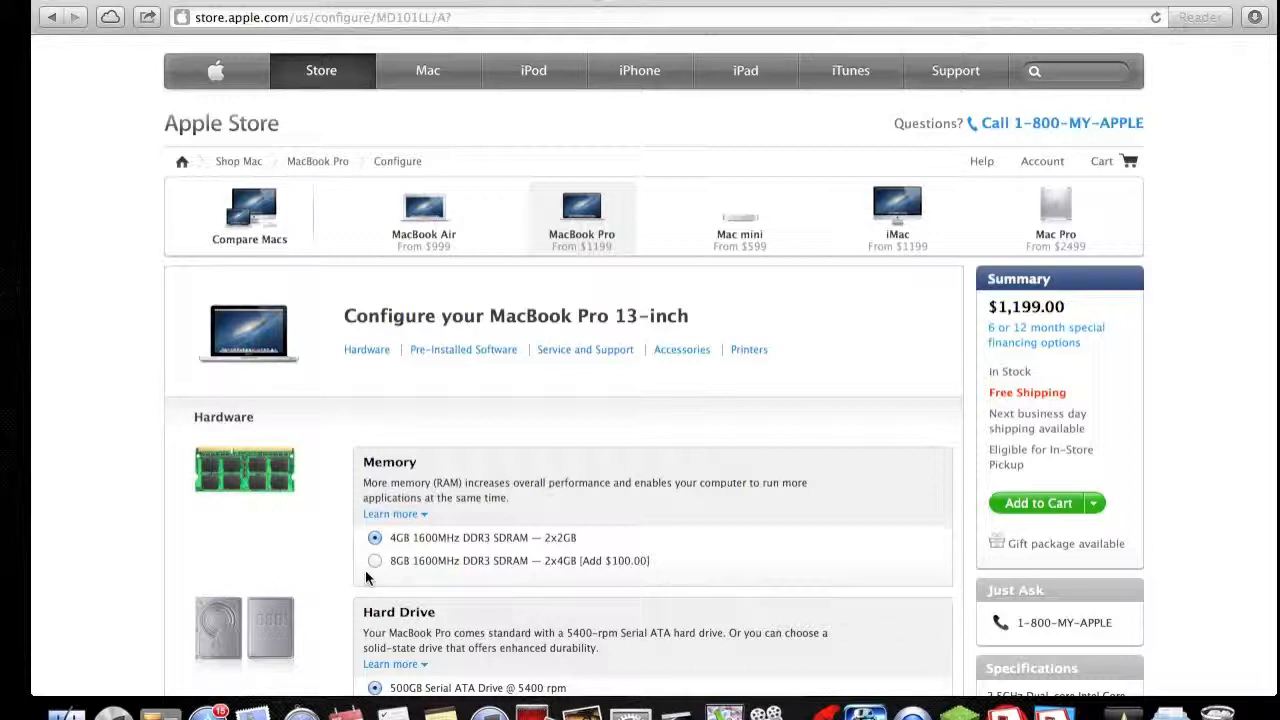
{"action": "mouse_move", "coordinate": [640, 380]}
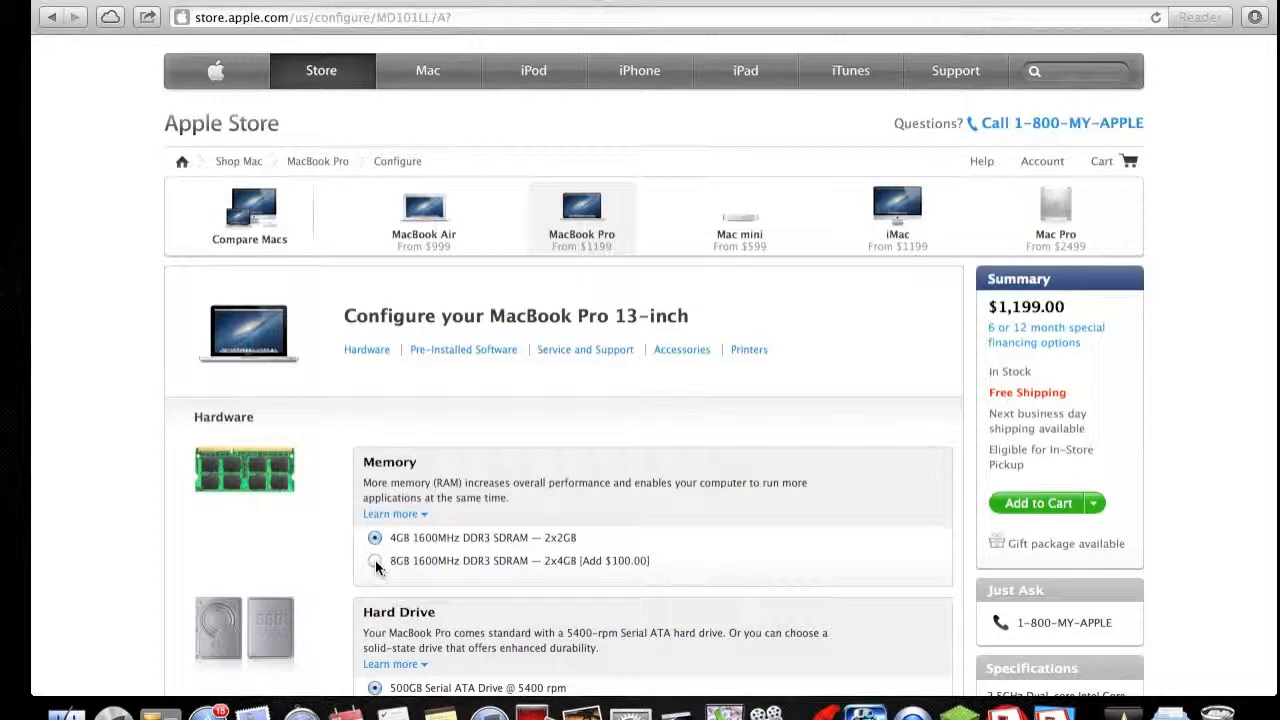
Upgrade the MacBook Pro to 8GB memory, keep the 500GB drive, and add Keynote and Pages, total $1,338.98
{"action": "left_click", "coordinate": [376, 560]}
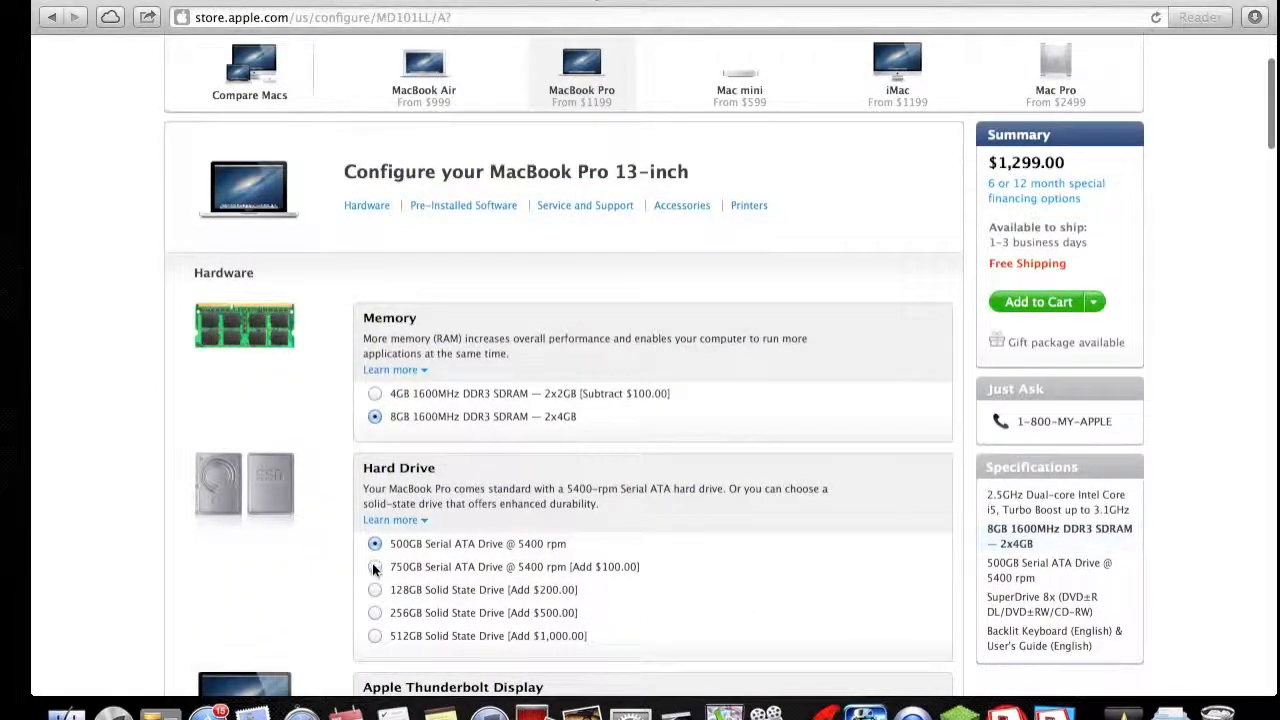
{"action": "mouse_move", "coordinate": [376, 596]}
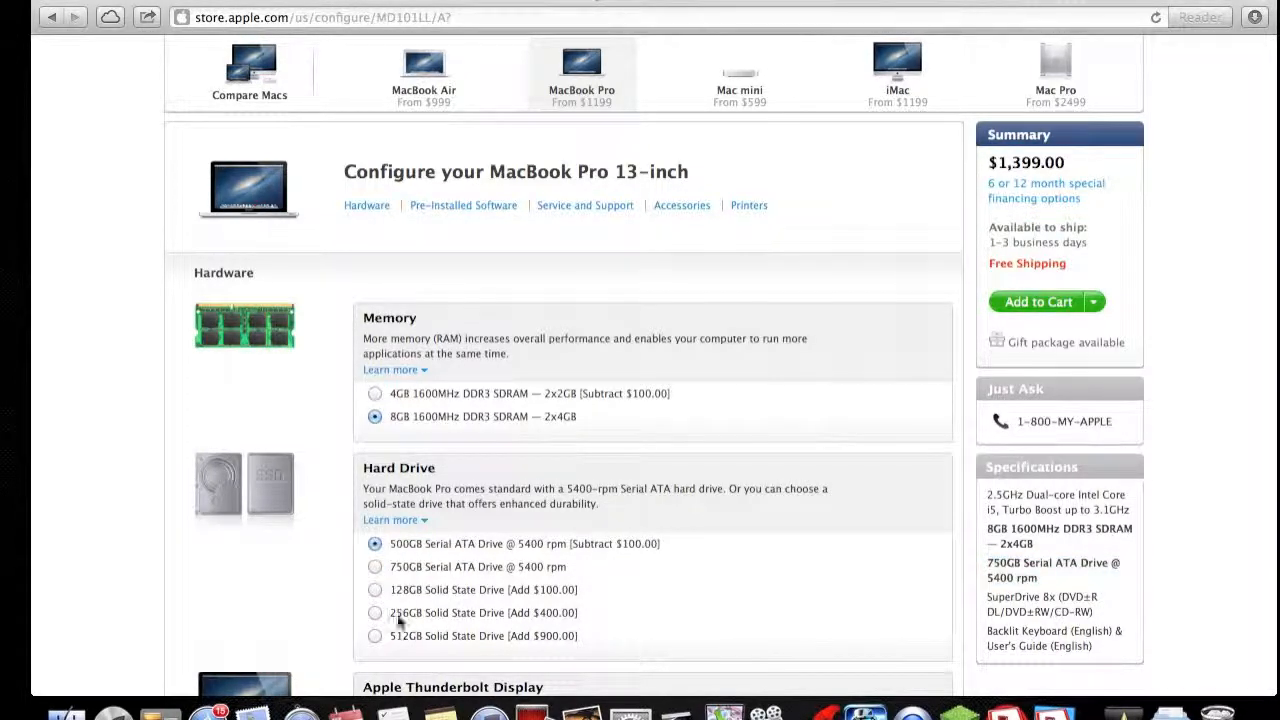
{"action": "scroll", "scroll_direction": "down", "scroll_amount": 3}
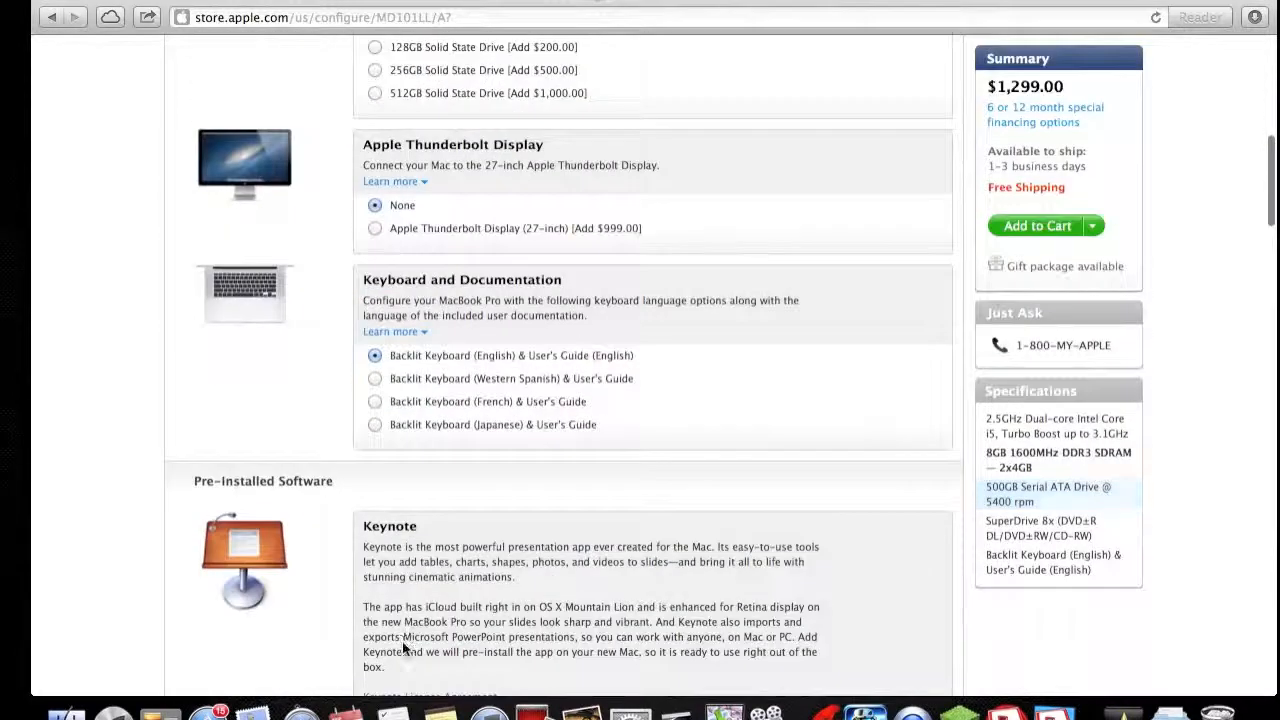
{"action": "mouse_move", "coordinate": [390, 332]}
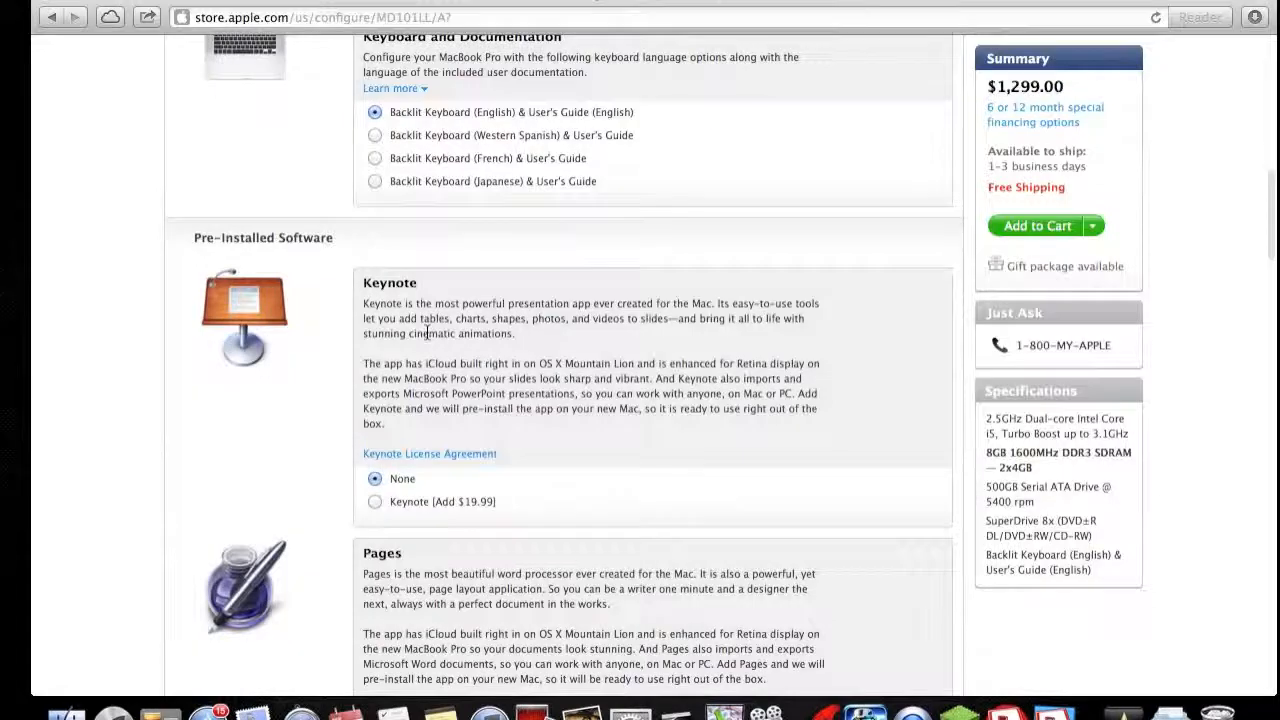
{"action": "scroll", "scroll_direction": "down", "scroll_amount": 3}
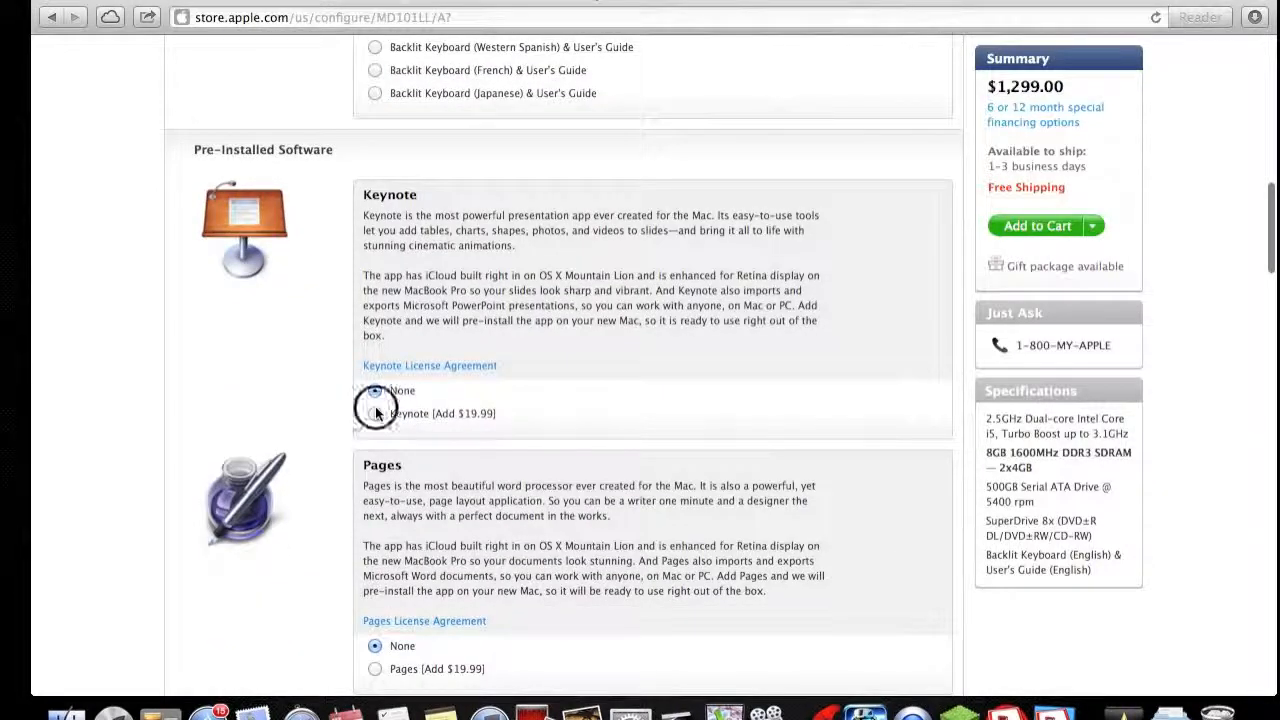
{"action": "left_click", "coordinate": [376, 412]}
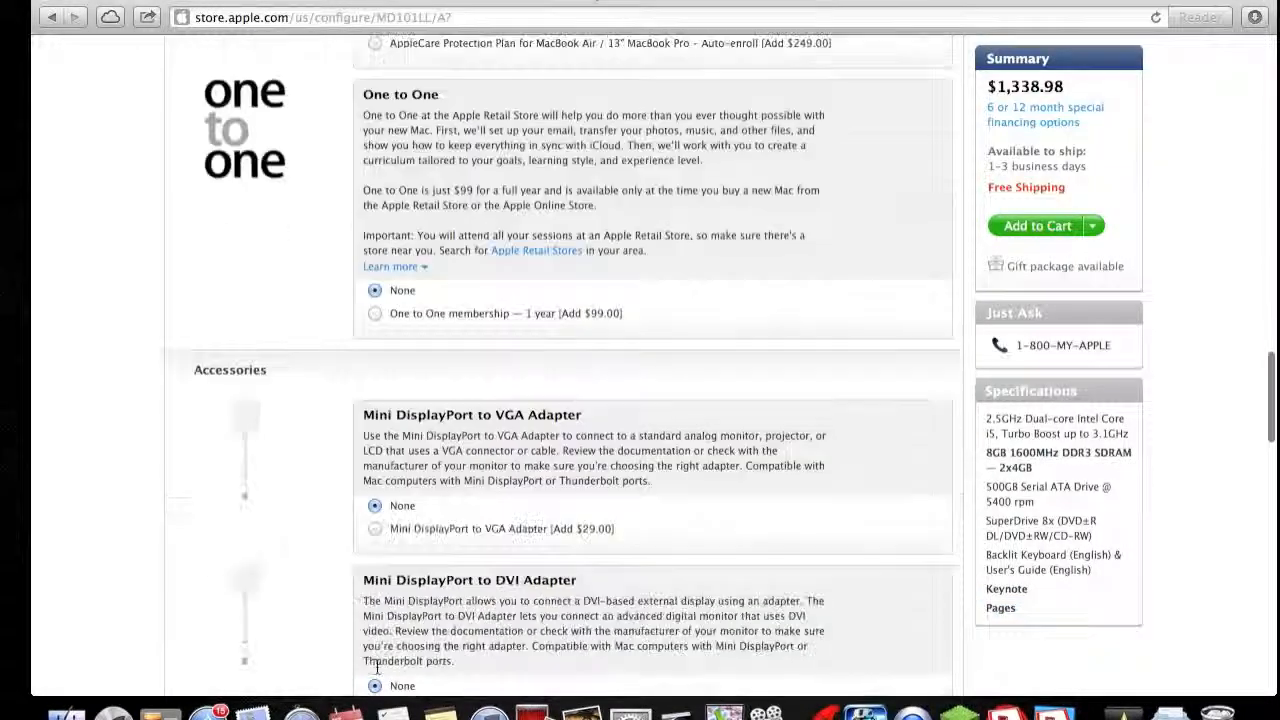
Add the Mini DisplayPort to VGA, DVI and Dual-Link DVI adapters, bringing the total to $1,495.98
{"action": "scroll", "scroll_direction": "down", "scroll_amount": 3}
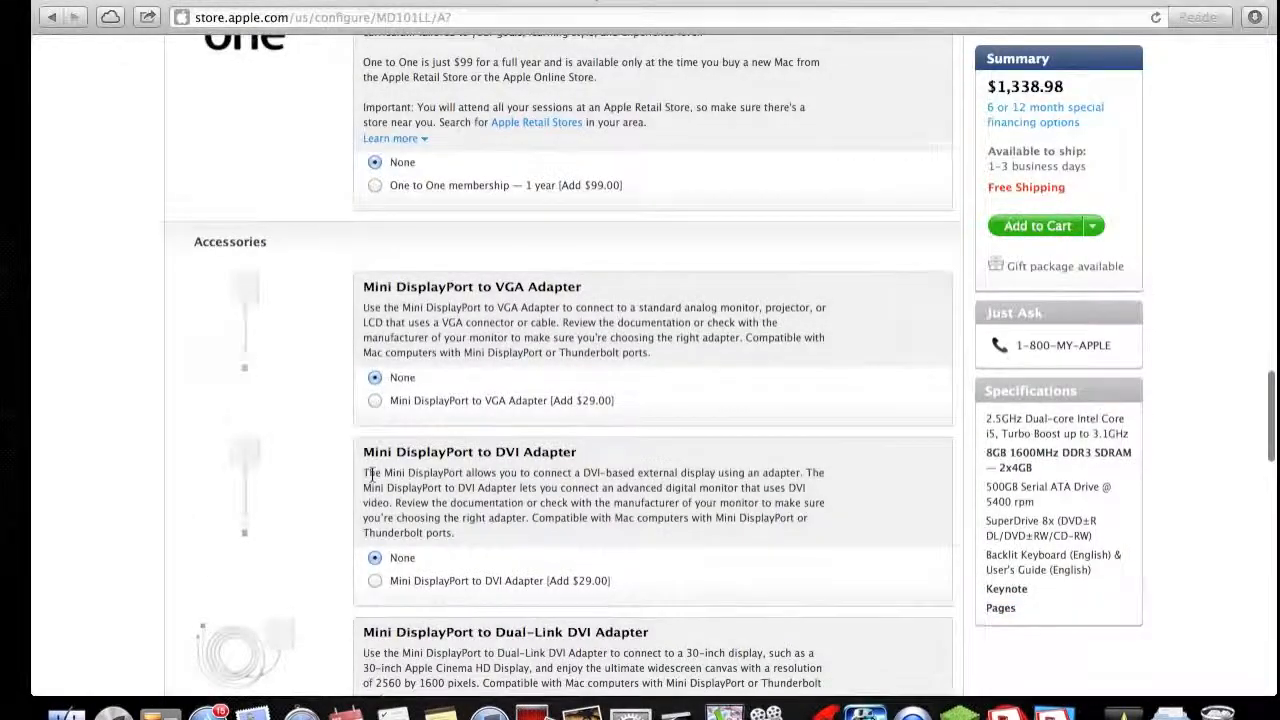
{"action": "scroll", "scroll_direction": "down", "scroll_amount": 3}
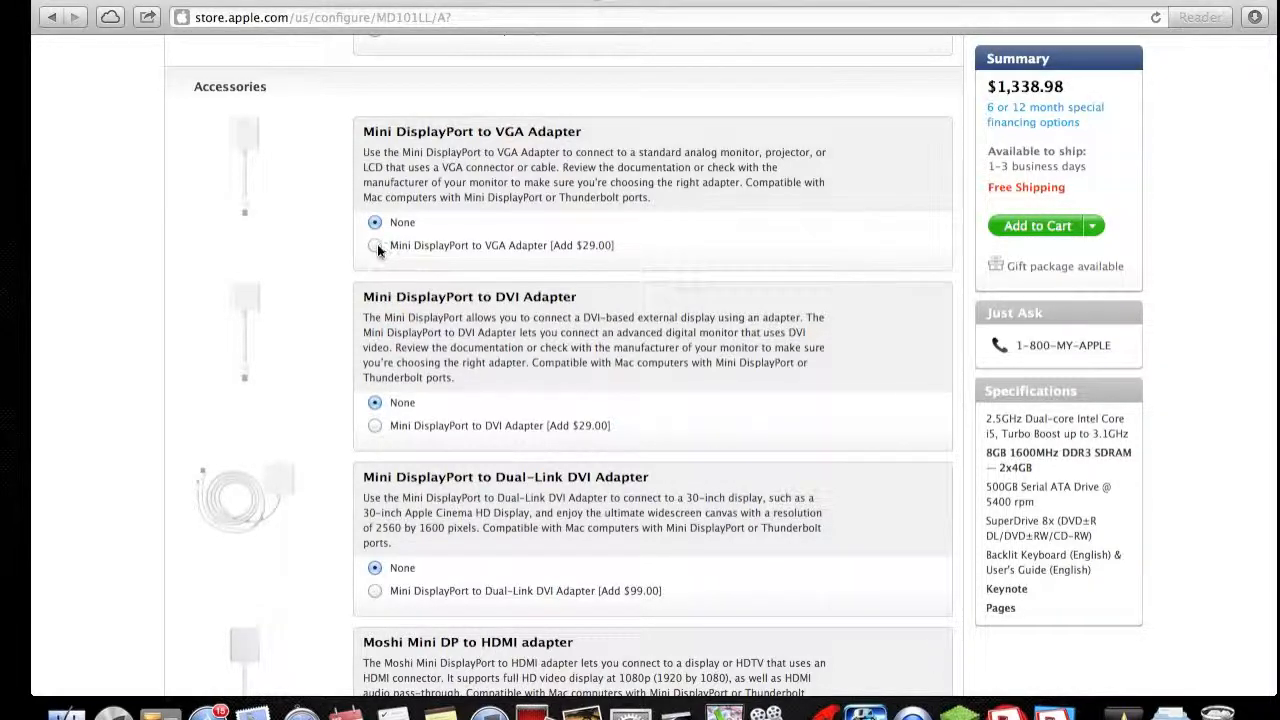
{"action": "left_click", "coordinate": [376, 244]}
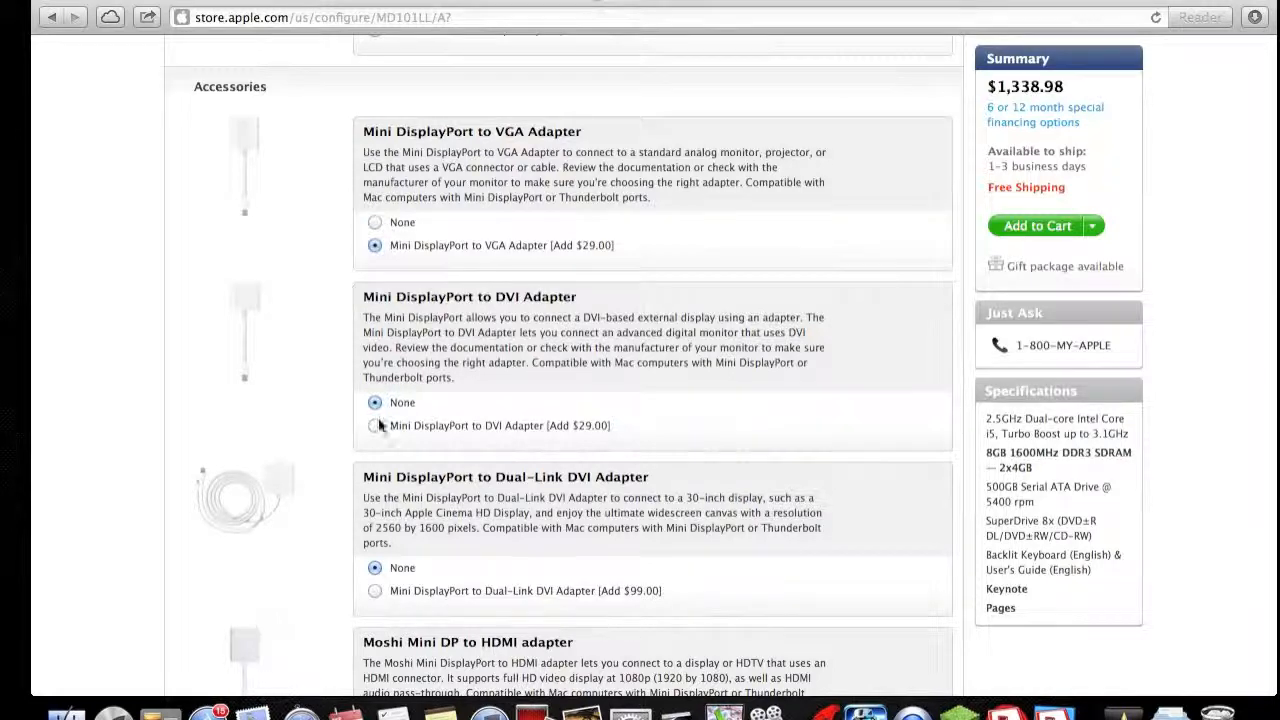
{"action": "left_click", "coordinate": [374, 424]}
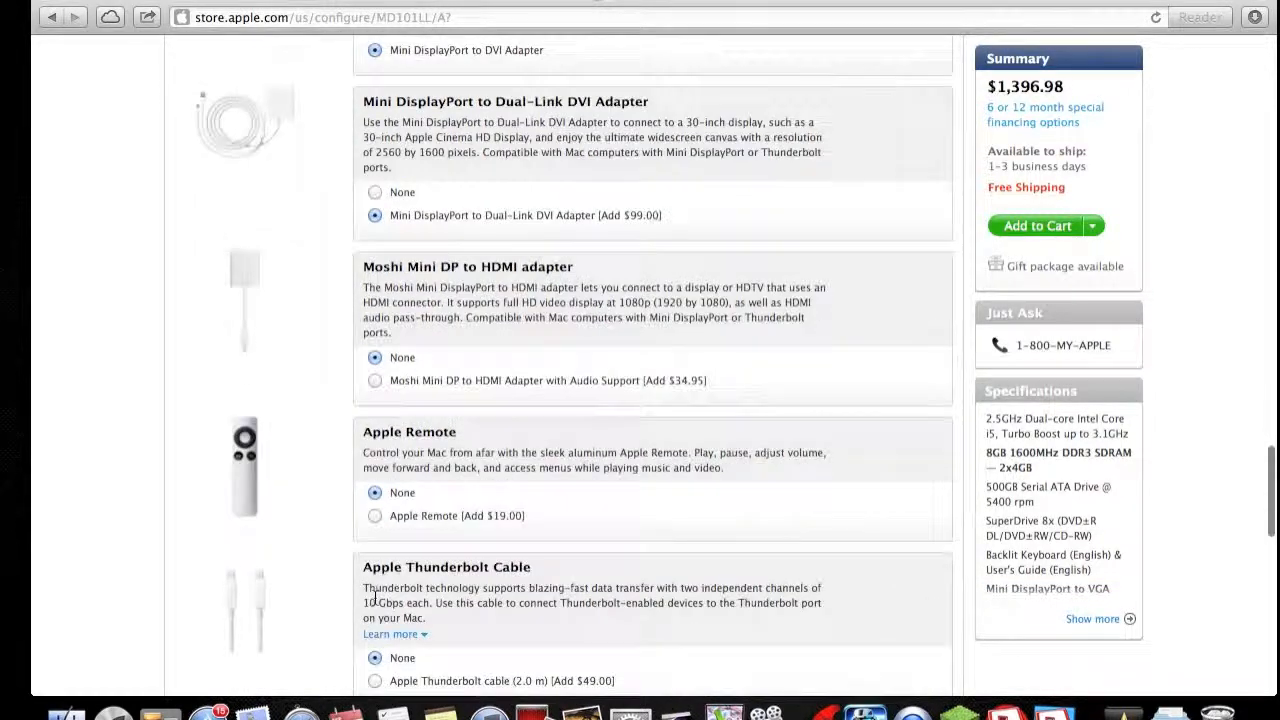
{"action": "scroll", "scroll_direction": "down", "scroll_amount": 3}
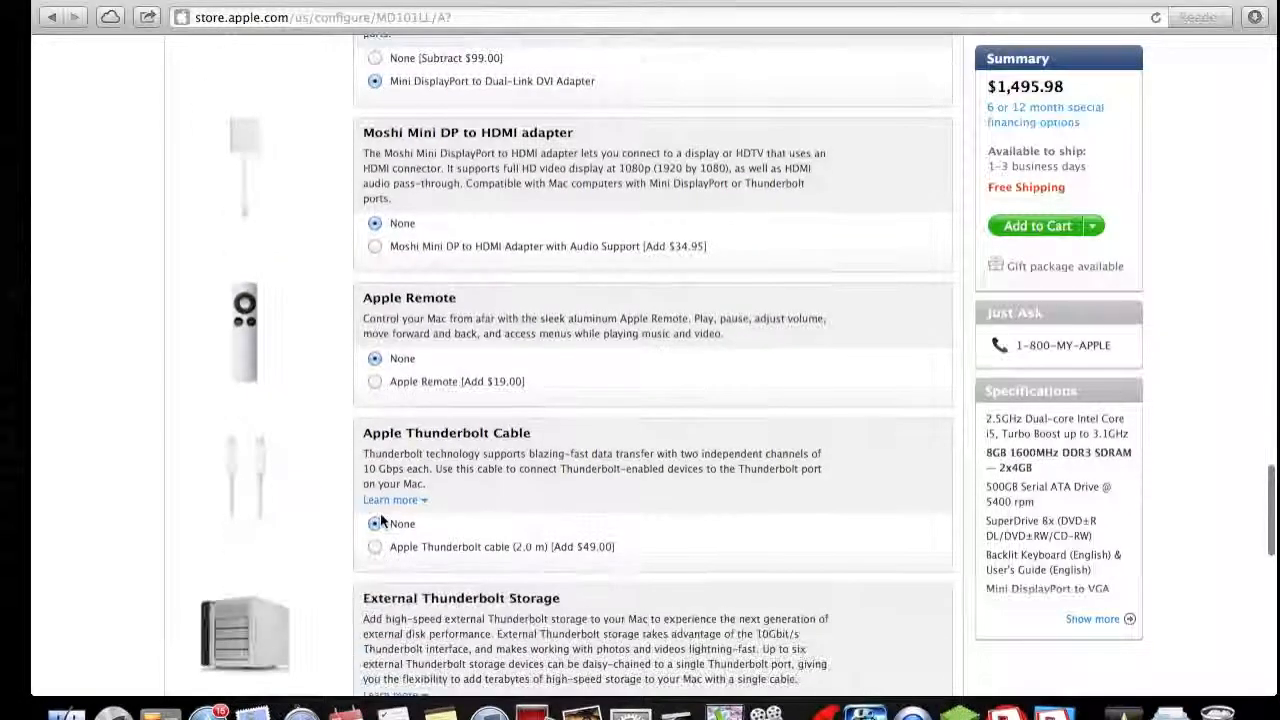
{"action": "scroll", "scroll_direction": "down", "scroll_amount": 3}
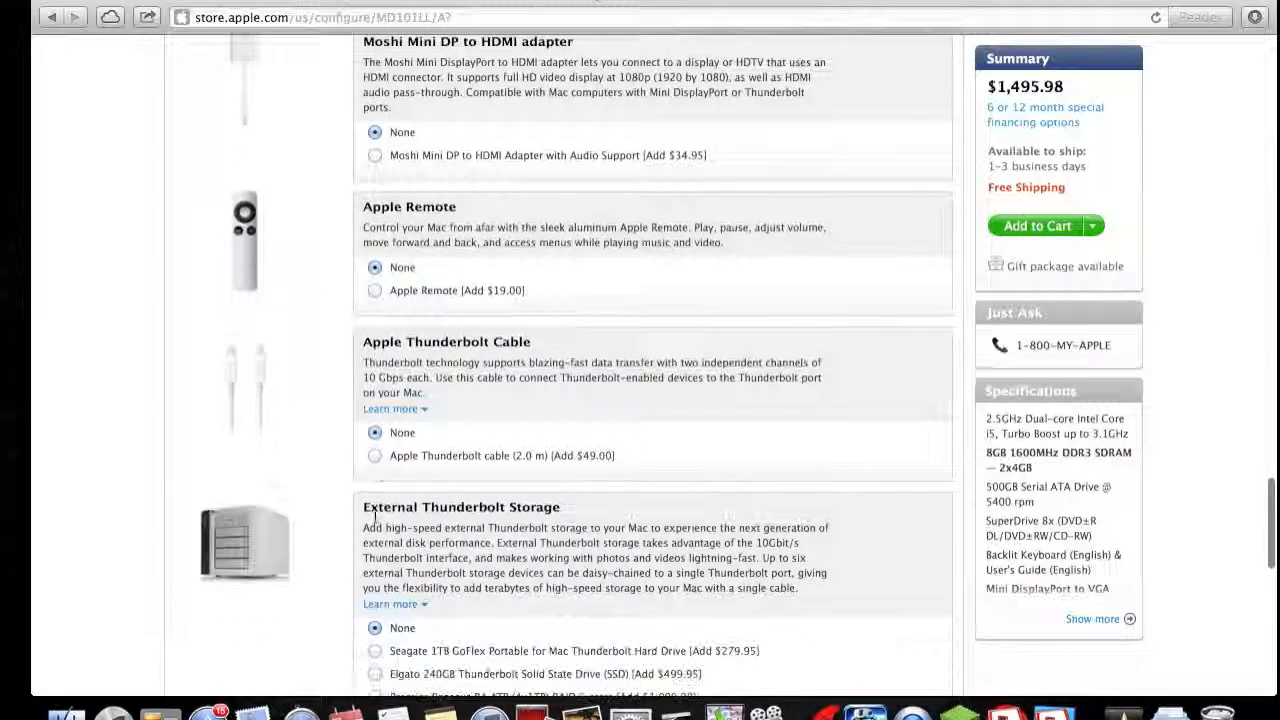
{"action": "scroll", "scroll_direction": "down", "scroll_amount": 3}
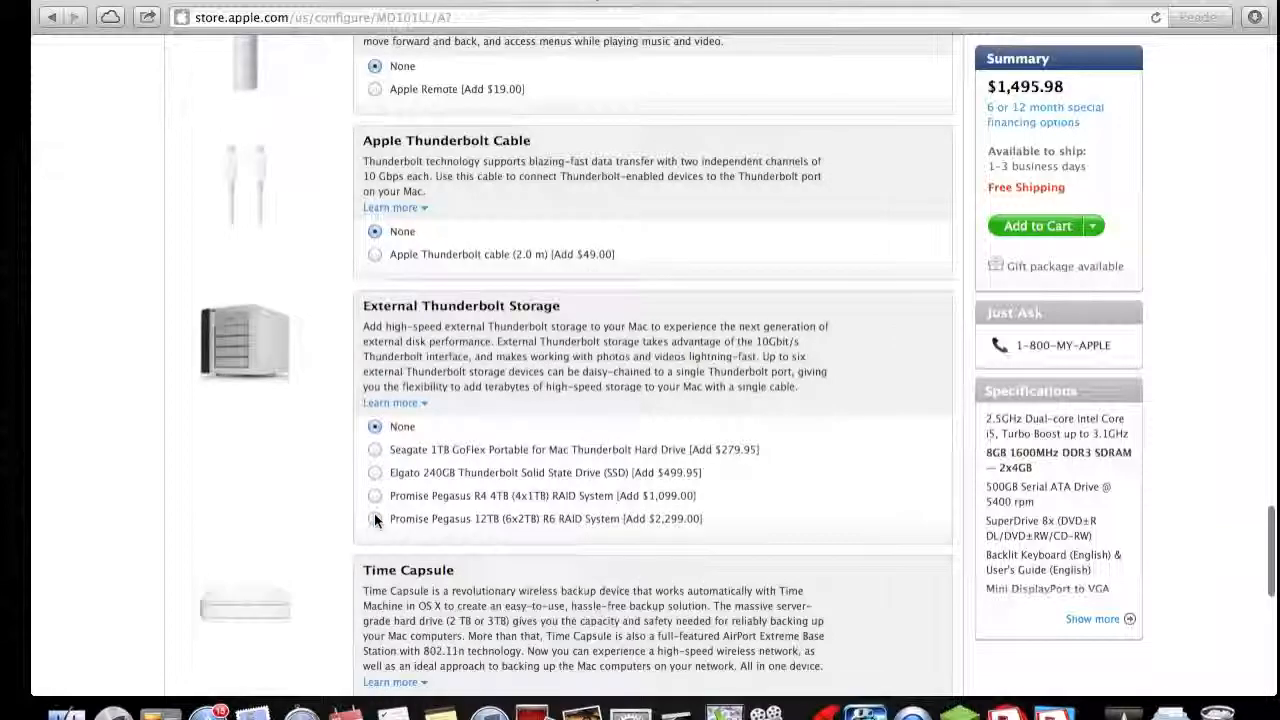
{"action": "scroll", "scroll_direction": "down", "scroll_amount": 3}
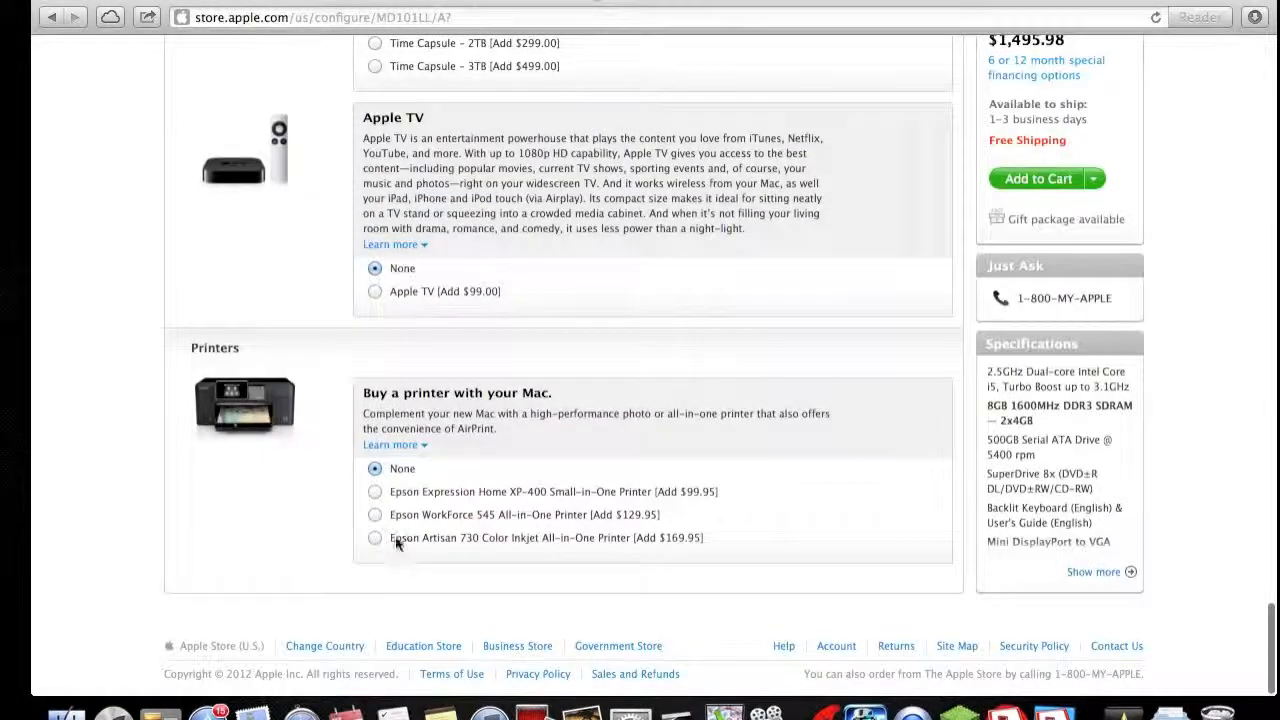
{"action": "scroll", "scroll_direction": "up", "scroll_amount": 3}
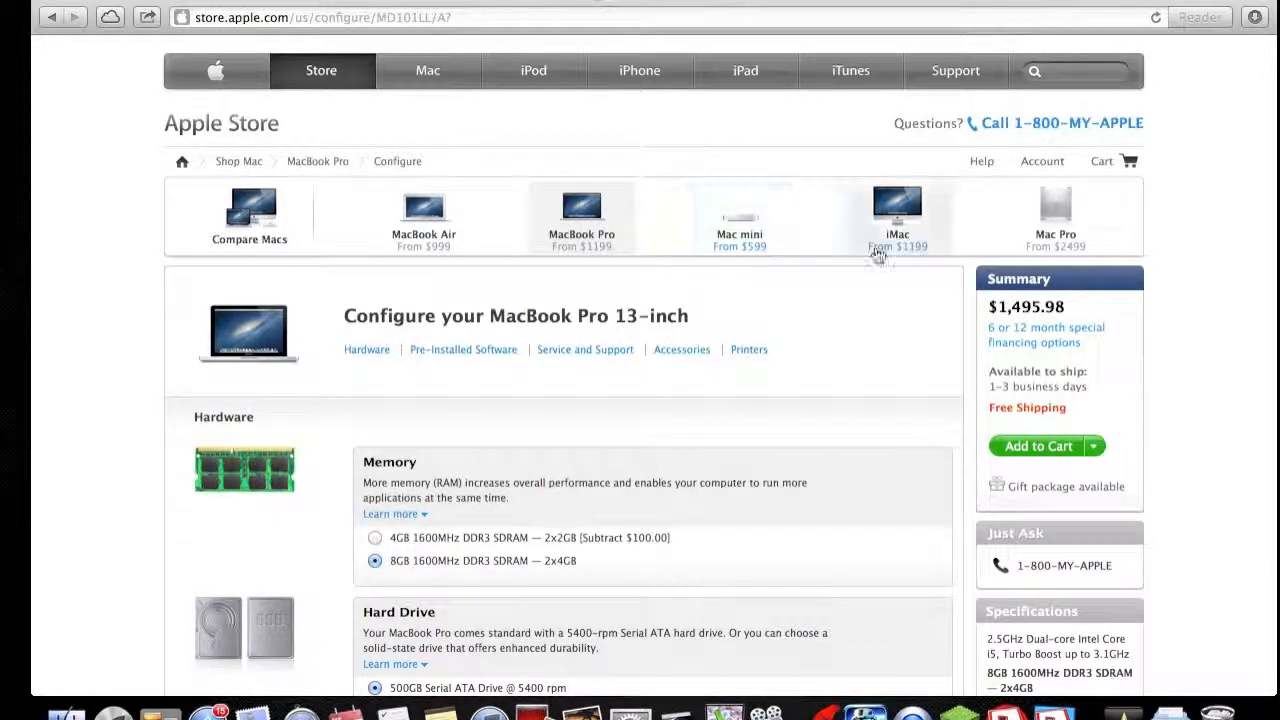
{"action": "mouse_move", "coordinate": [896, 216]}
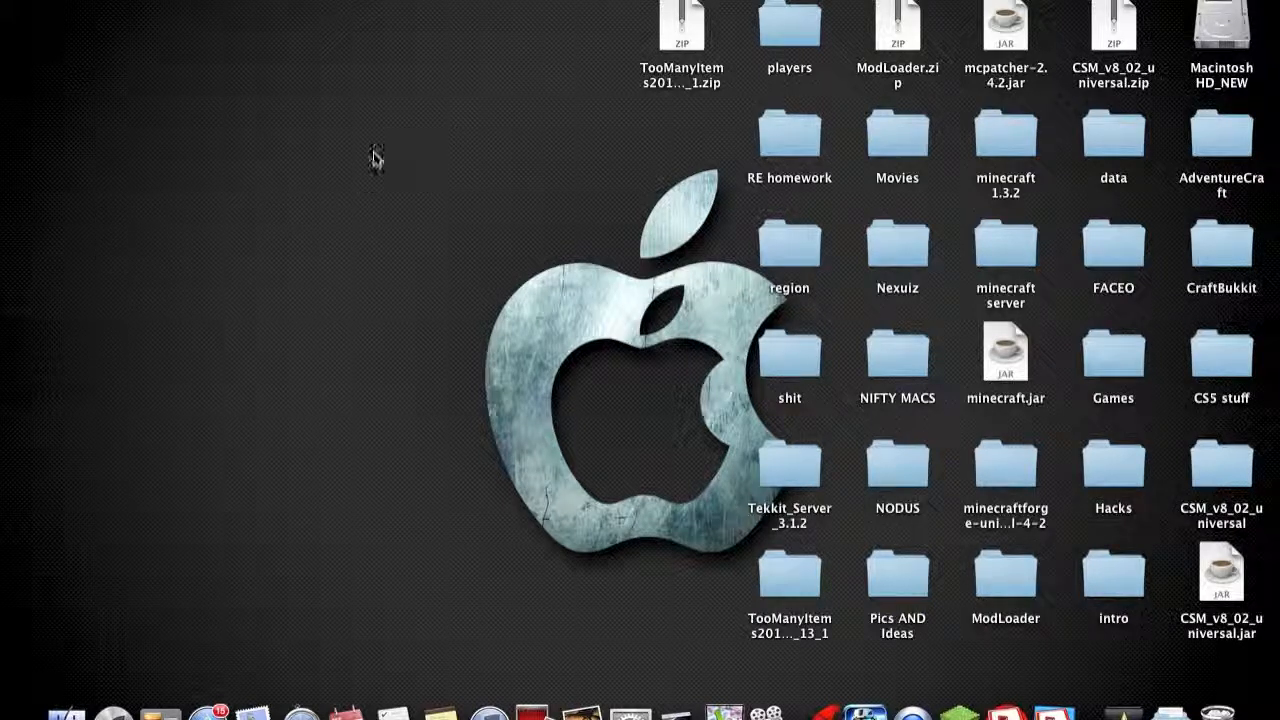
{"action": "mouse_move", "coordinate": [520, 118]}
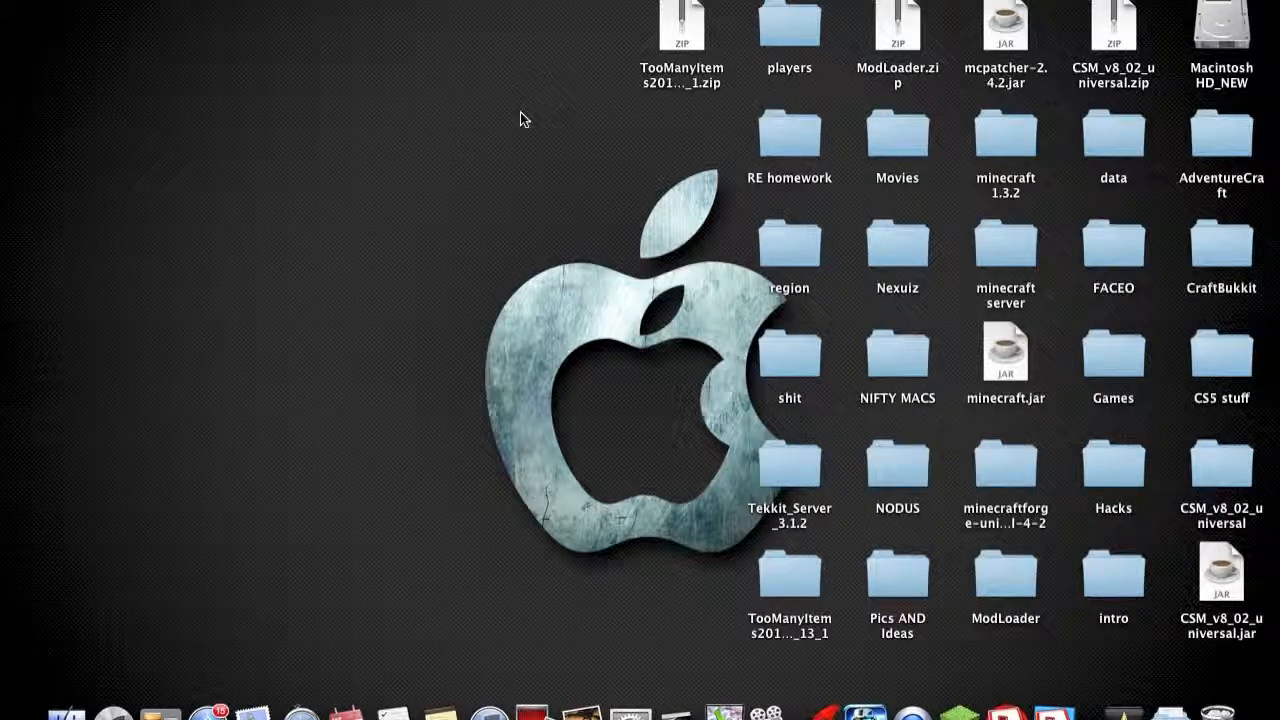
{"action": "mouse_move", "coordinate": [392, 156]}
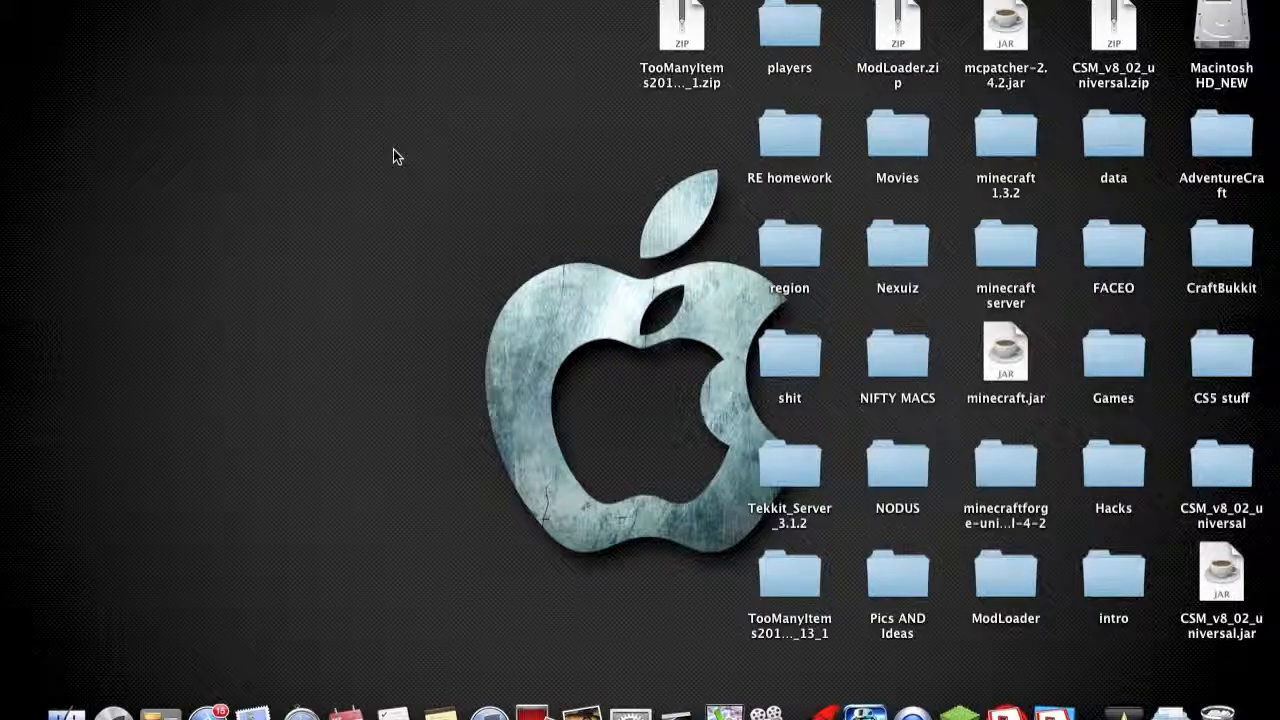
{"action": "mouse_move", "coordinate": [406, 168]}
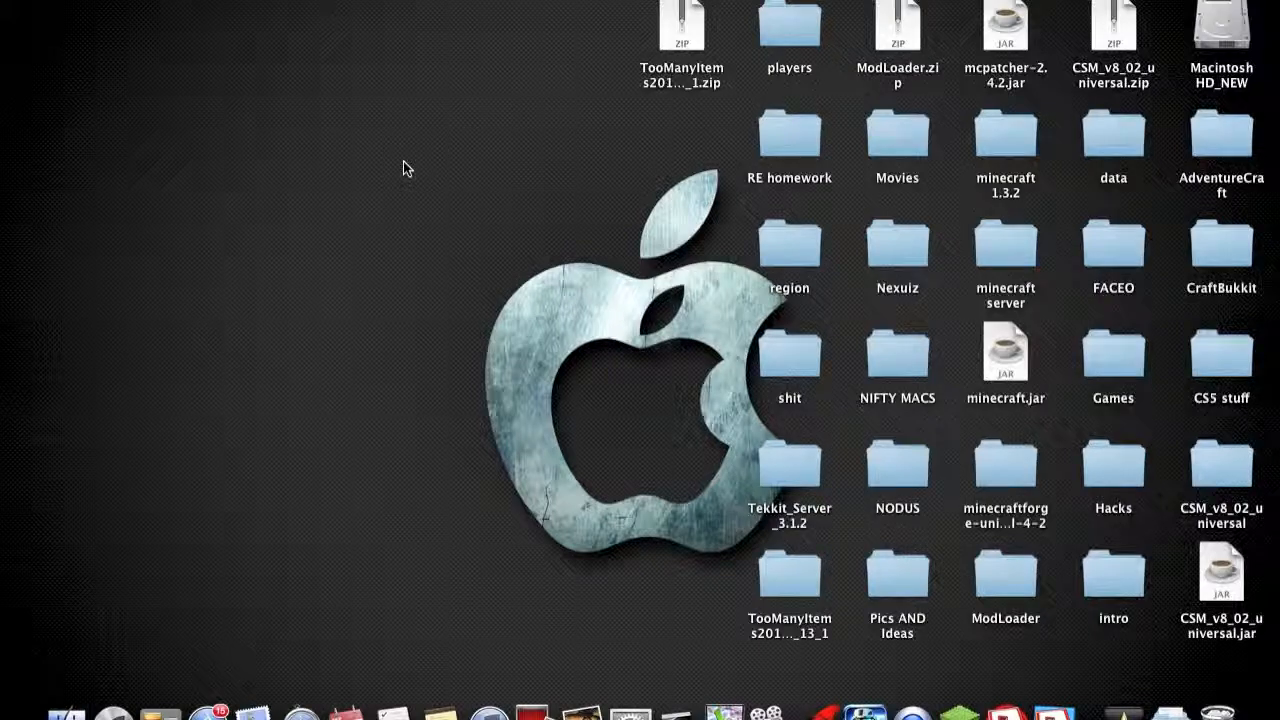